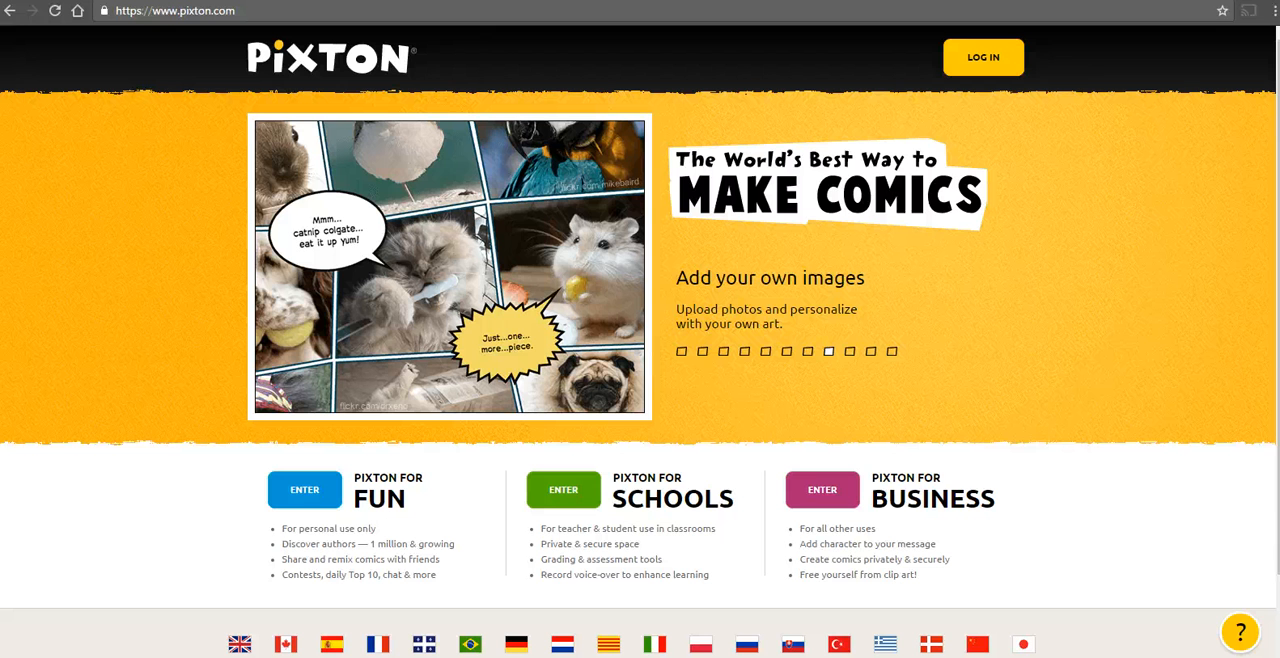
Enter the Pixton for Fun area to reach the empty My Comics page.
{"action": "left_click", "coordinate": [848, 351]}
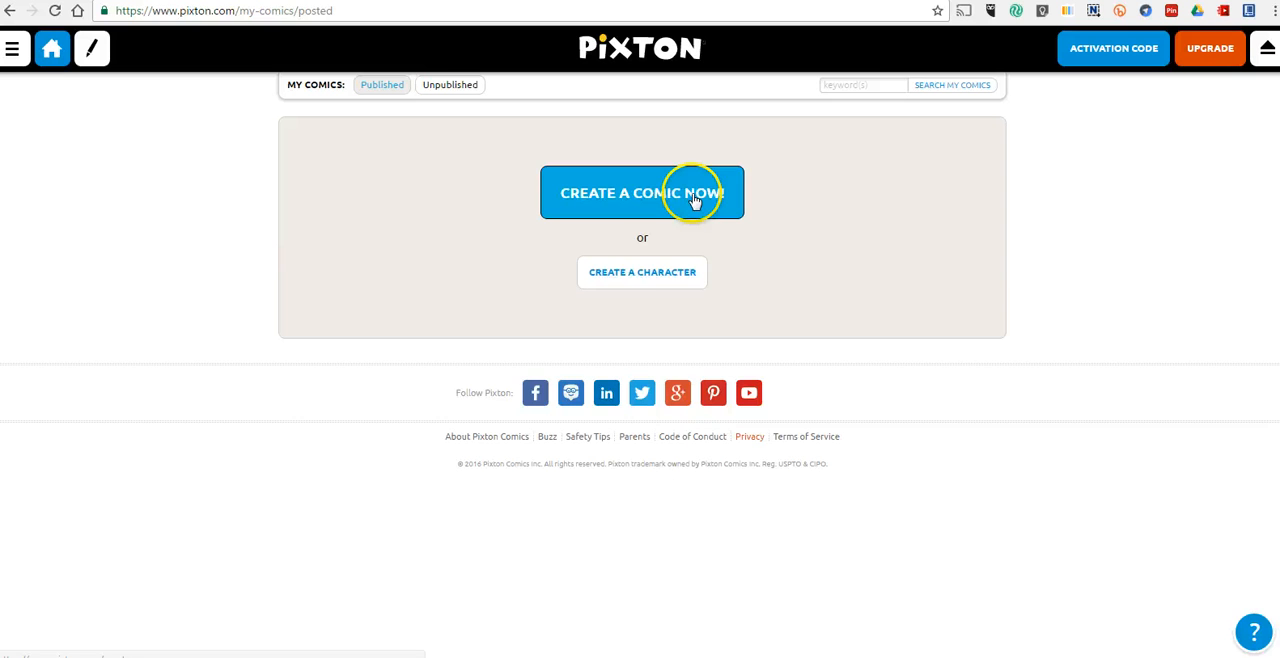
{"action": "mouse_move", "coordinate": [642, 272]}
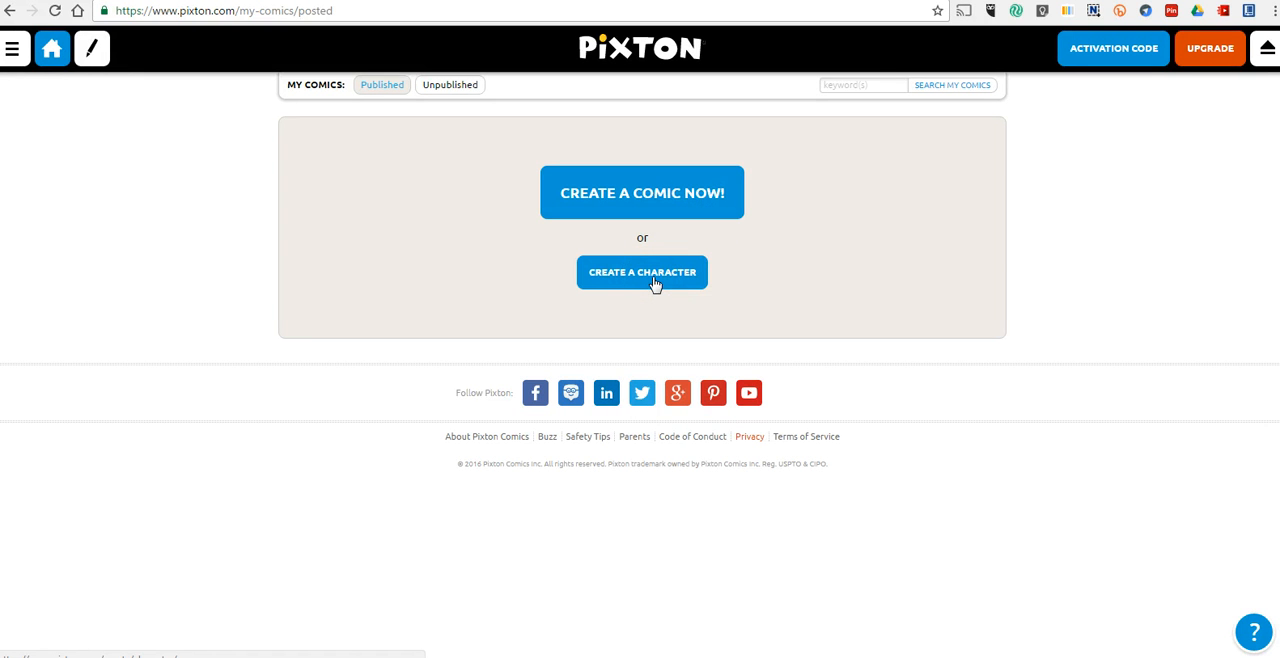
Start a new character from the preset boy in the green shirt.
{"action": "left_click", "coordinate": [642, 272]}
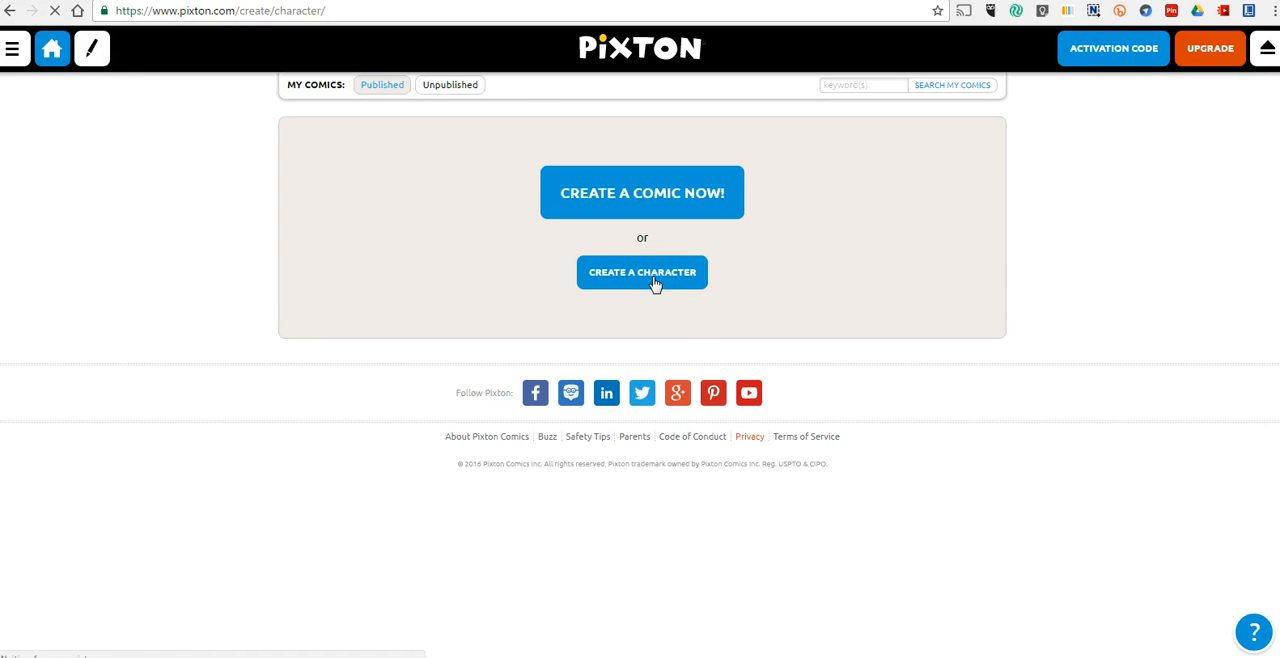
{"action": "left_click", "coordinate": [642, 272]}
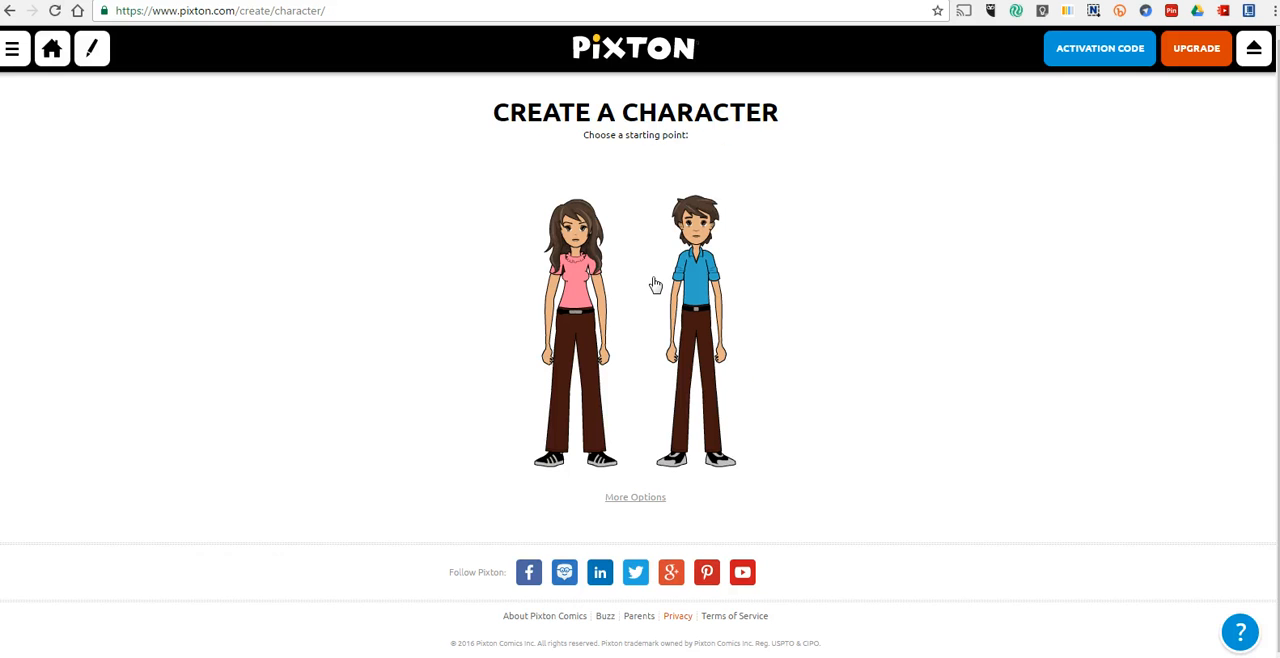
{"action": "left_click", "coordinate": [575, 265]}
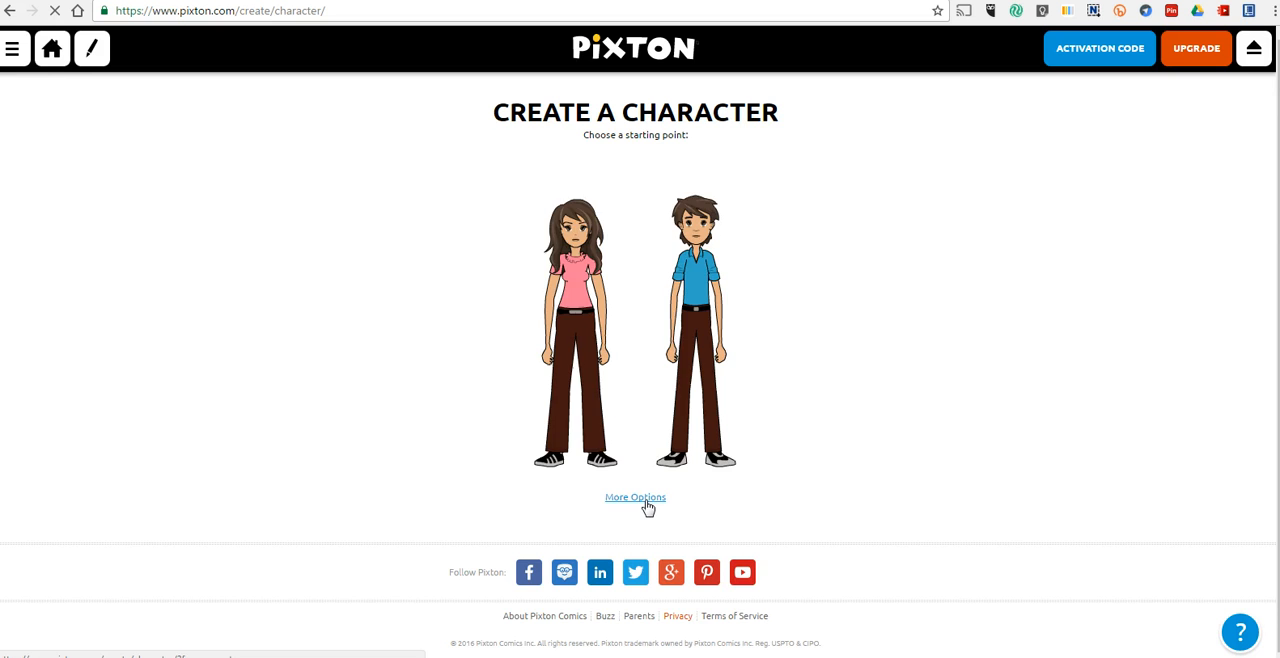
{"action": "left_click", "coordinate": [635, 497]}
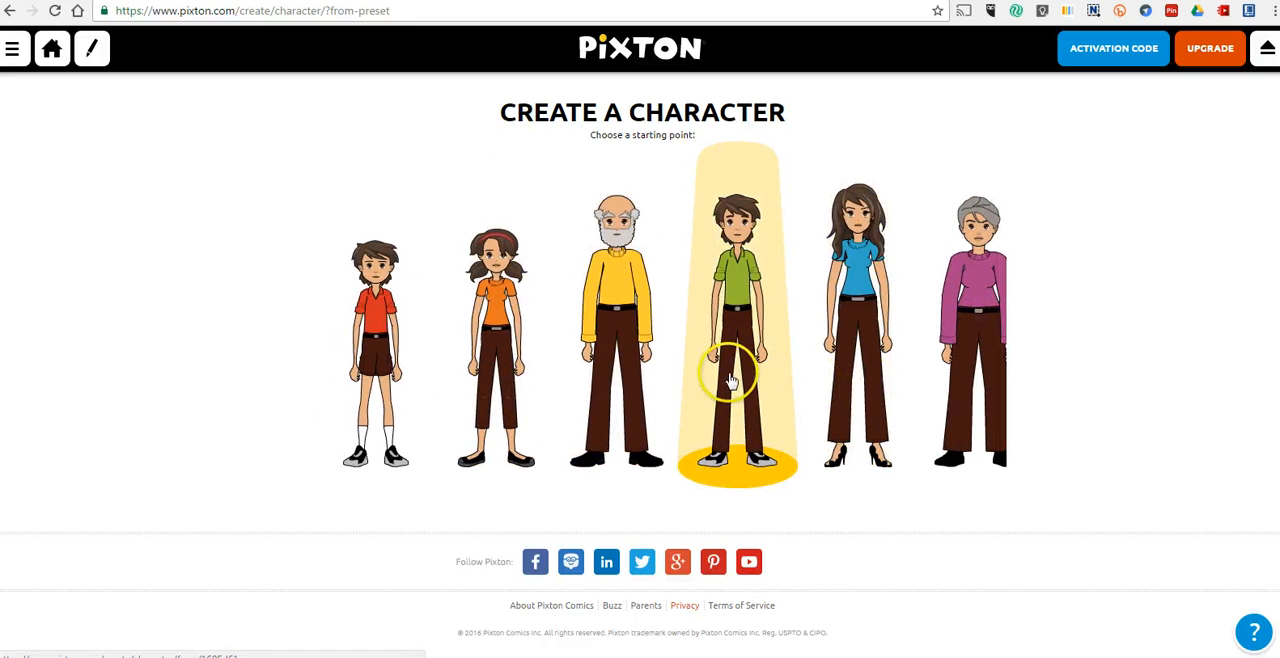
{"action": "left_click", "coordinate": [737, 375]}
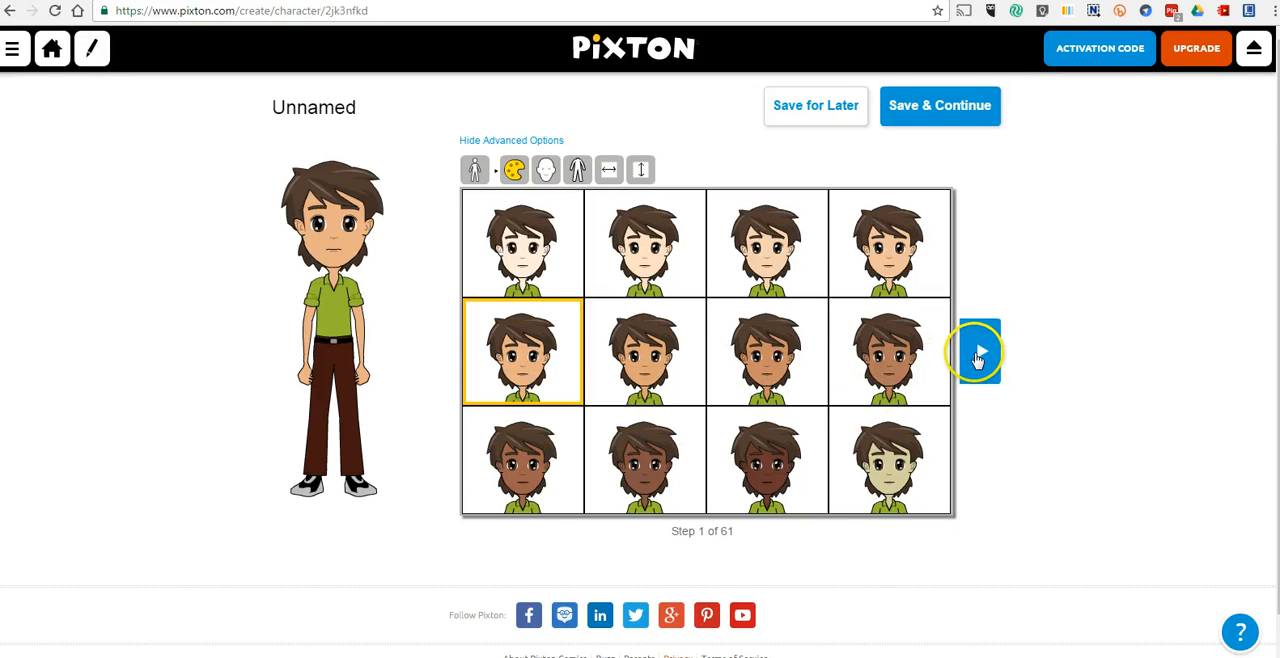
Give the character blond hair and a long cape, then save and continue.
{"action": "left_click", "coordinate": [978, 351]}
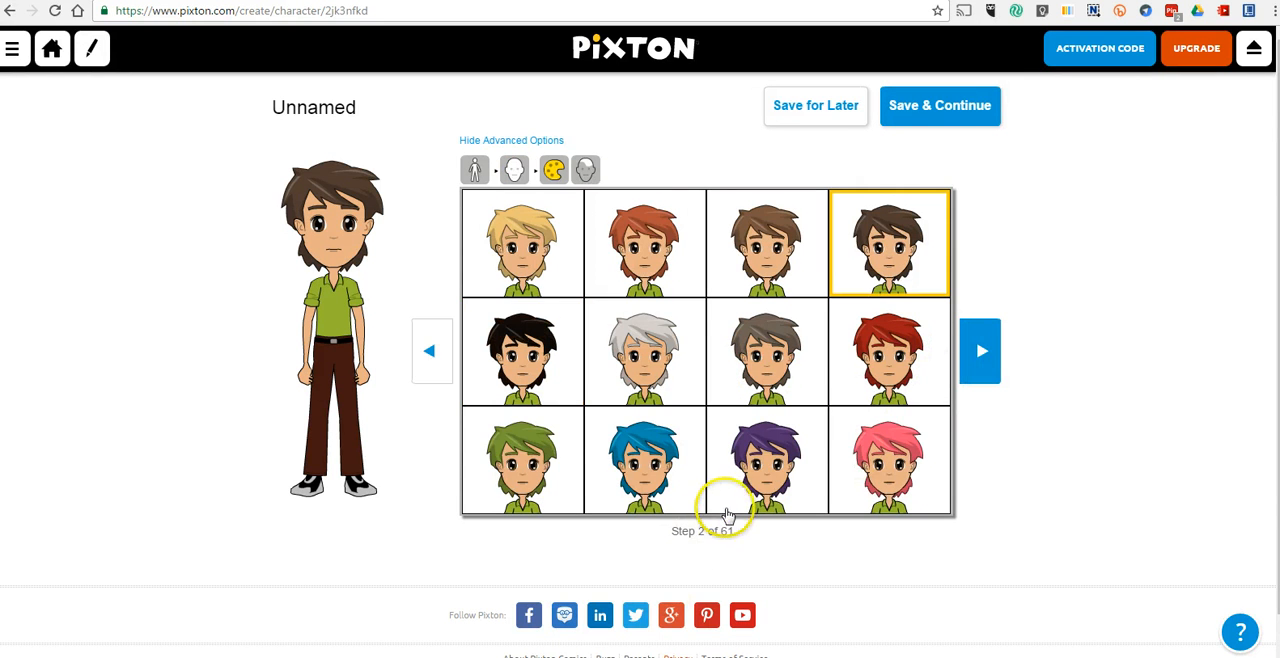
{"action": "mouse_move", "coordinate": [980, 350]}
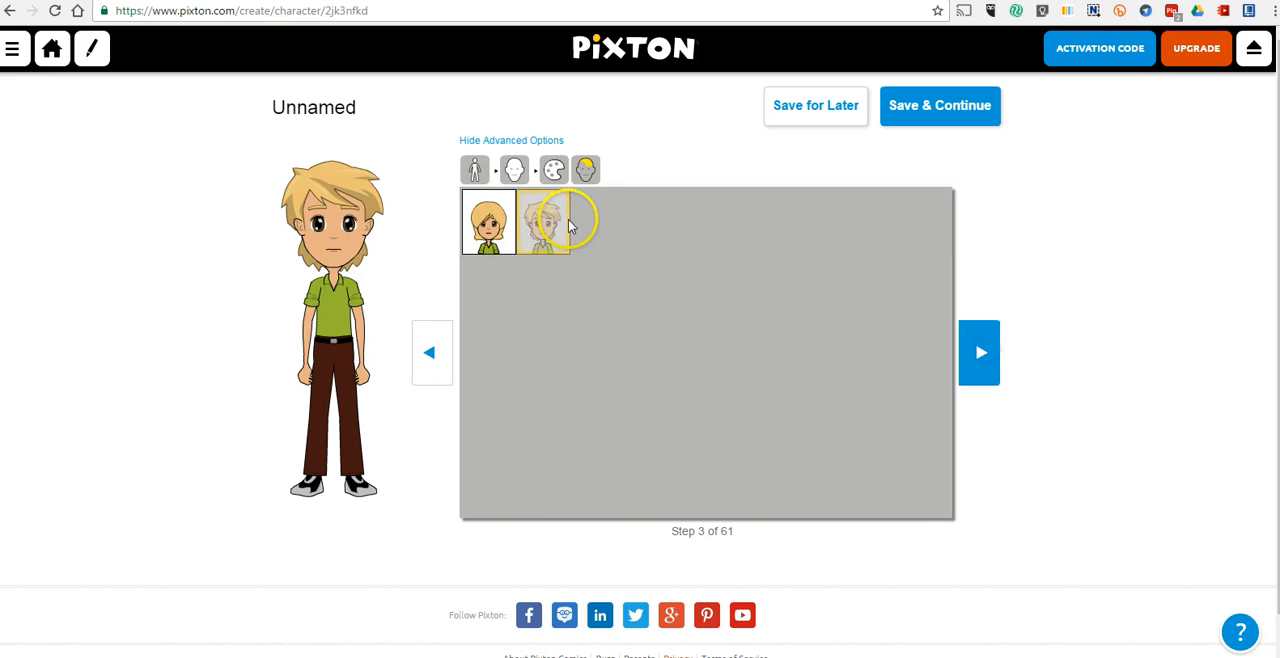
{"action": "left_click", "coordinate": [553, 170]}
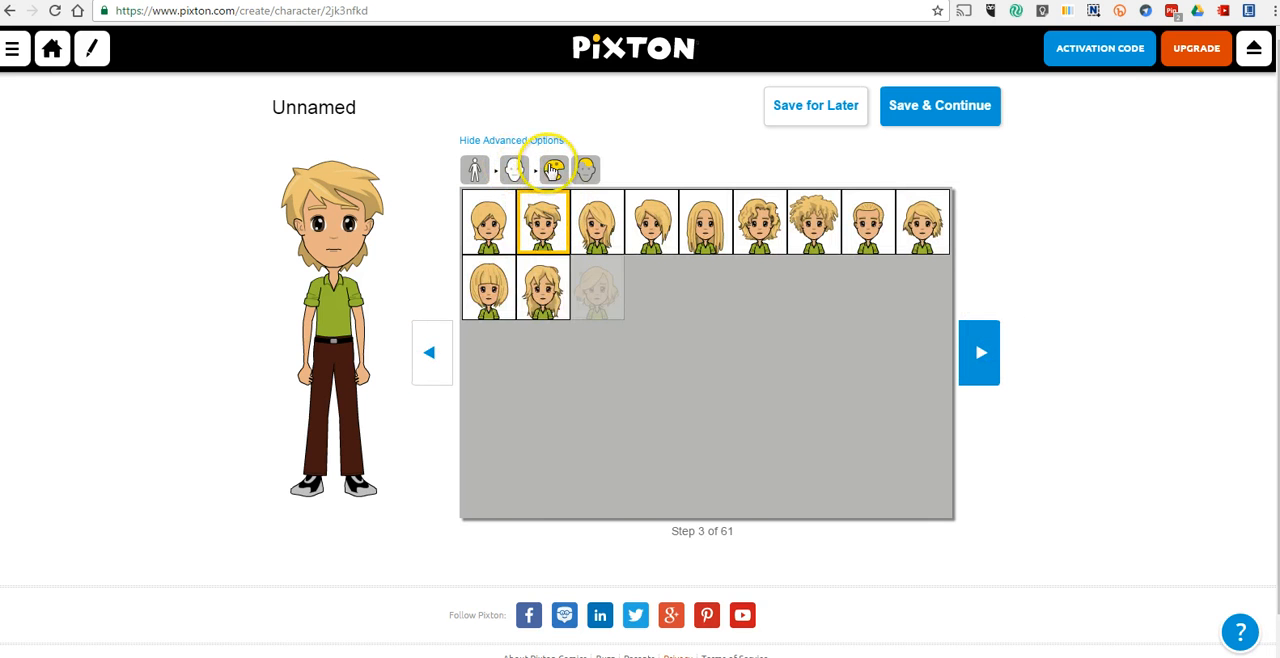
{"action": "left_click", "coordinate": [553, 169]}
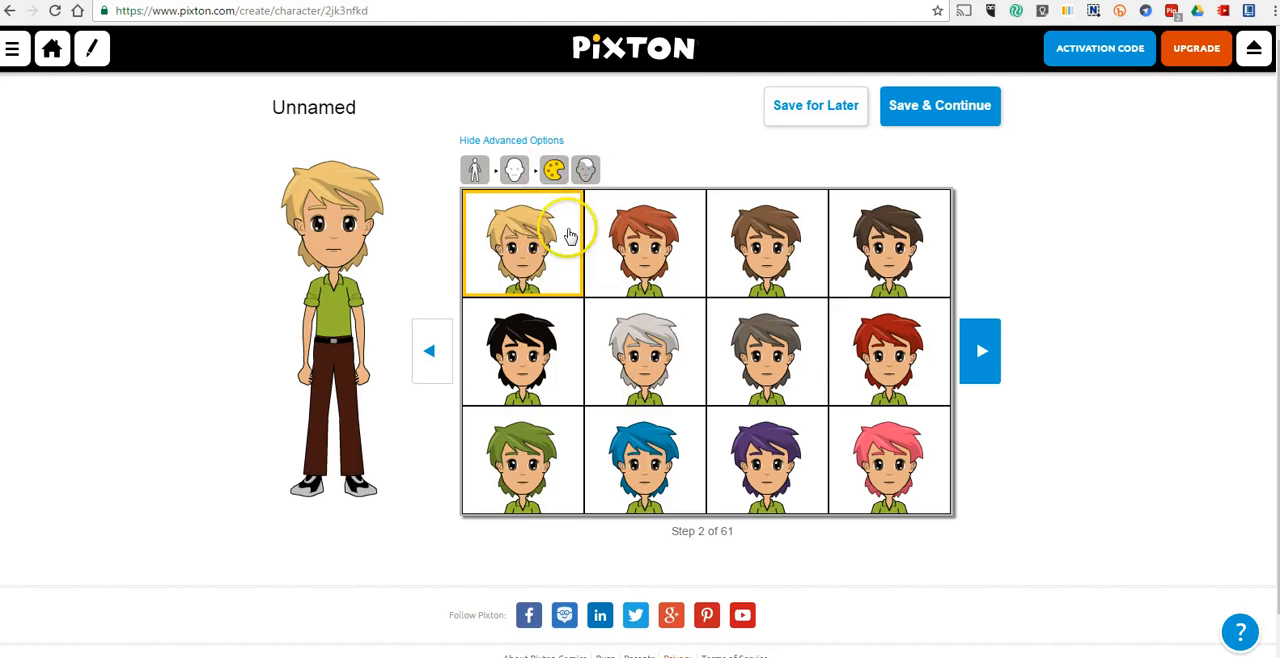
{"action": "left_click", "coordinate": [514, 169]}
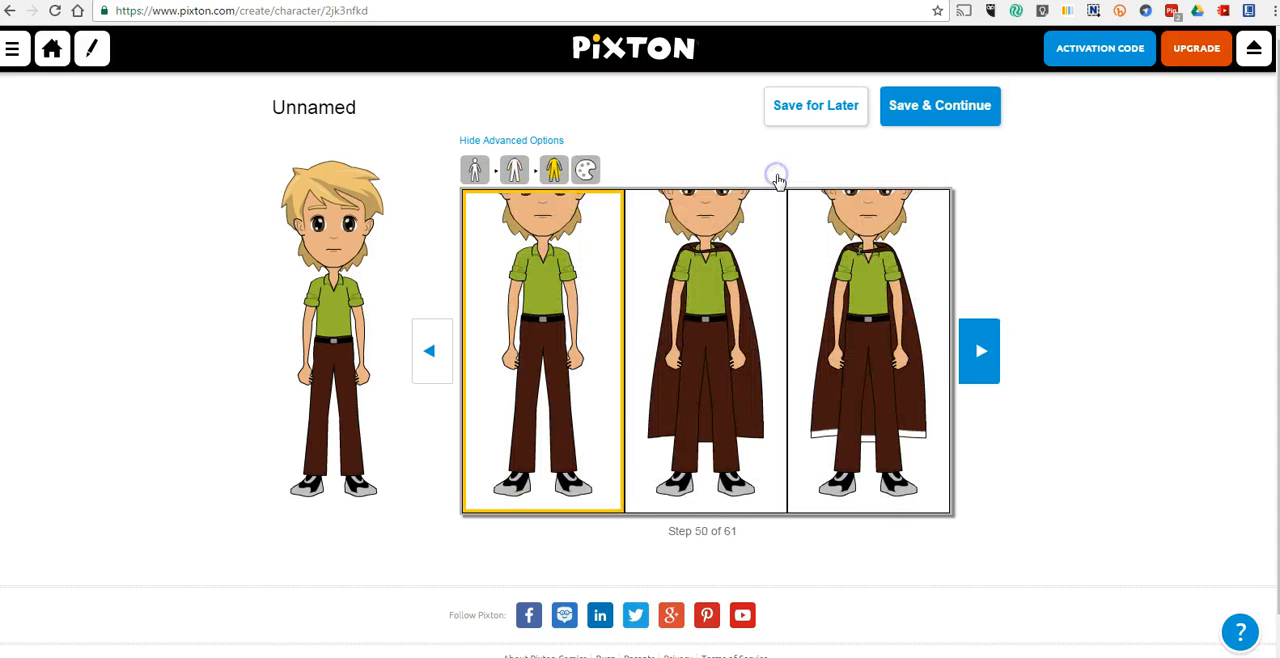
{"action": "left_click", "coordinate": [703, 350]}
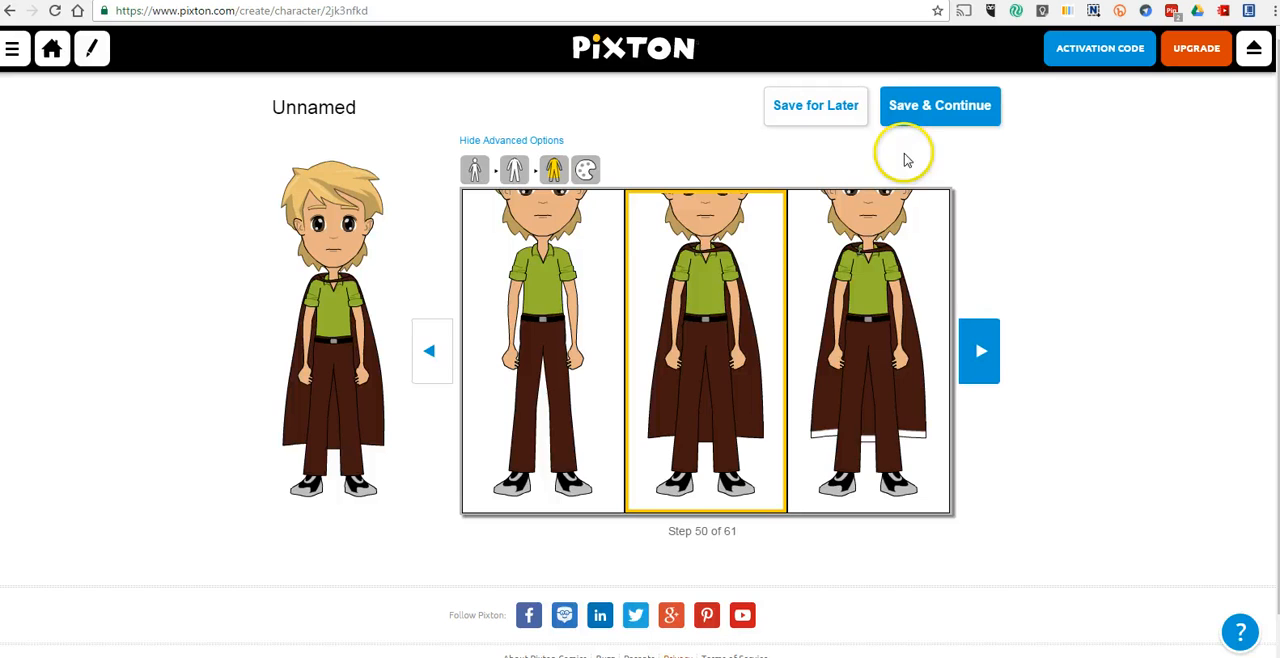
{"action": "left_click", "coordinate": [939, 105]}
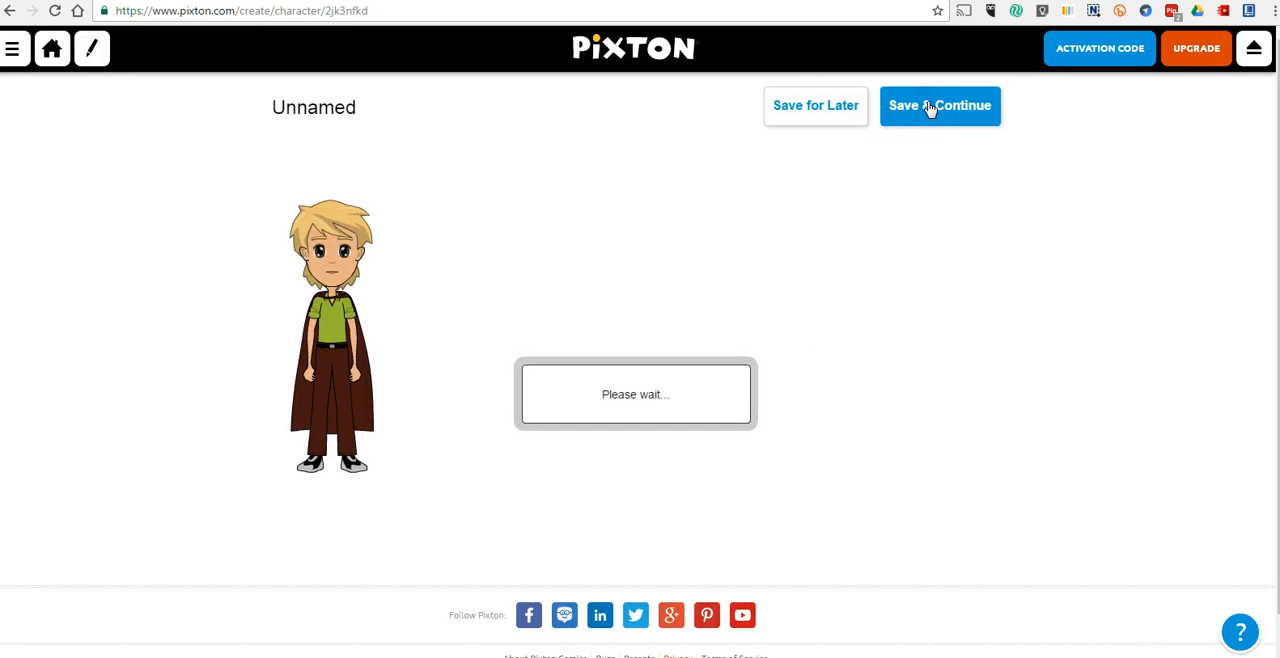
{"action": "left_click", "coordinate": [939, 105]}
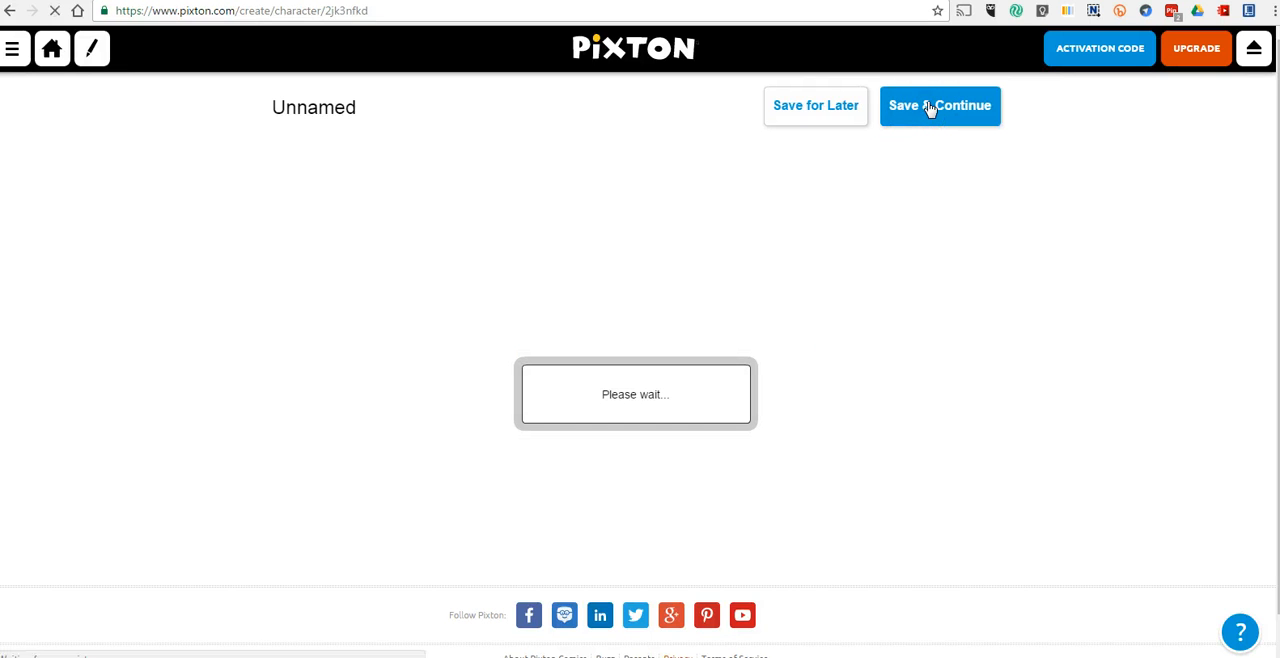
Finish saving the character and choose the Comic Strip layout.
{"action": "left_click", "coordinate": [939, 106]}
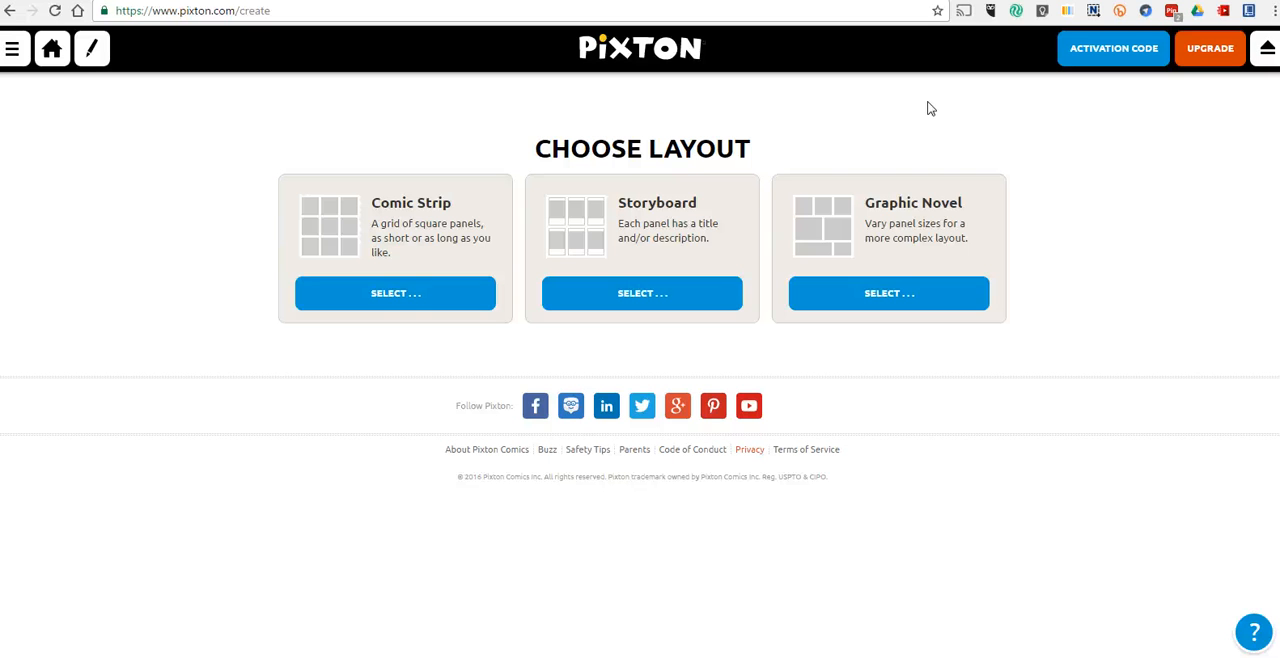
{"action": "left_click", "coordinate": [394, 292]}
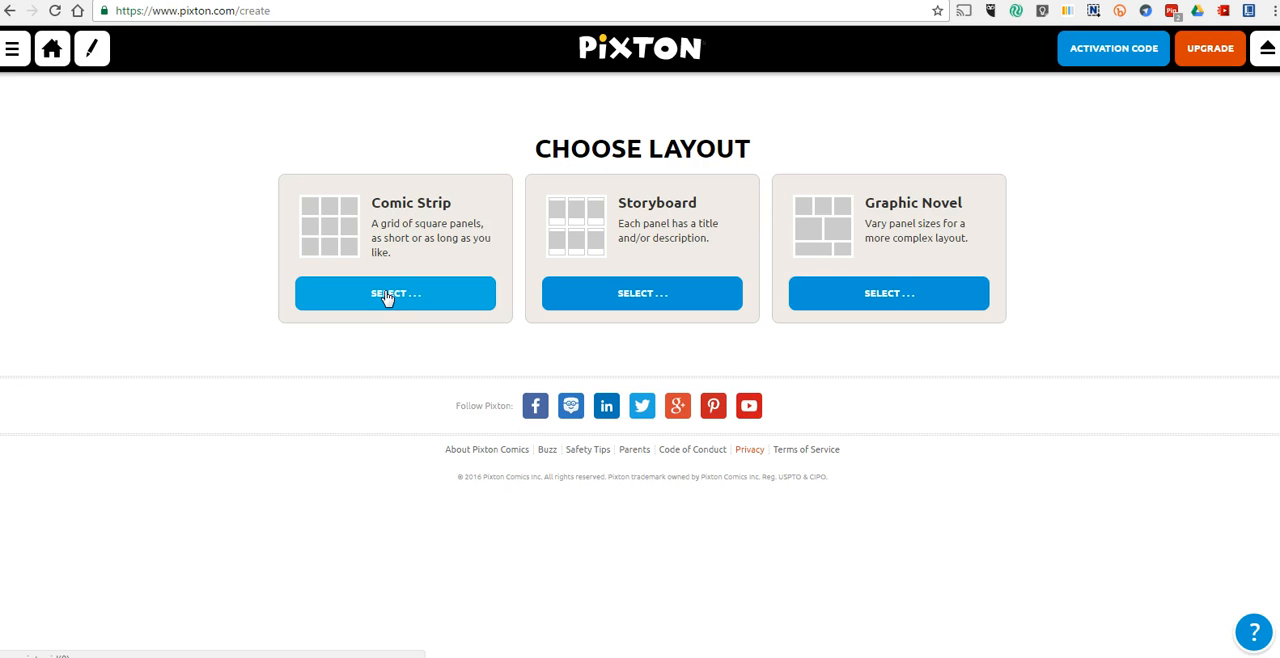
{"action": "left_click", "coordinate": [395, 293]}
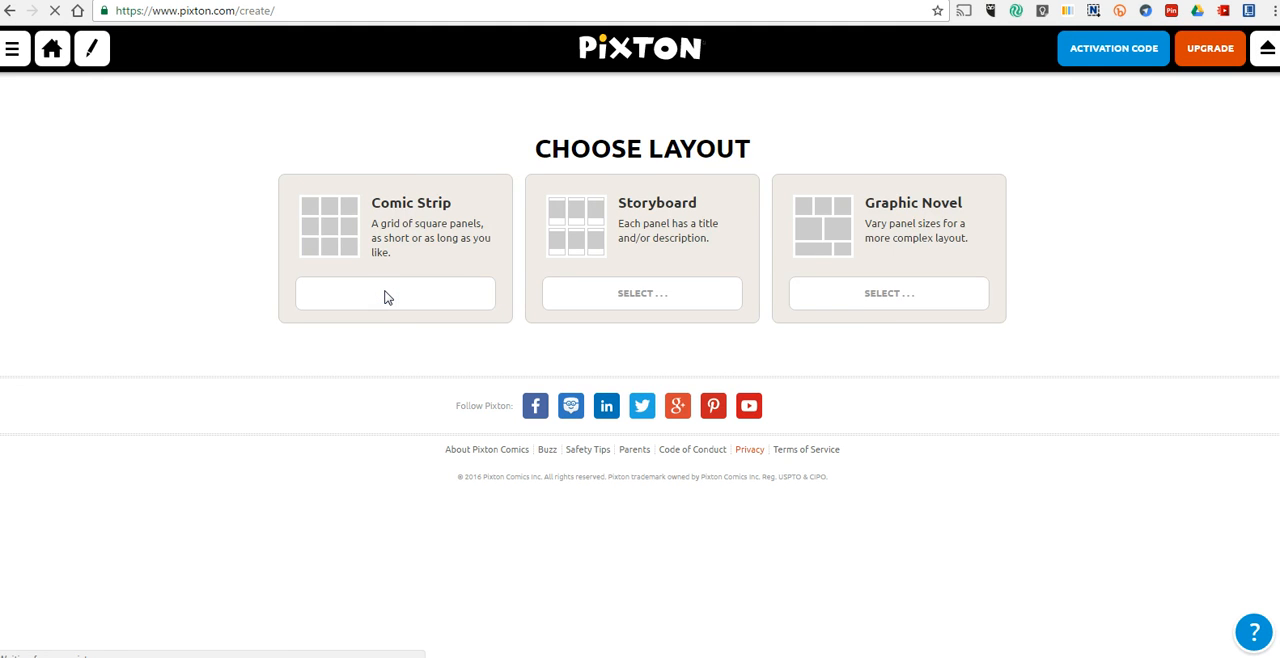
{"action": "left_click", "coordinate": [395, 293]}
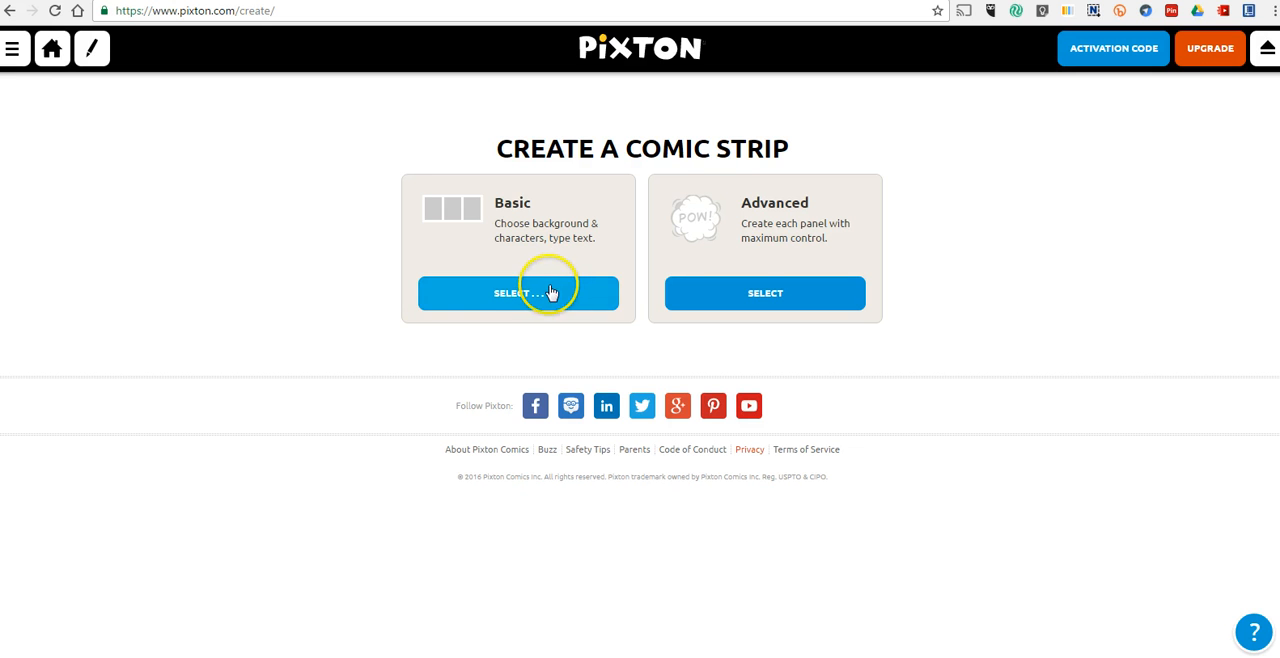
Choose a basic strip and pick the Ski Resort theme.
{"action": "left_click", "coordinate": [518, 293]}
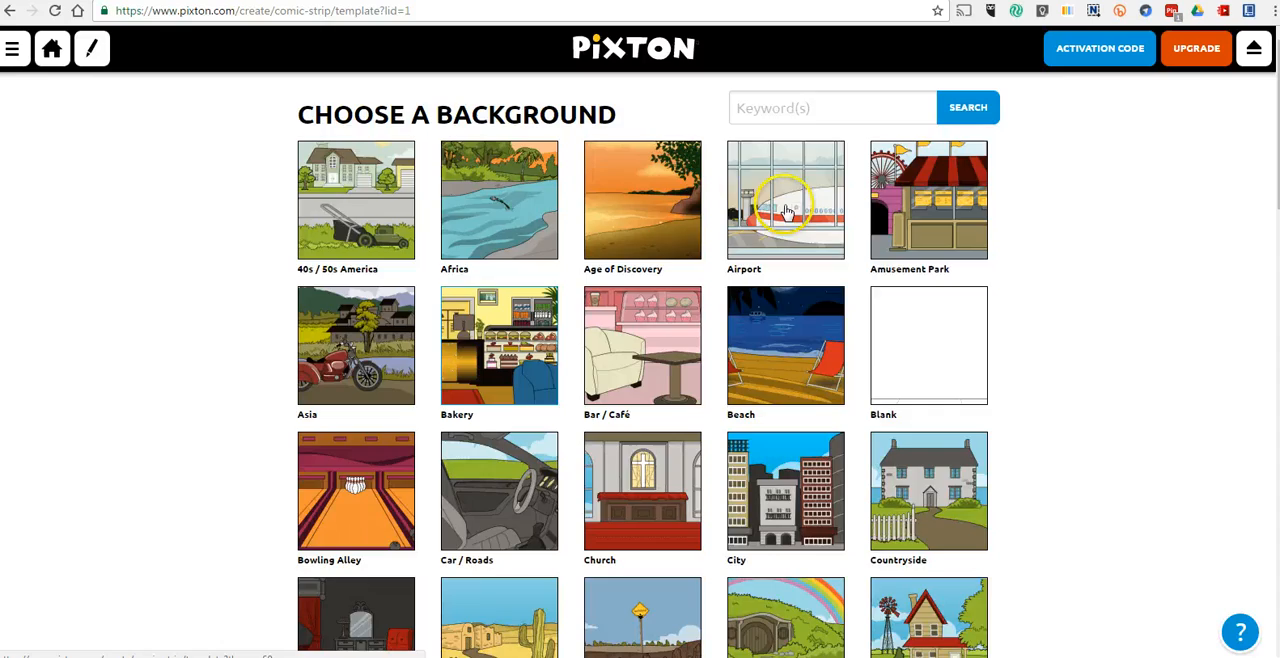
{"action": "scroll", "scroll_direction": "down", "scroll_amount": 3}
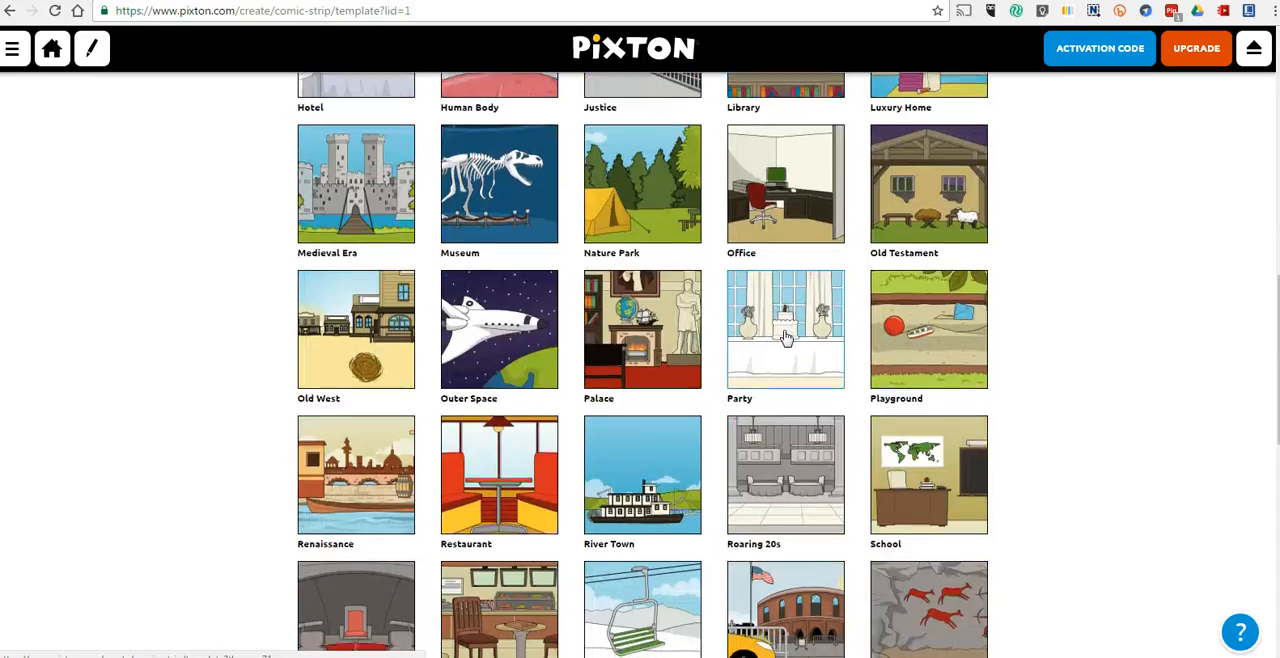
{"action": "scroll", "scroll_direction": "down", "scroll_amount": 3}
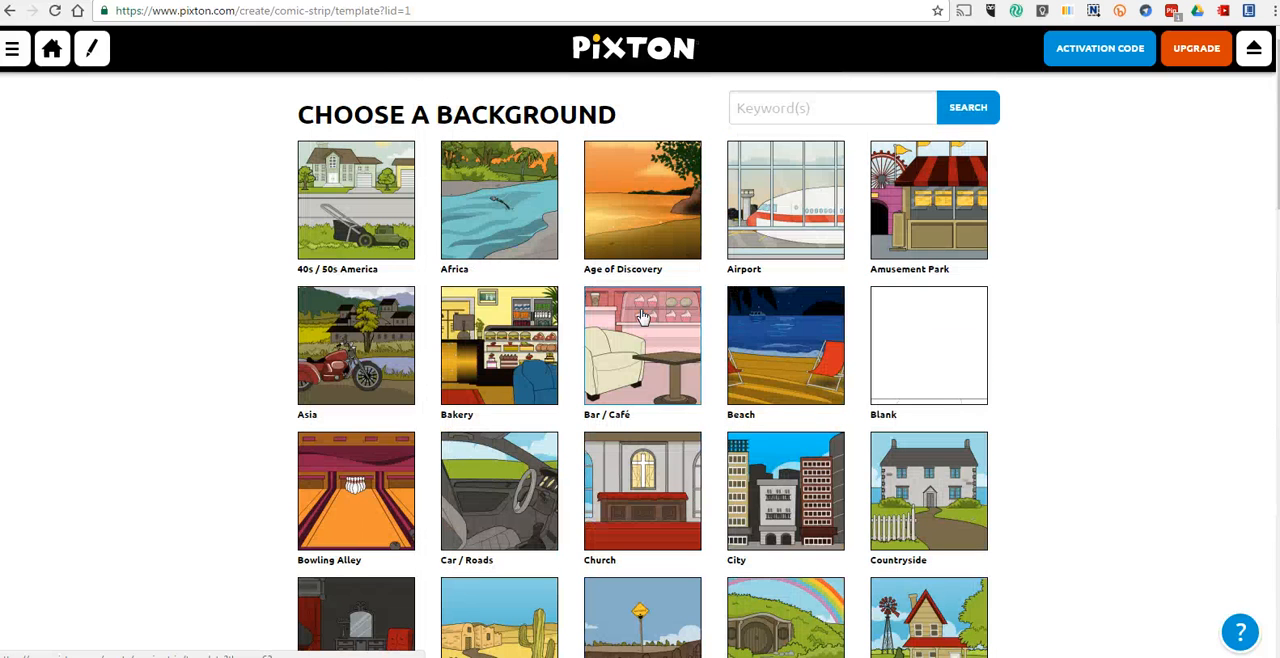
{"action": "mouse_move", "coordinate": [917, 369]}
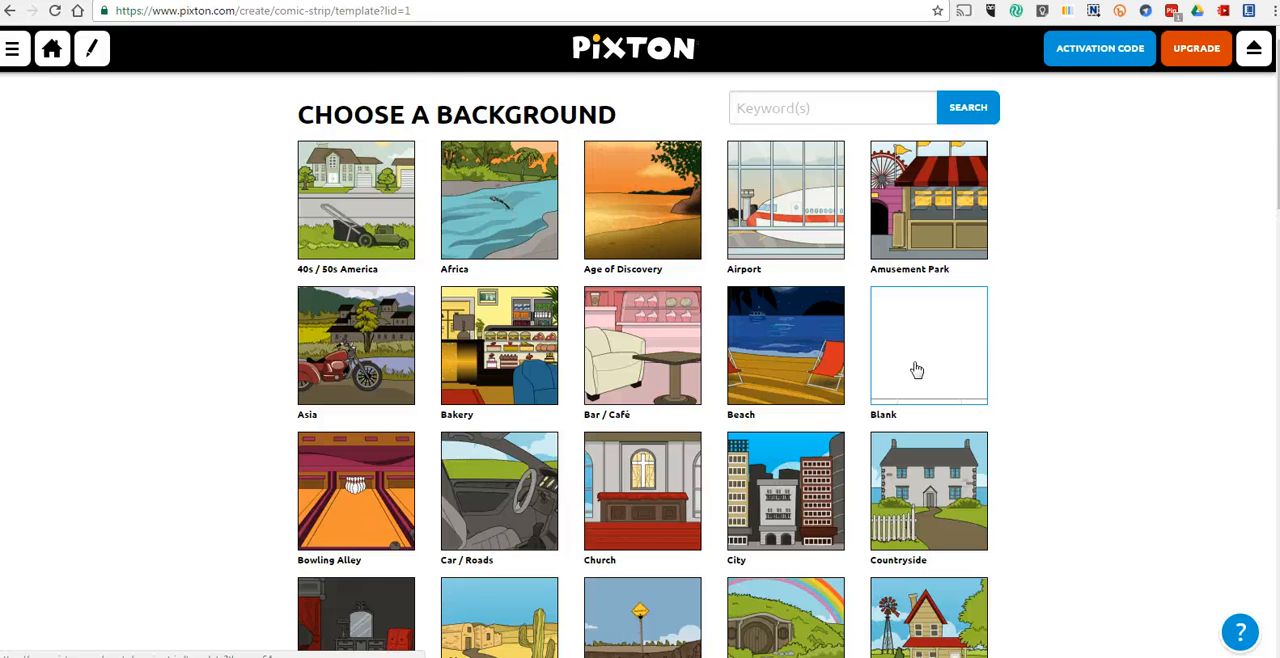
{"action": "scroll", "scroll_direction": "down", "scroll_amount": 3}
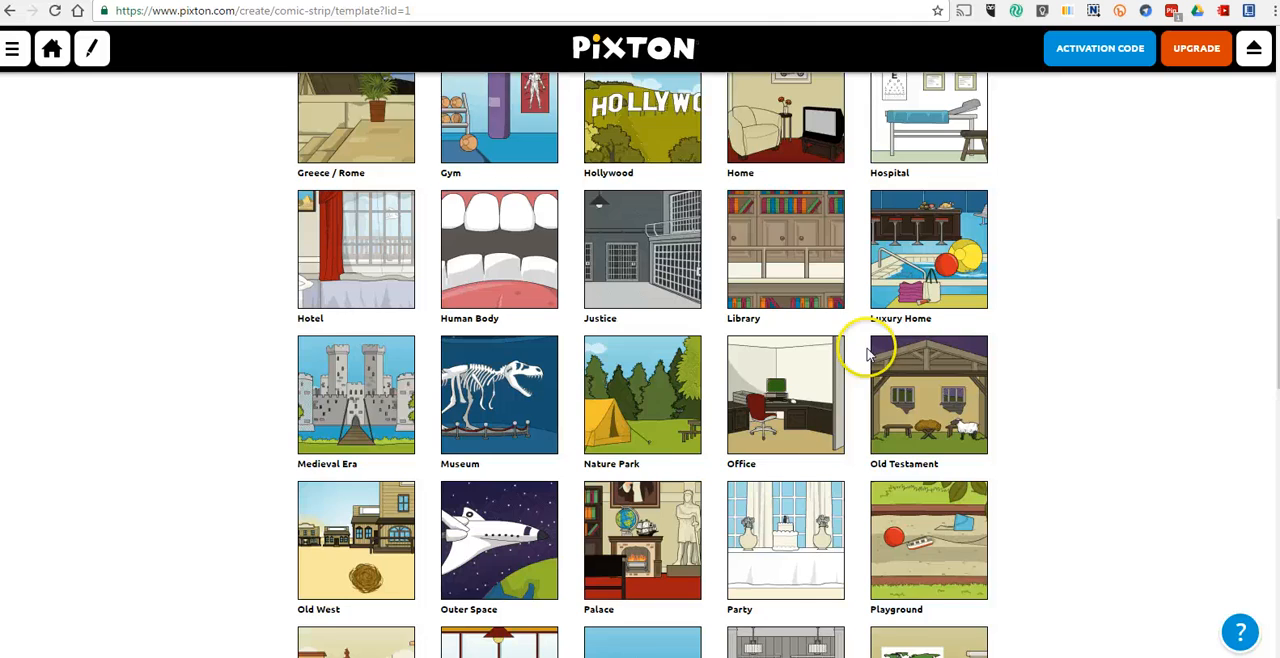
{"action": "scroll", "scroll_direction": "down", "scroll_amount": 3}
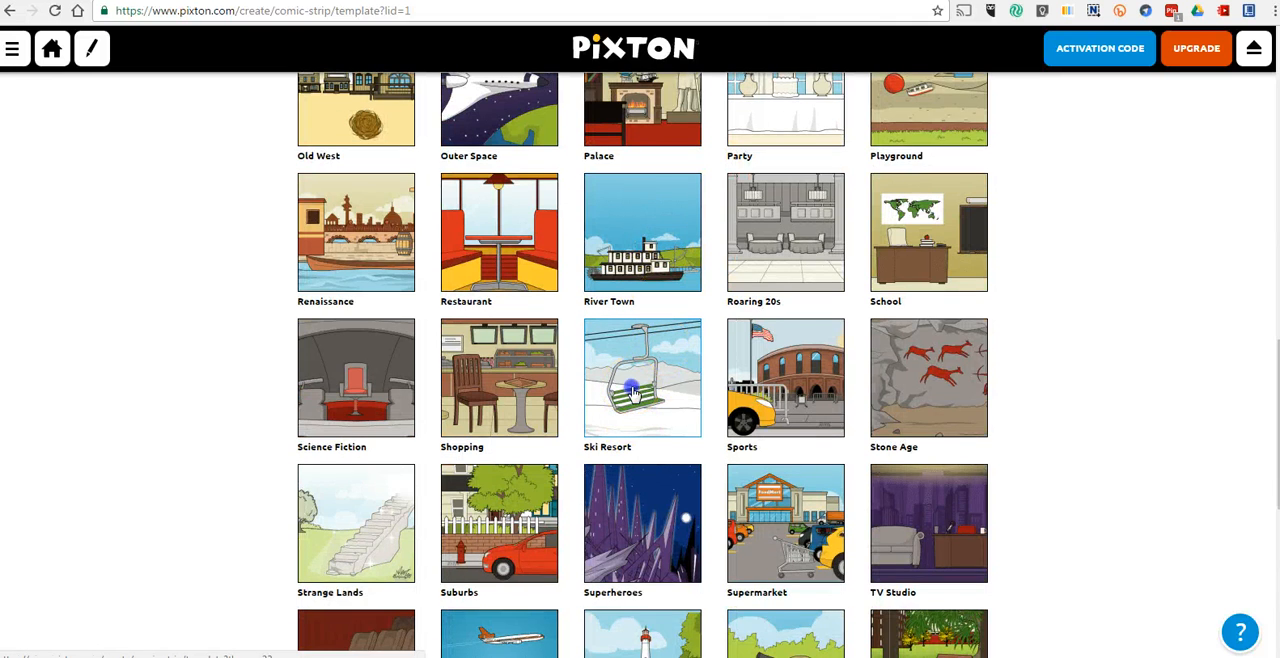
{"action": "left_click", "coordinate": [642, 377]}
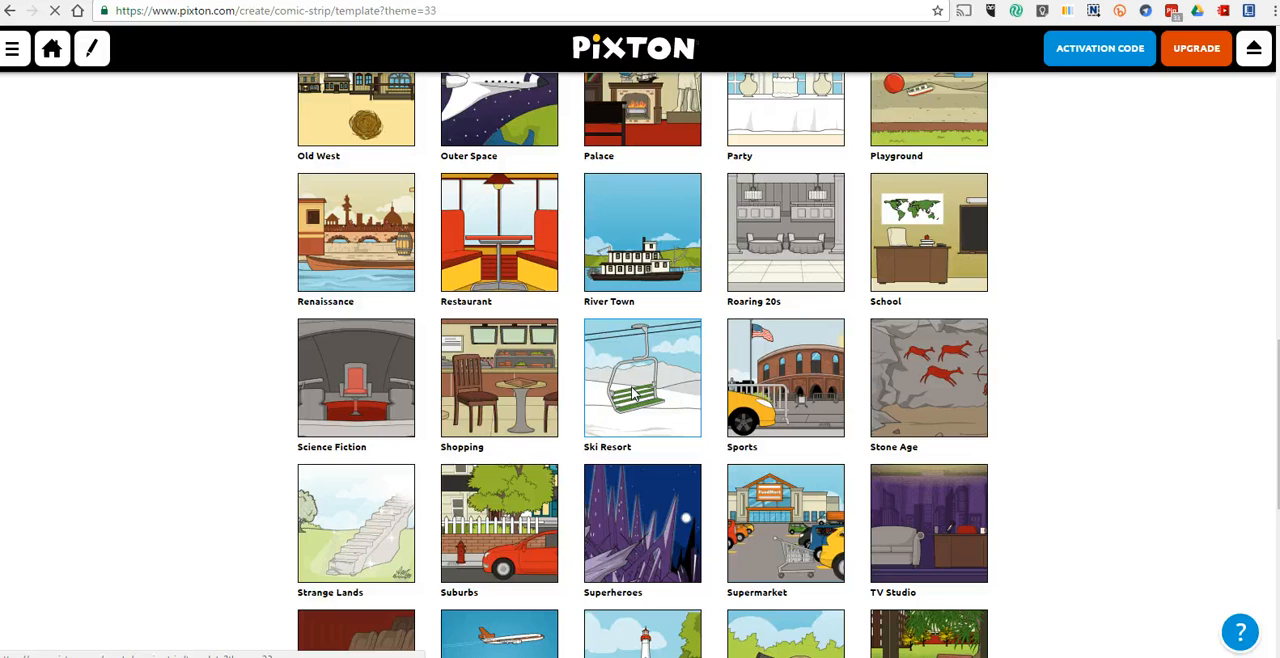
Pick the snowy chairlift scene as the first panel's background.
{"action": "left_click", "coordinate": [642, 377]}
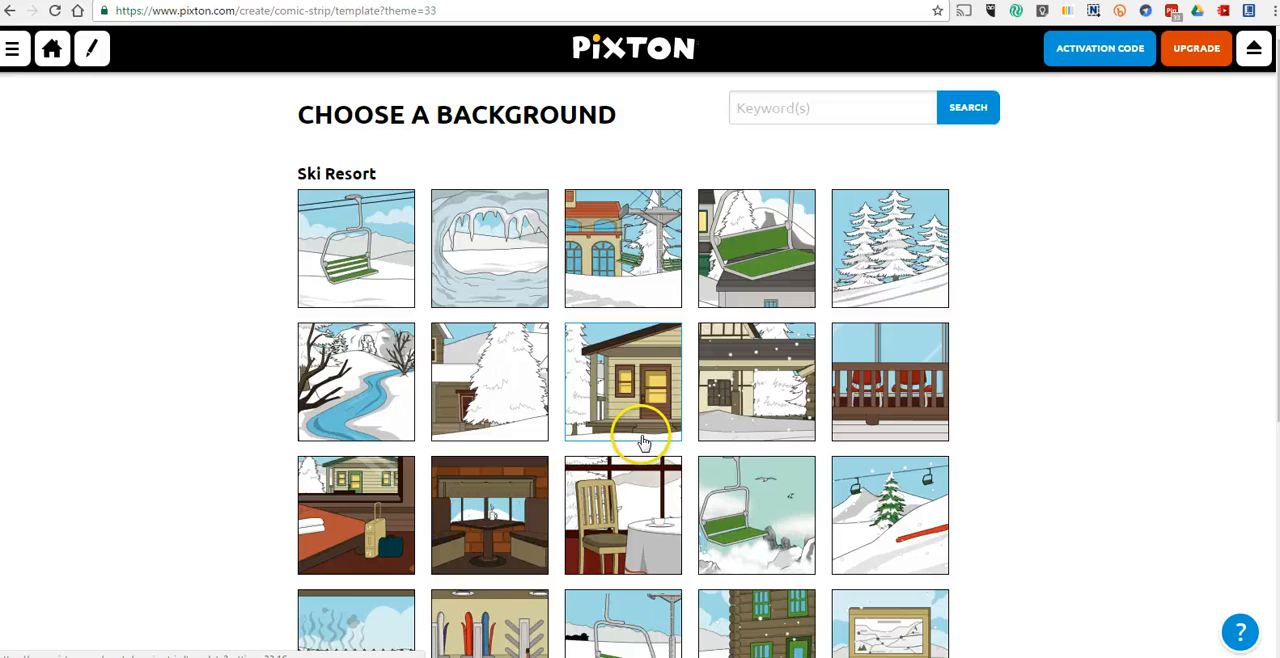
{"action": "scroll", "scroll_direction": "down", "scroll_amount": 3}
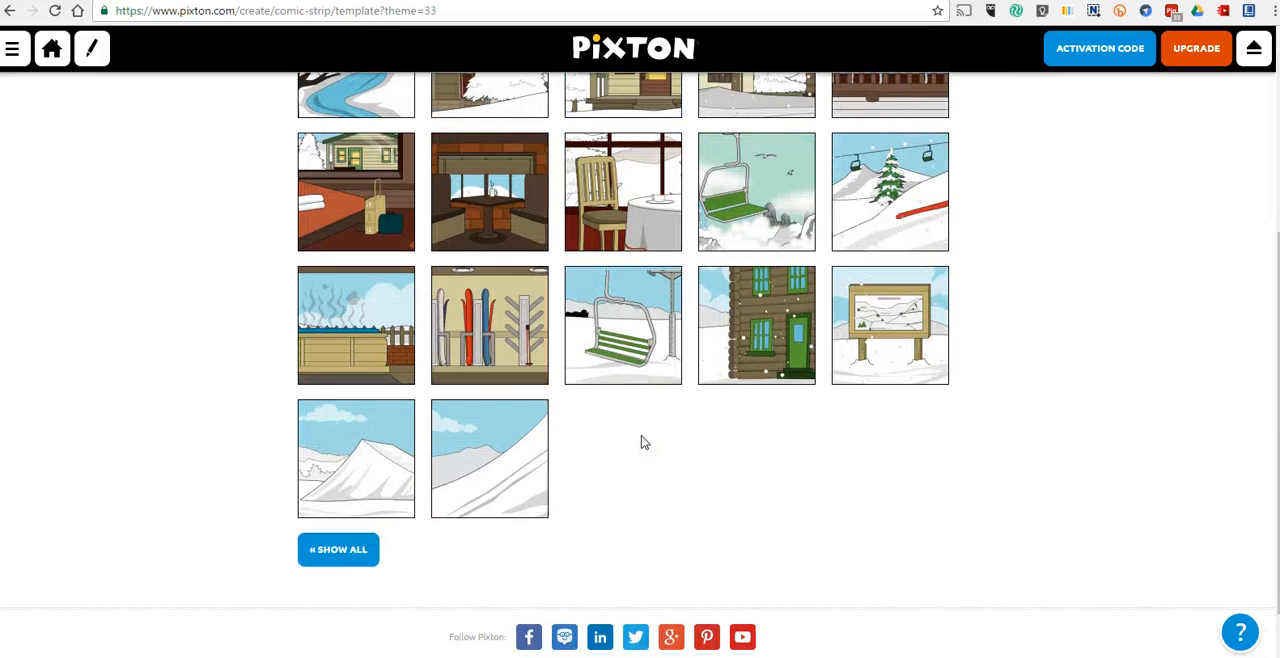
{"action": "scroll", "scroll_direction": "up", "scroll_amount": 3}
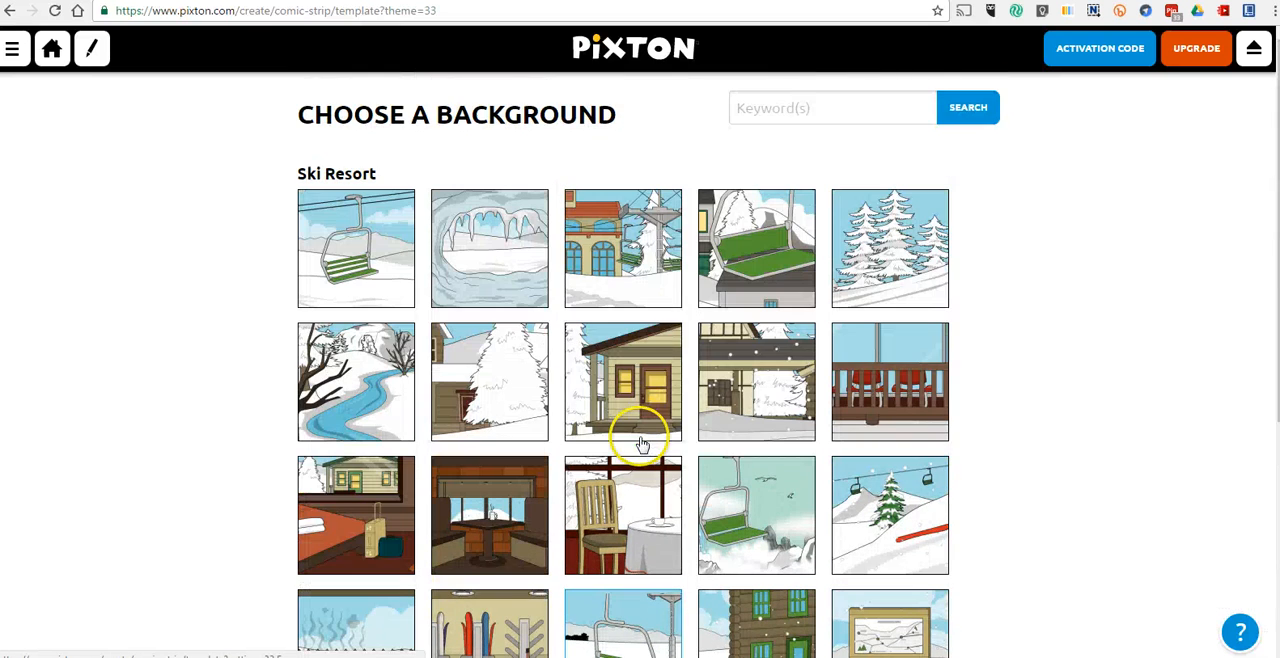
{"action": "left_click", "coordinate": [355, 248]}
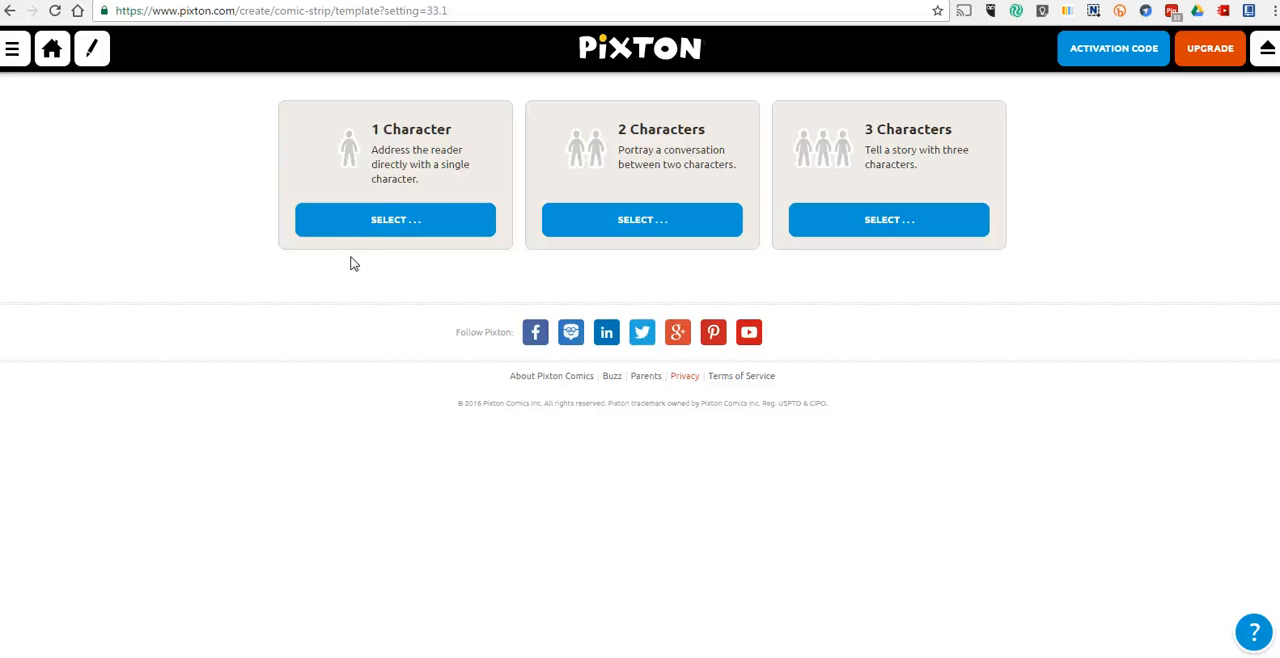
{"action": "mouse_move", "coordinate": [432, 167]}
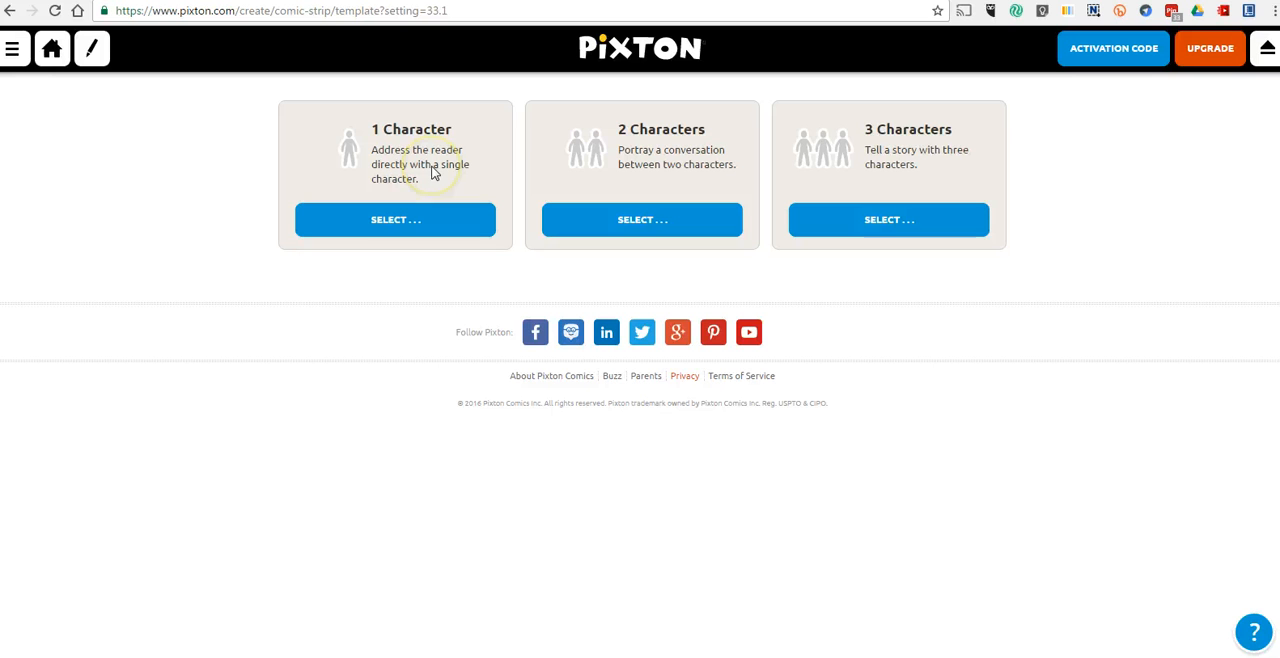
{"action": "mouse_move", "coordinate": [432, 170]}
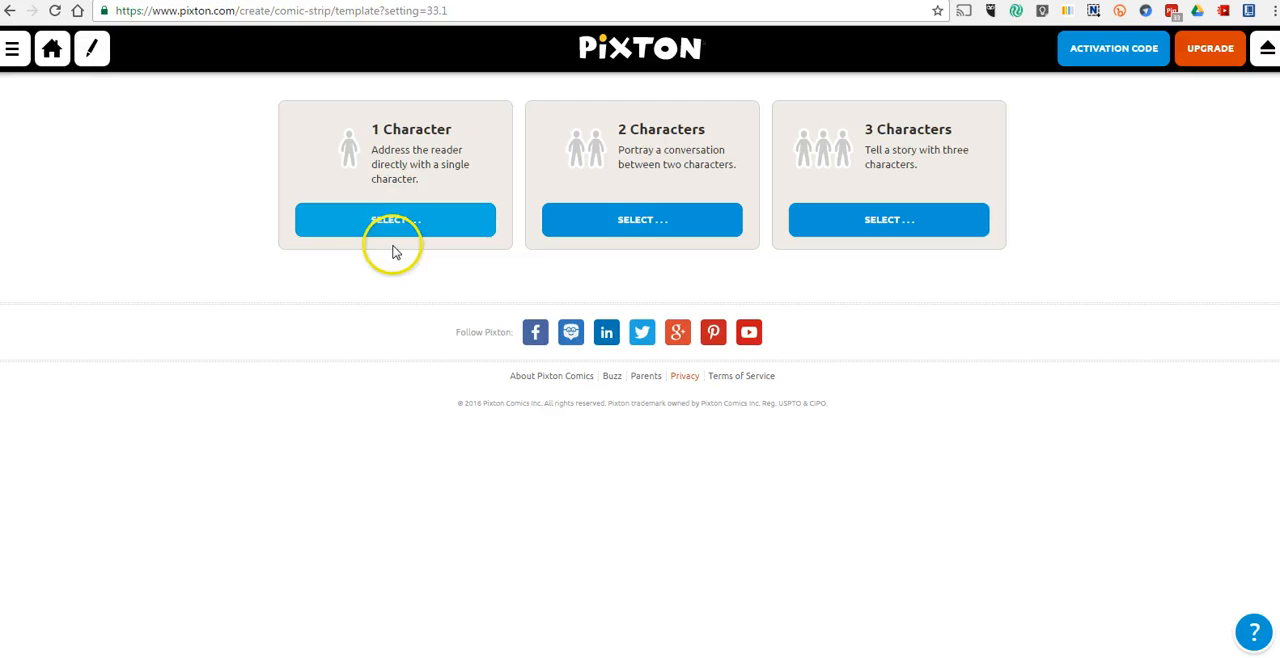
Choose a one-character panel with the skier in blue beanie and sunglasses.
{"action": "left_click", "coordinate": [395, 219]}
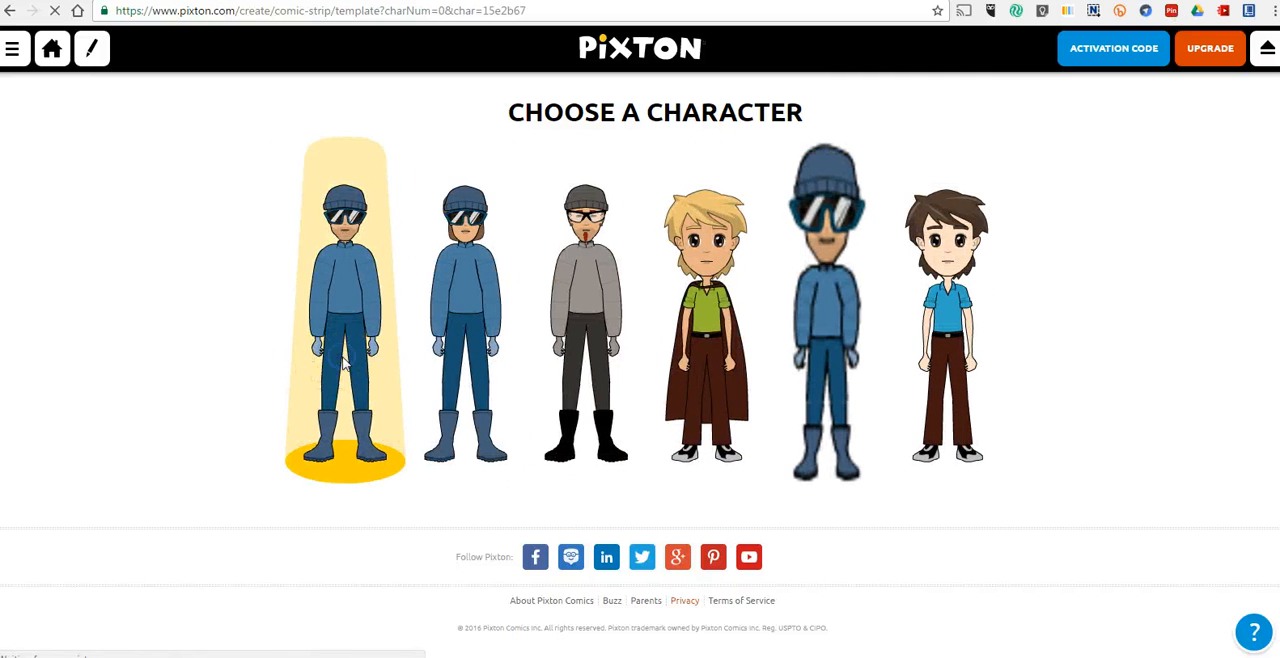
{"action": "left_click", "coordinate": [345, 300]}
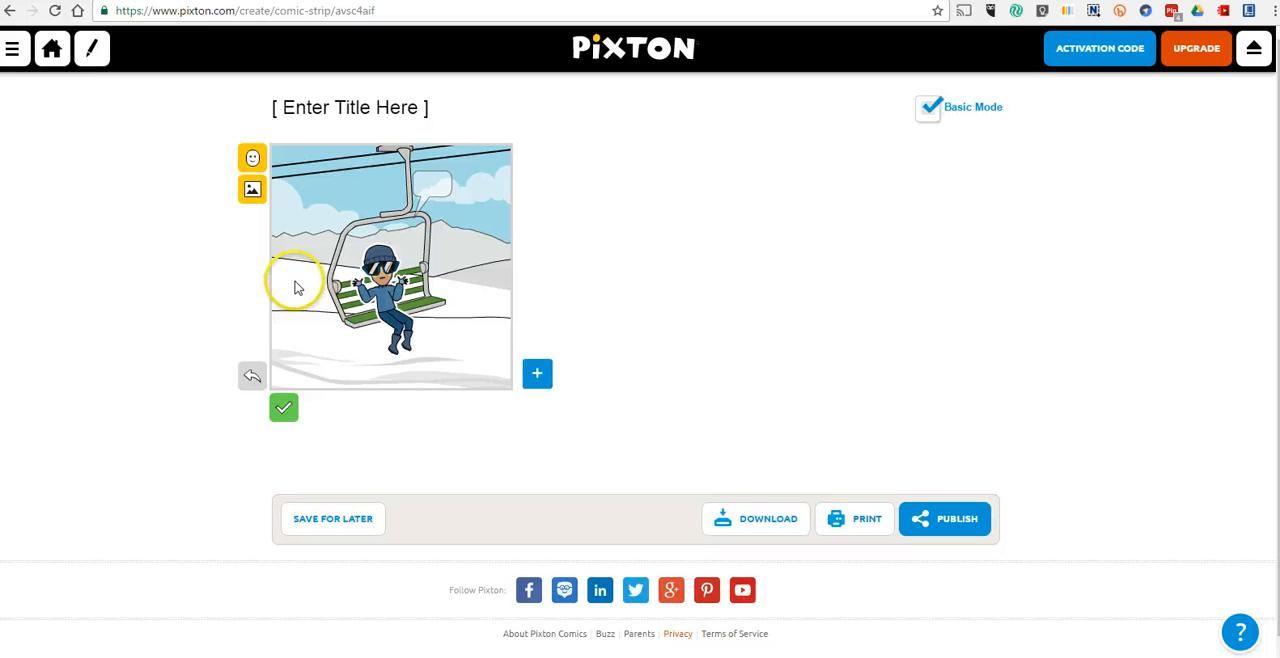
{"action": "mouse_move", "coordinate": [390, 300]}
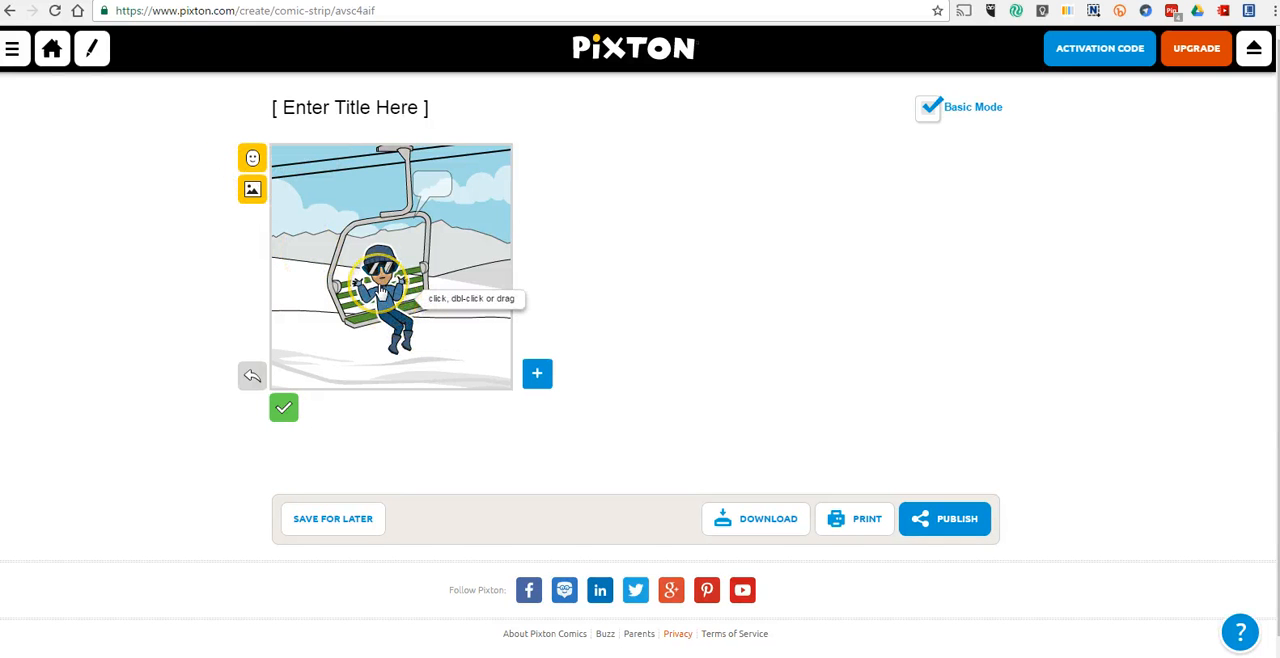
Select the skier on the chairlift to show the character edit toolbar.
{"action": "left_click", "coordinate": [383, 280]}
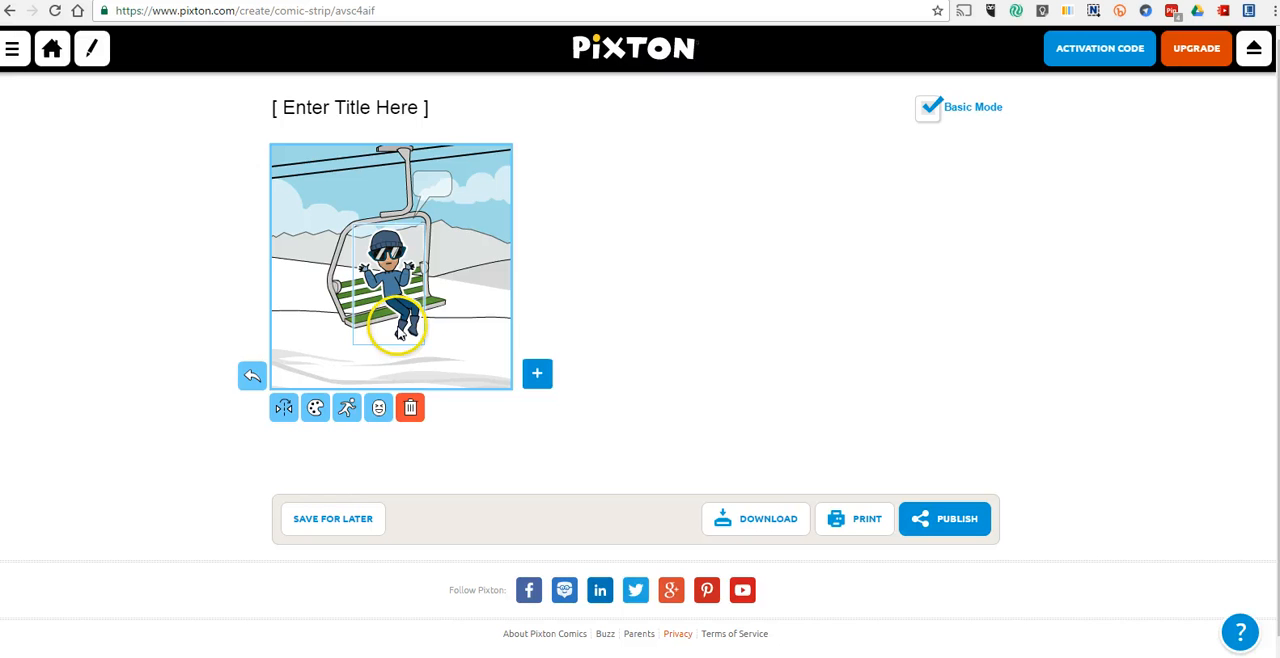
Go past the pose, skin colour and flip tools to the expression choices.
{"action": "left_click", "coordinate": [346, 407]}
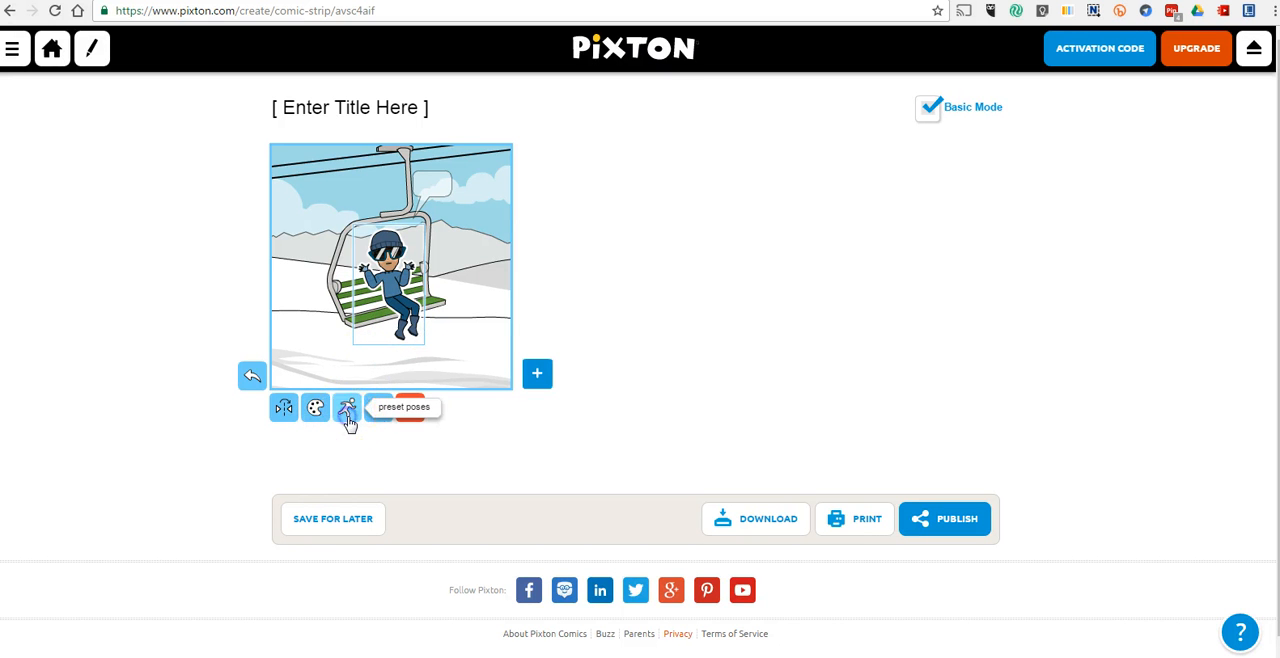
{"action": "left_click", "coordinate": [346, 407]}
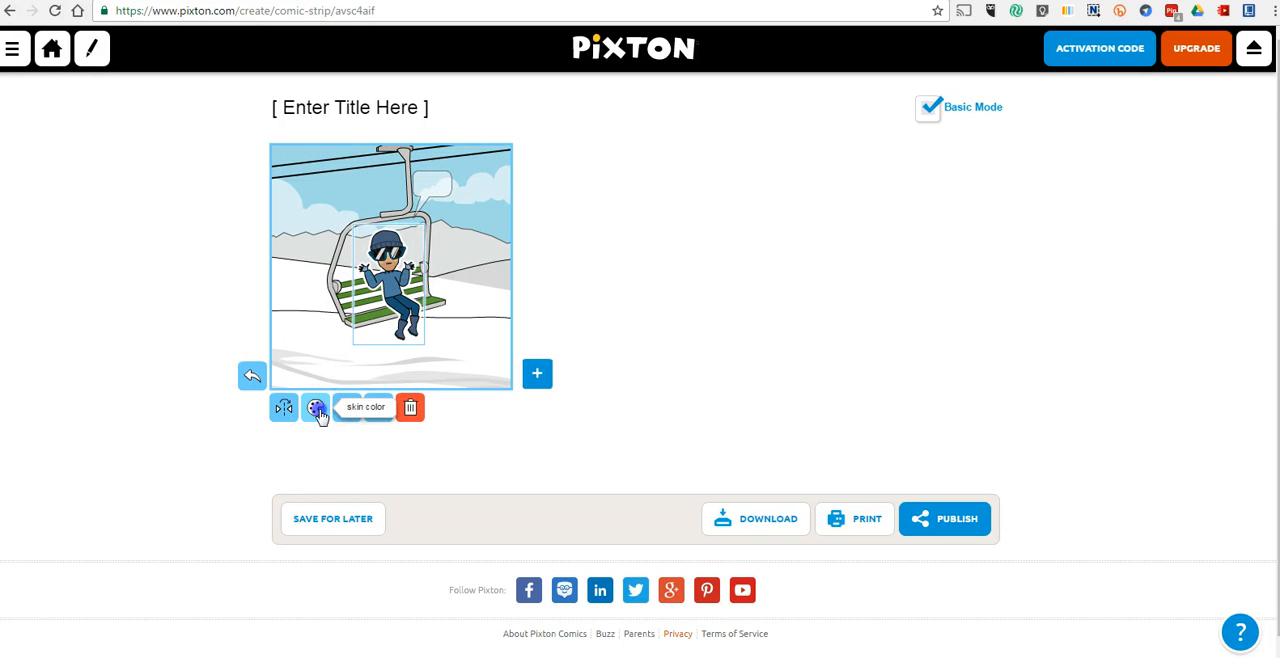
{"action": "left_click", "coordinate": [315, 407]}
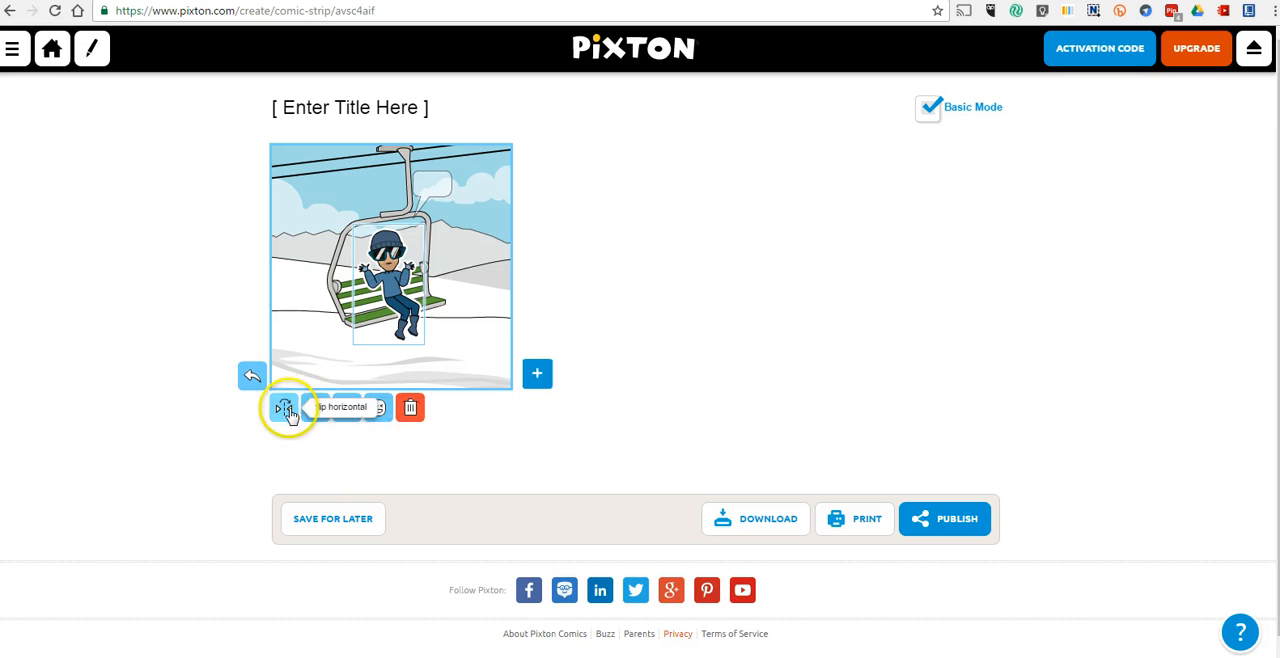
{"action": "left_click", "coordinate": [284, 407]}
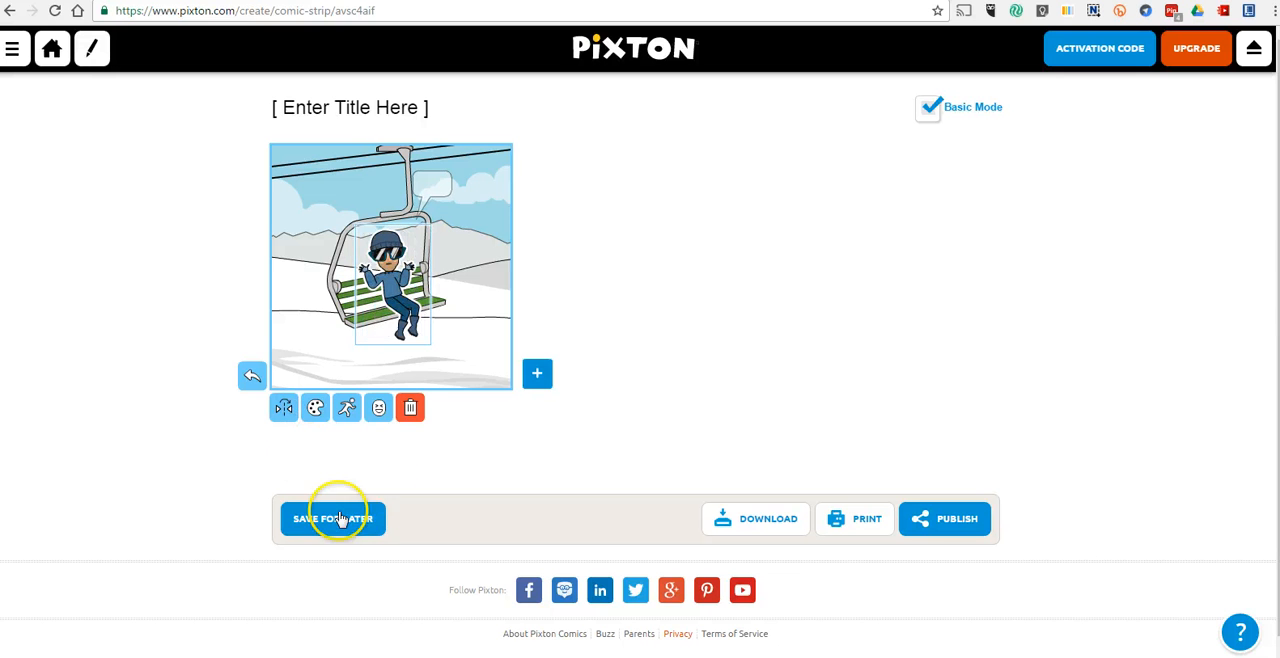
{"action": "left_click", "coordinate": [378, 407]}
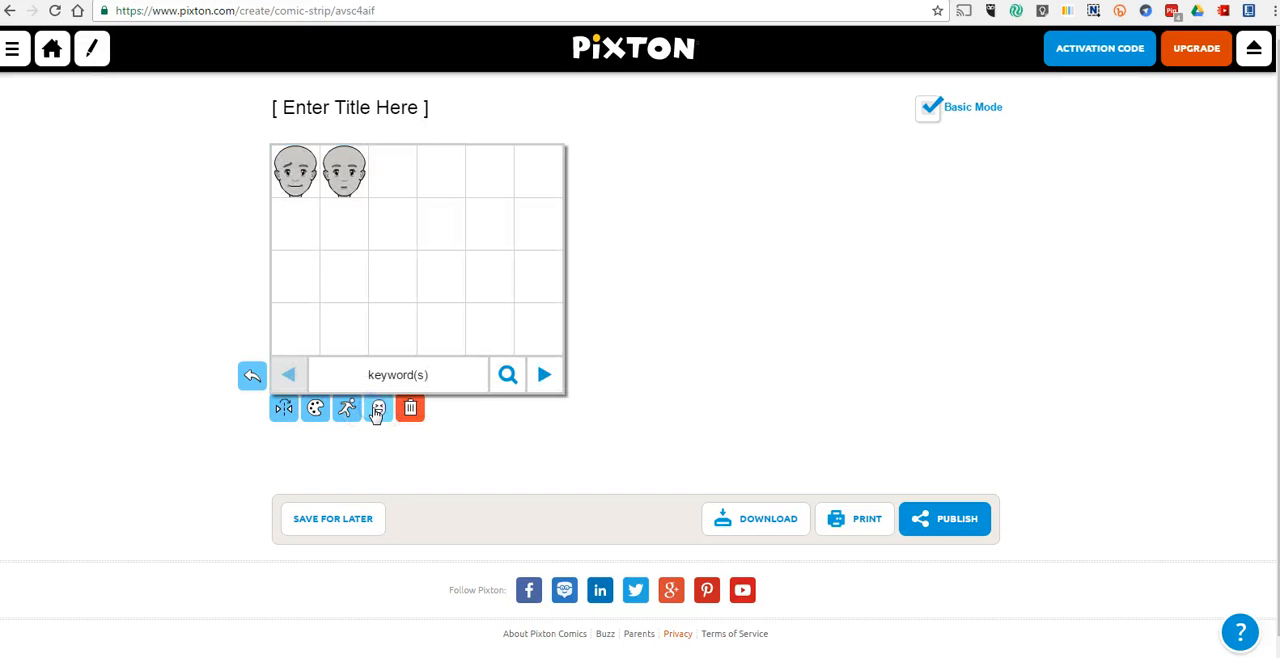
Set the chairlift skier's facial expression to happy.
{"action": "left_click", "coordinate": [378, 408]}
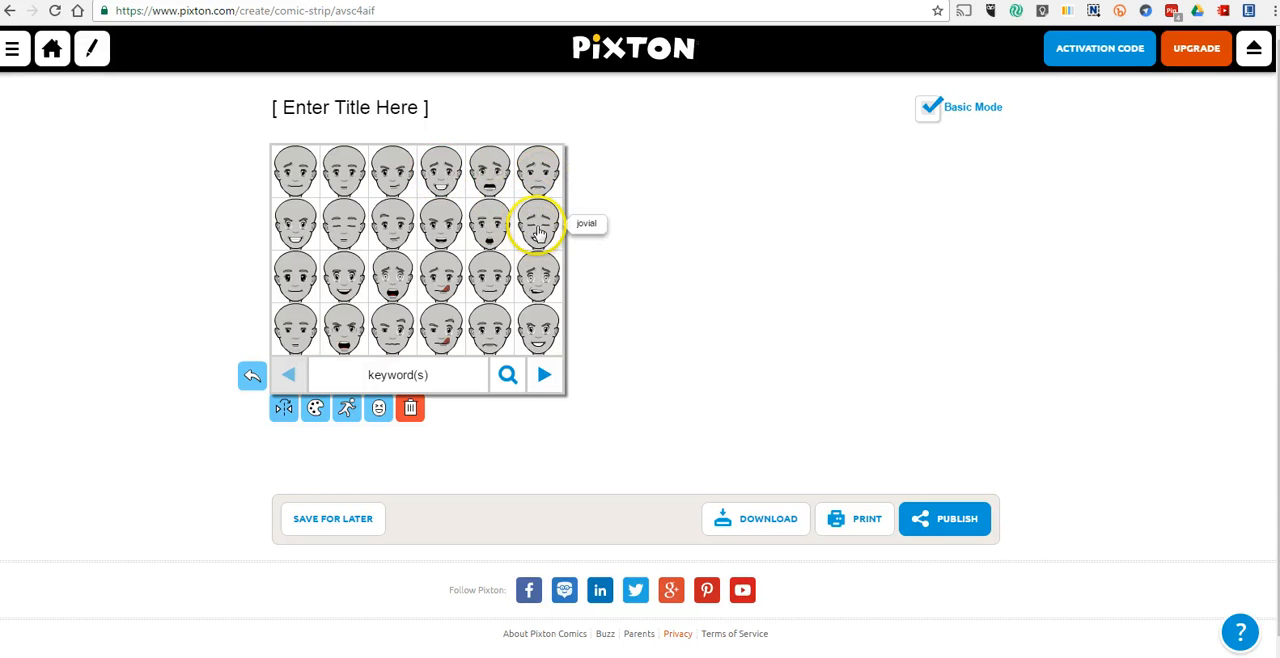
{"action": "mouse_move", "coordinate": [300, 170]}
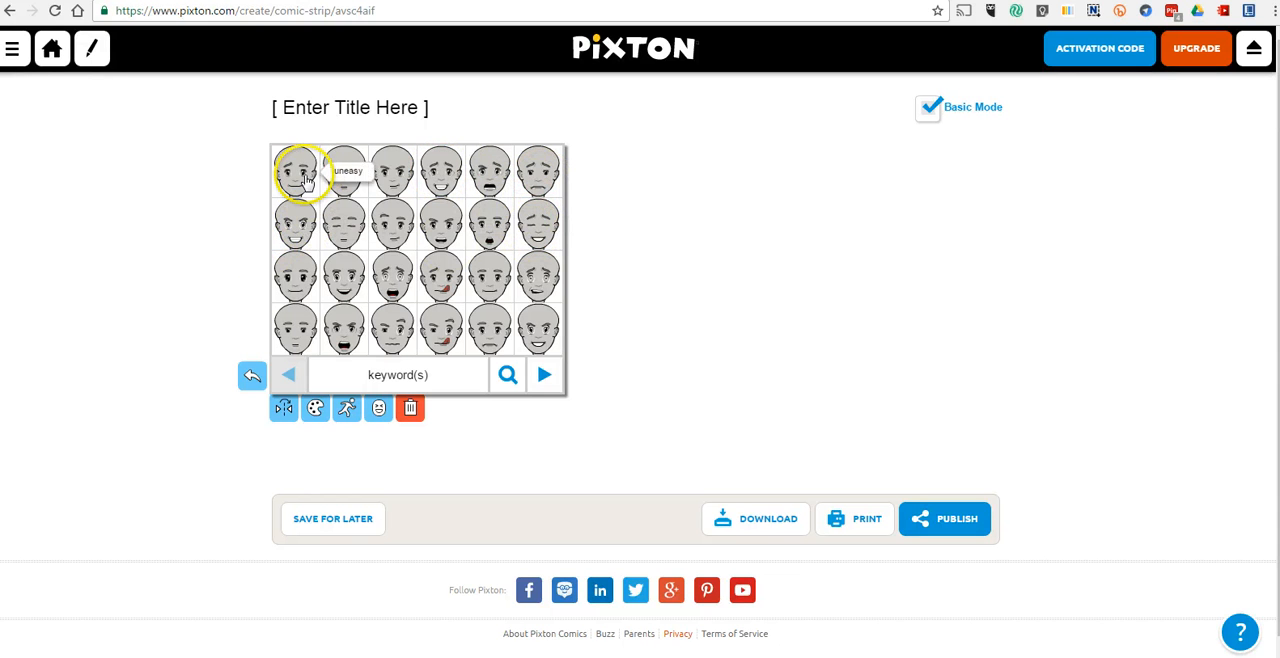
{"action": "mouse_move", "coordinate": [295, 325]}
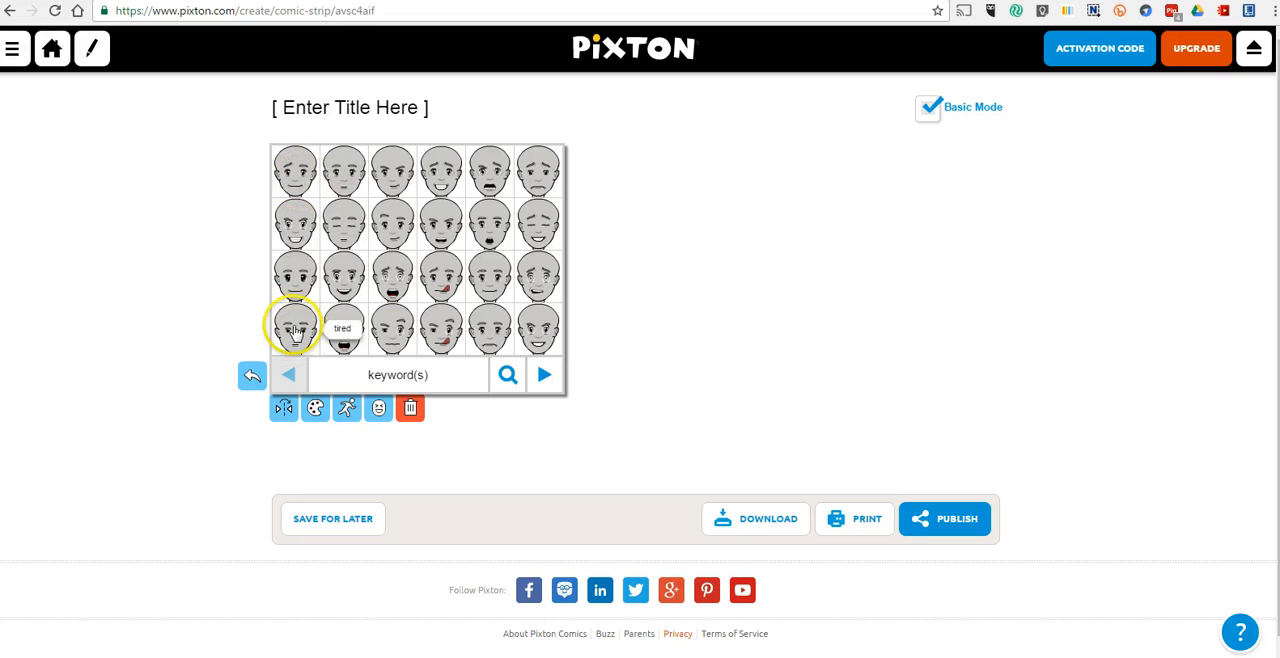
{"action": "mouse_move", "coordinate": [343, 277]}
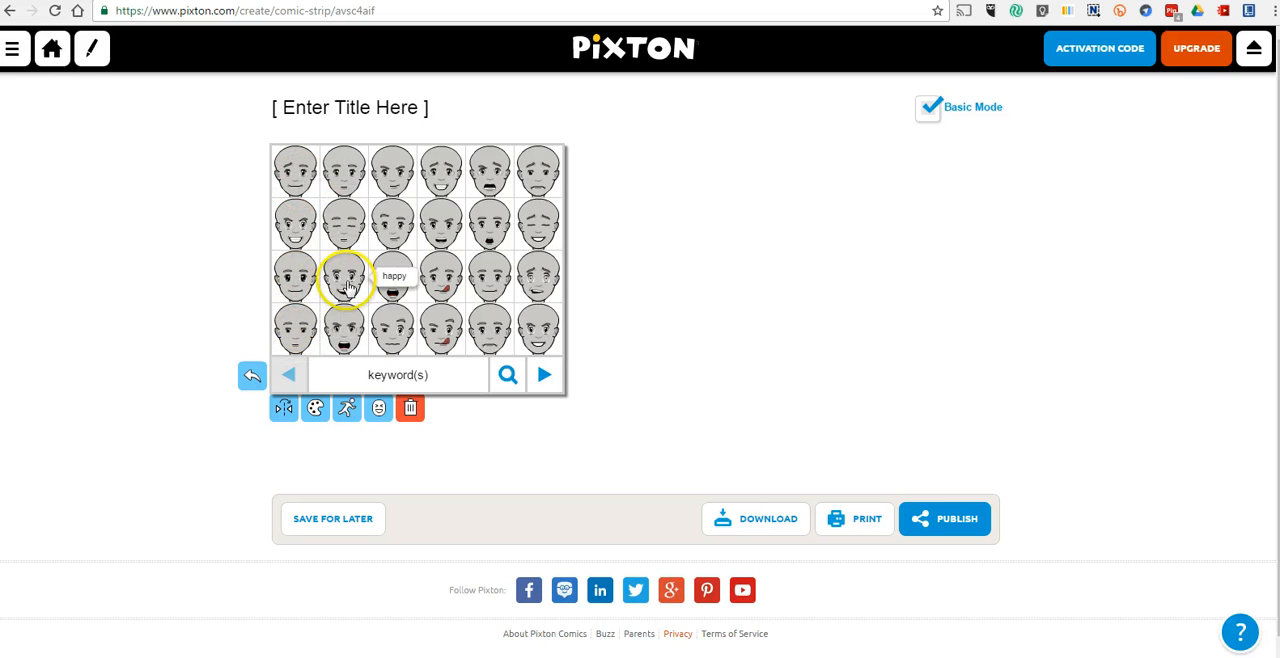
{"action": "left_click", "coordinate": [344, 280]}
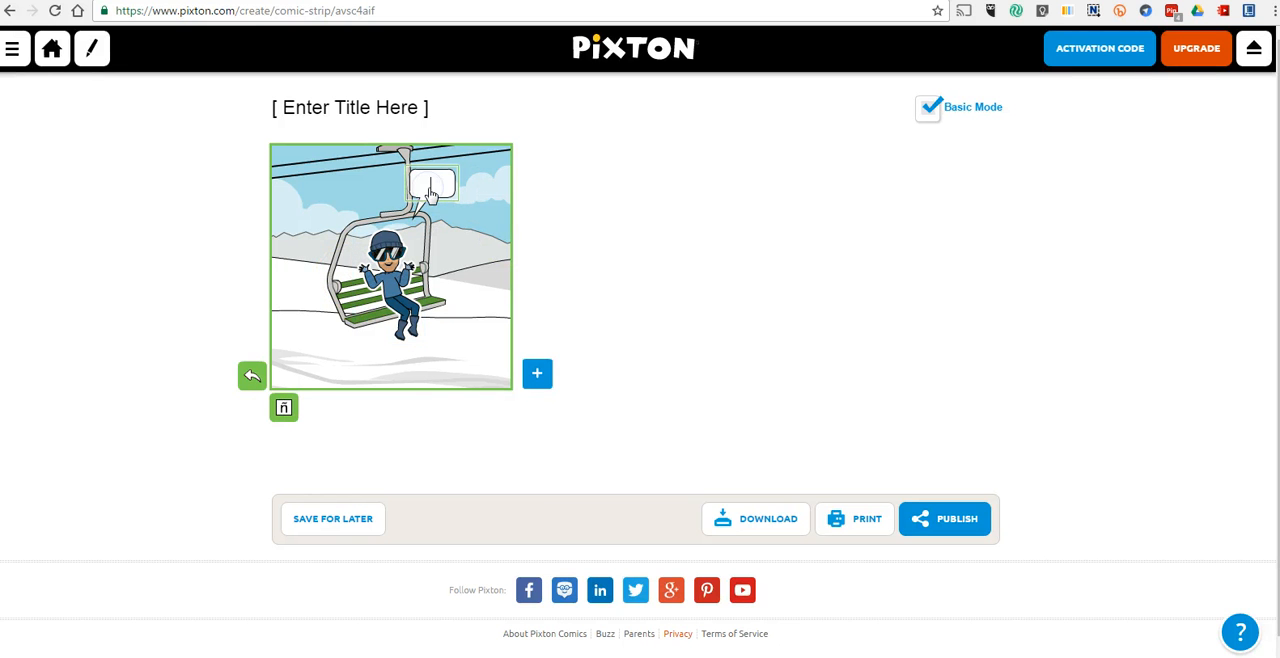
Write 'I love to be in the mountains!' in the skier's first-panel speech bubble.
{"action": "left_click", "coordinate": [431, 185]}
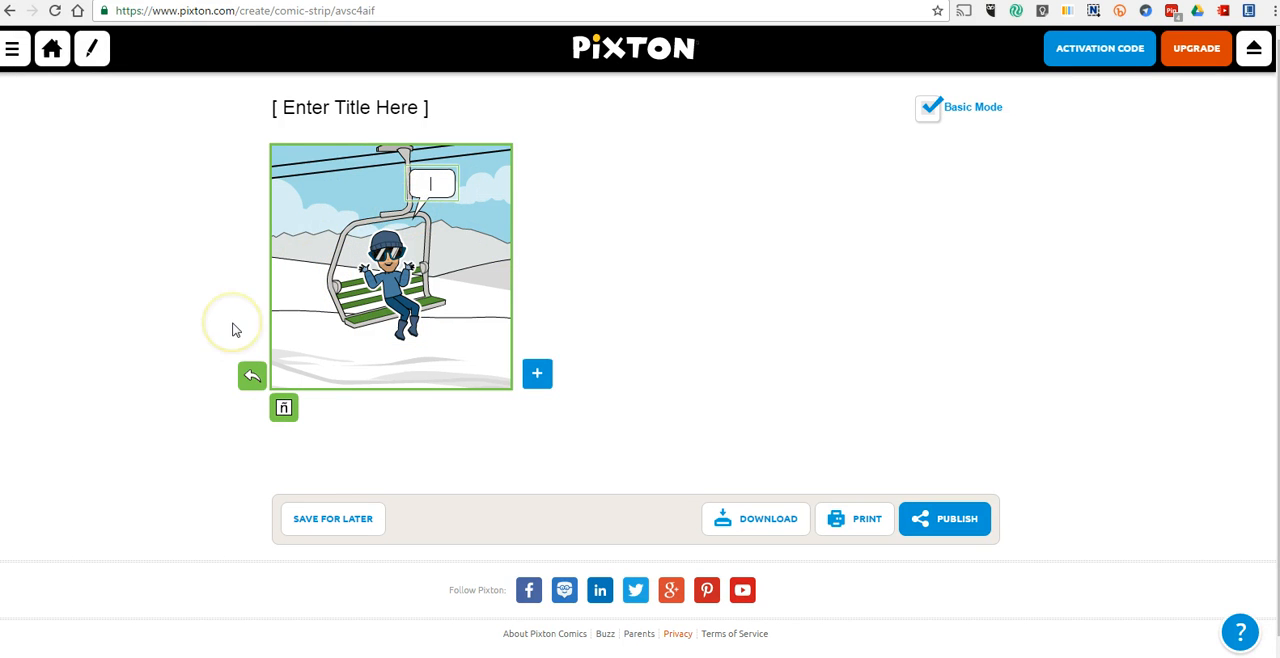
{"action": "type", "text": "I love"}
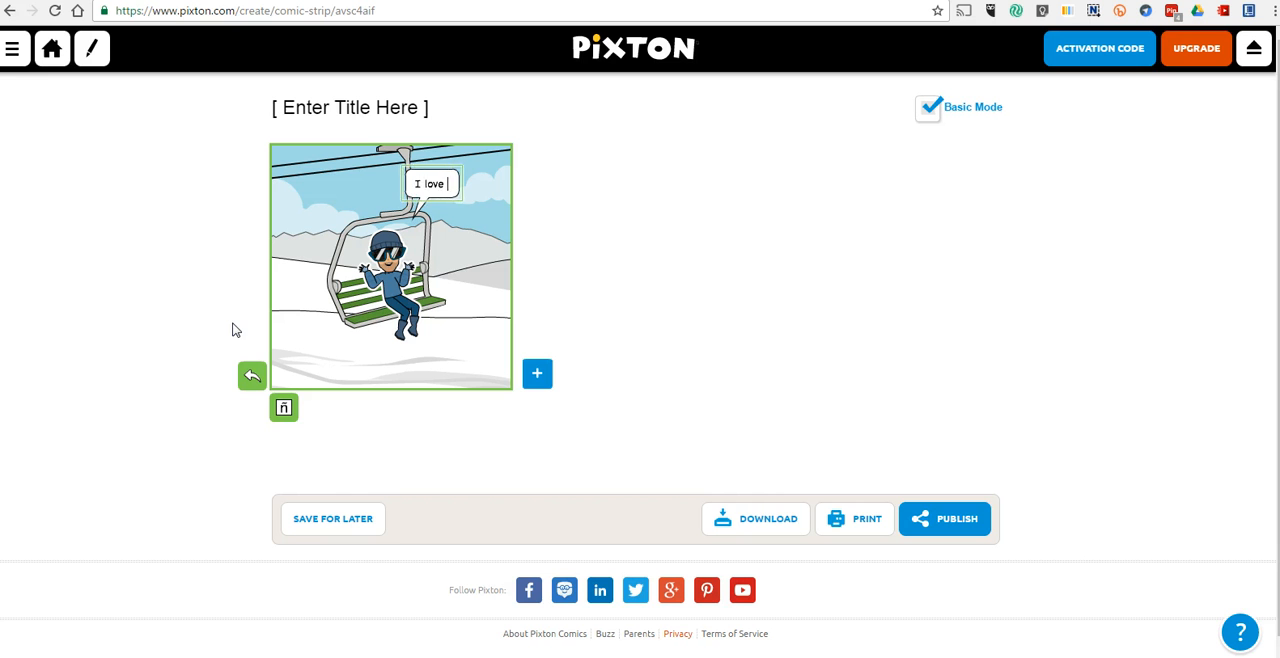
{"action": "type", "text": "to be in the m"}
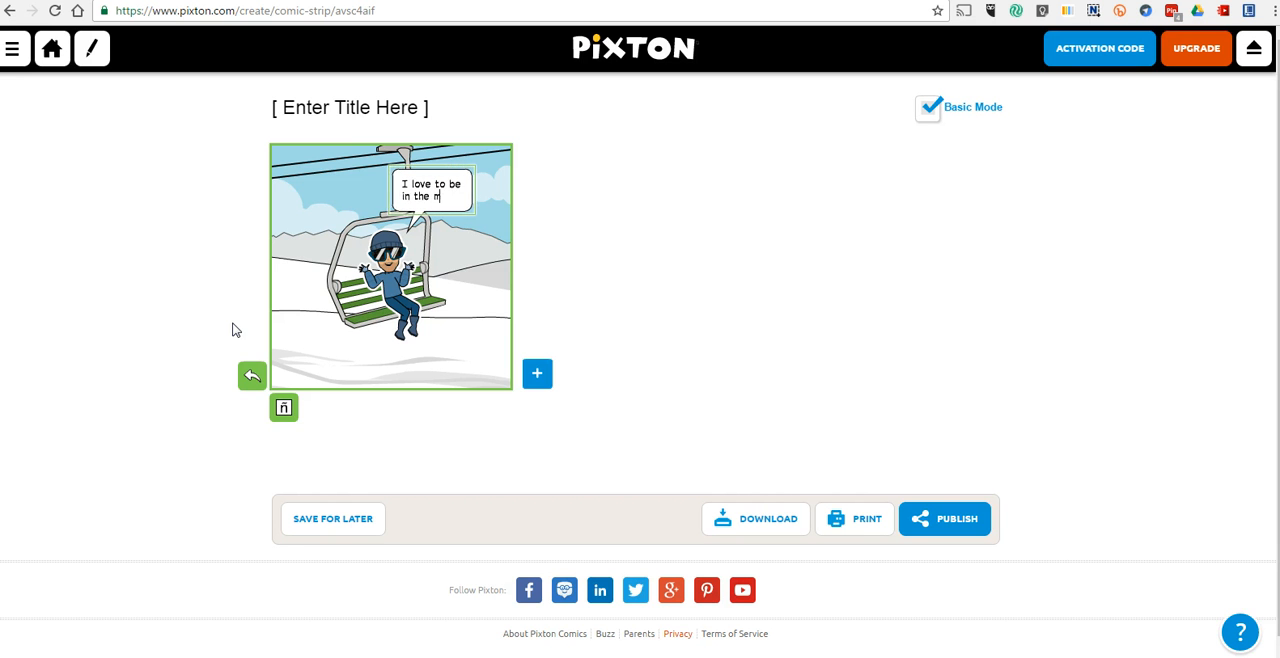
{"action": "type", "text": "ountains"}
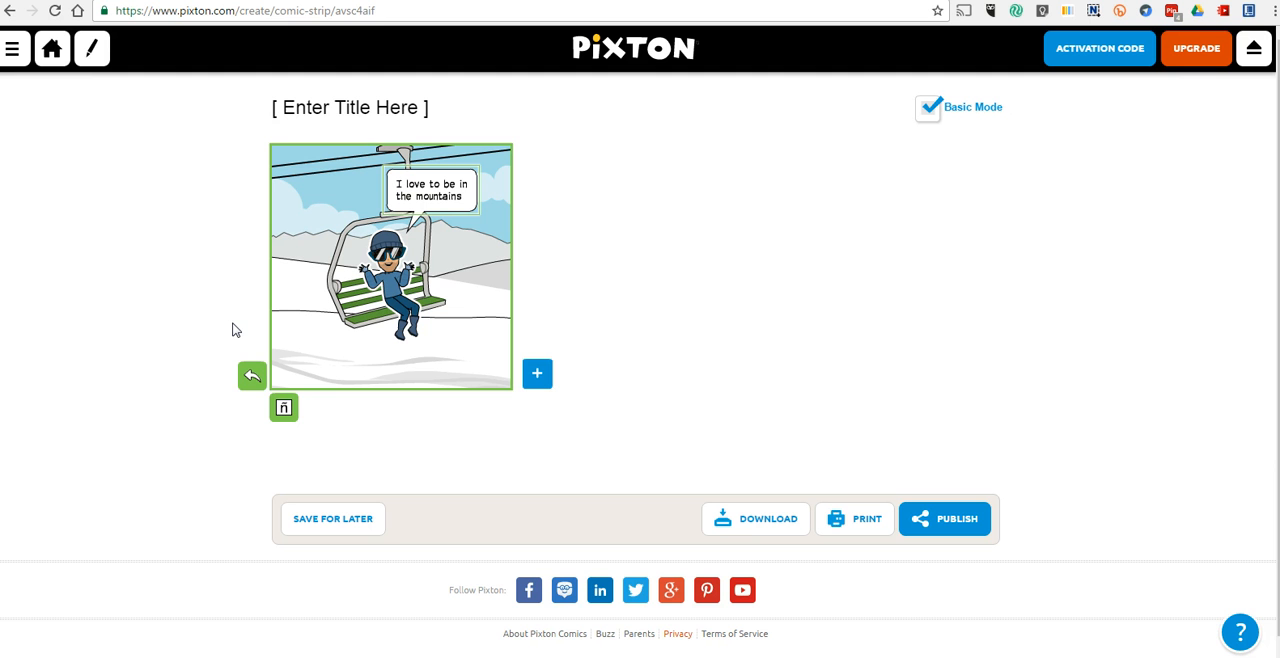
{"action": "type", "text": "!"}
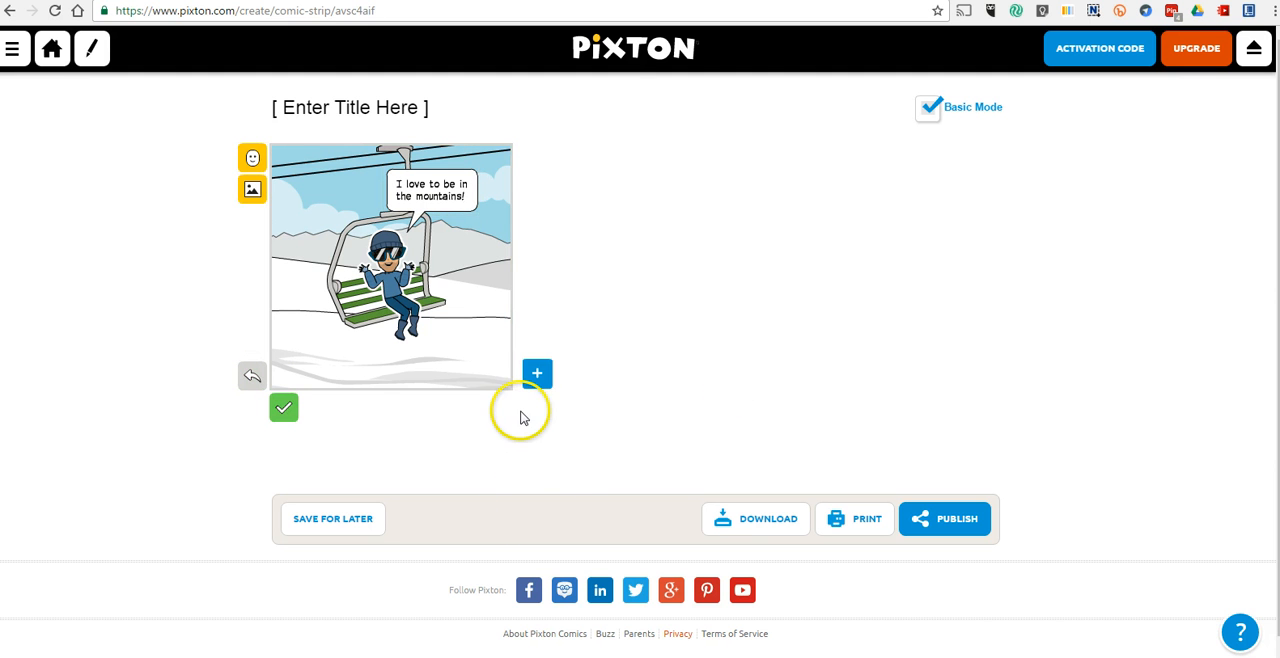
{"action": "mouse_move", "coordinate": [537, 373]}
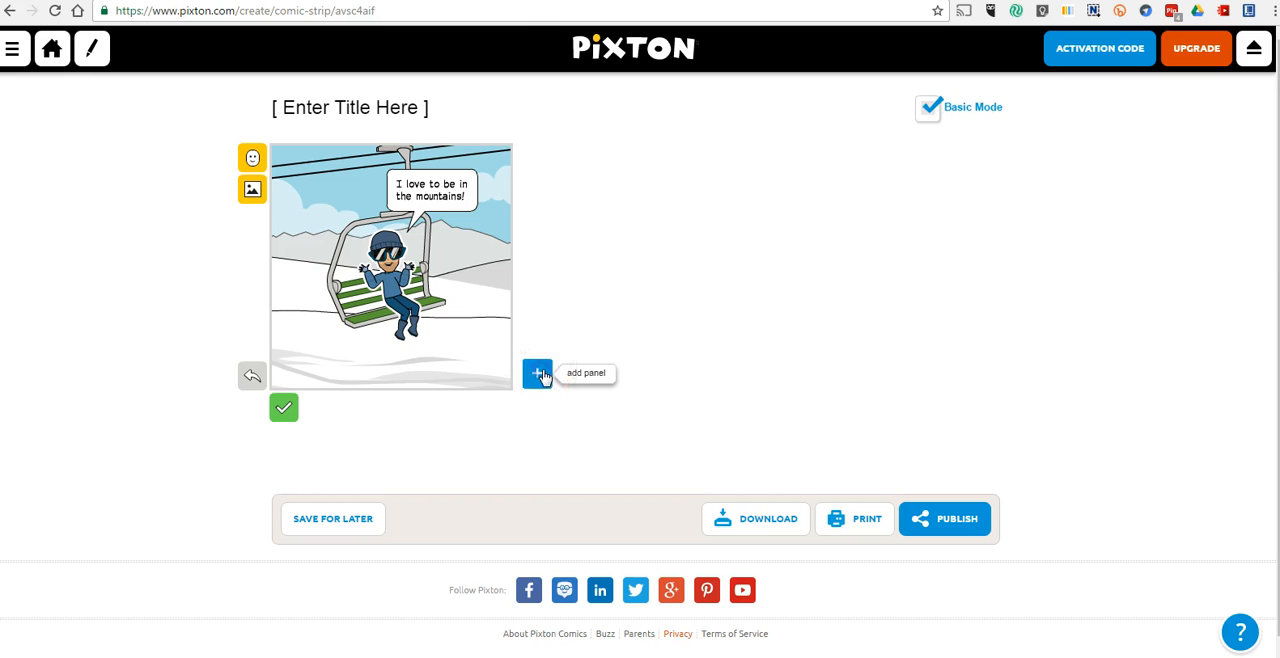
Add a second panel duplicating the chairlift scene, skier and empty bubble.
{"action": "left_click", "coordinate": [537, 373]}
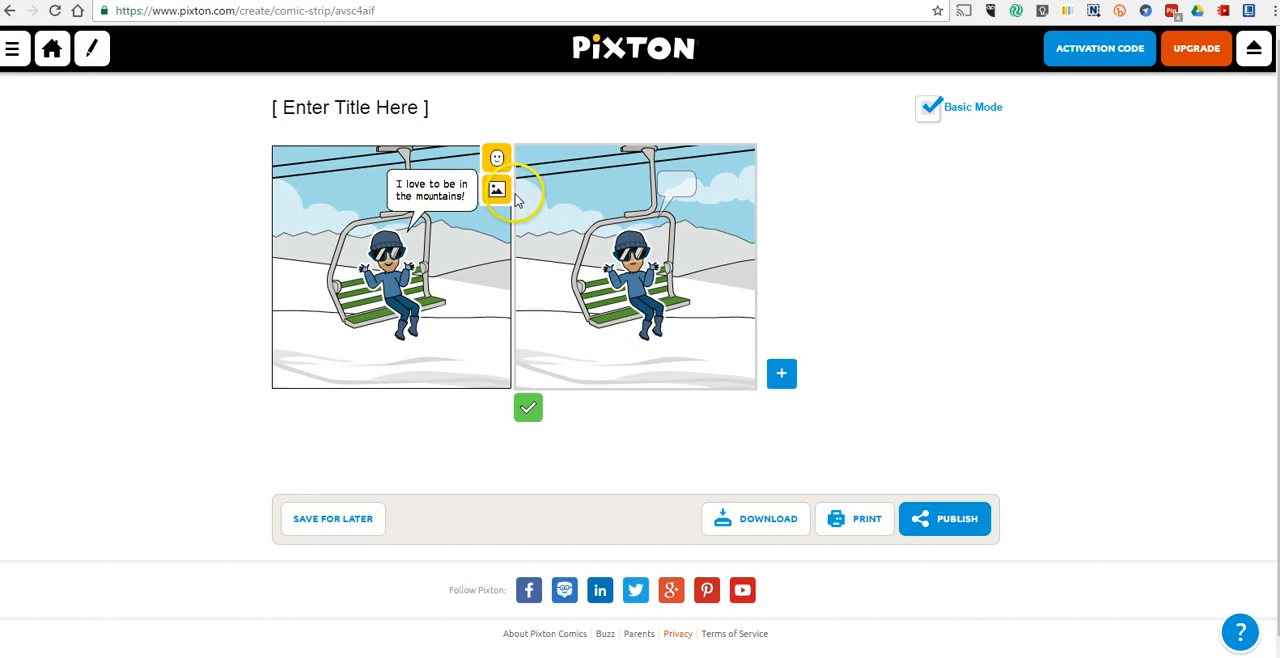
Switch the second panel's background to the winter Ski Jump scene.
{"action": "left_click", "coordinate": [497, 190]}
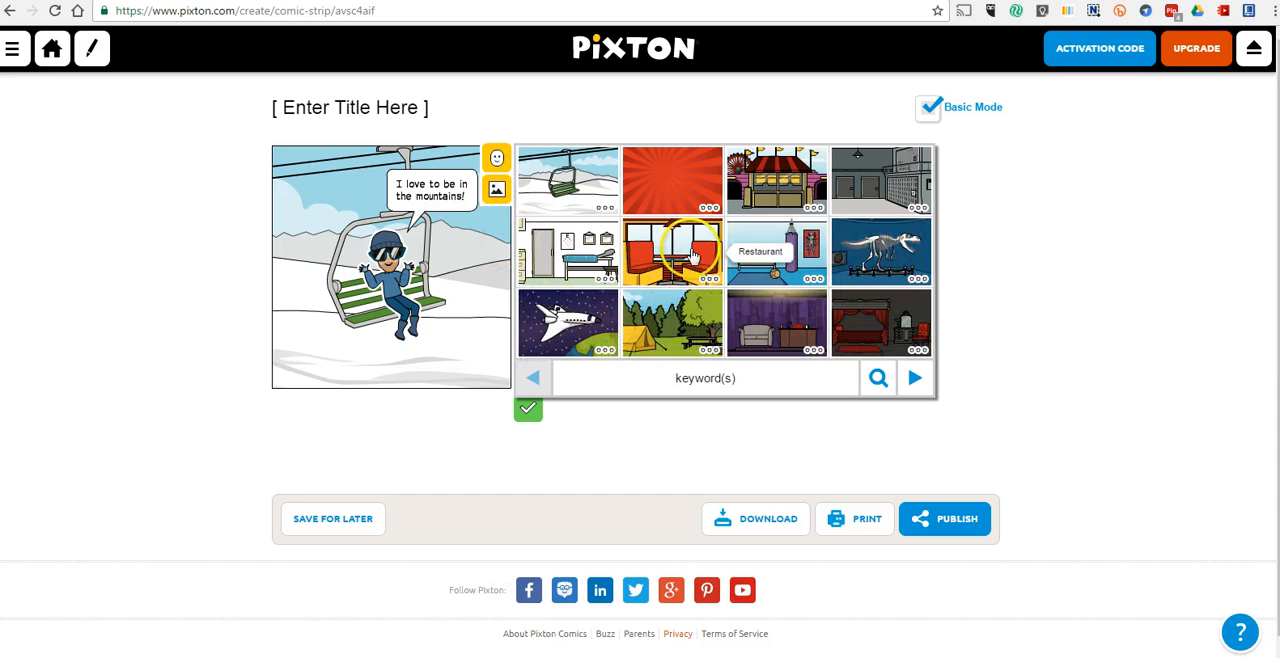
{"action": "left_click", "coordinate": [532, 377]}
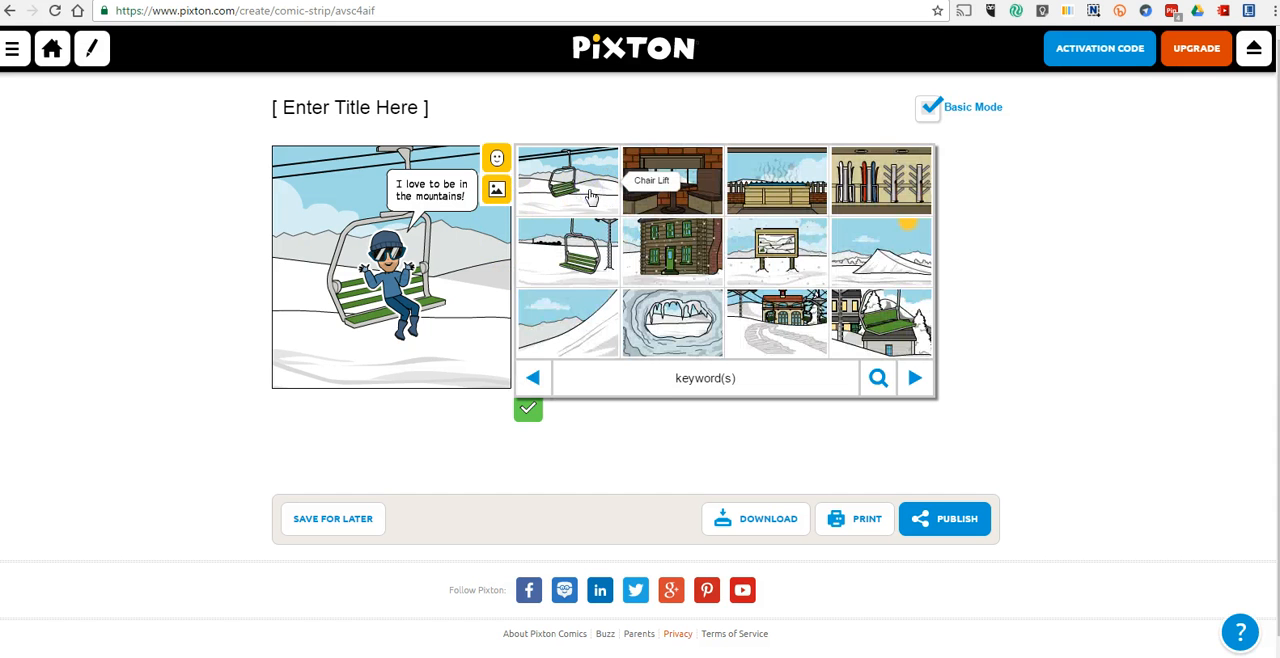
{"action": "mouse_move", "coordinate": [908, 272]}
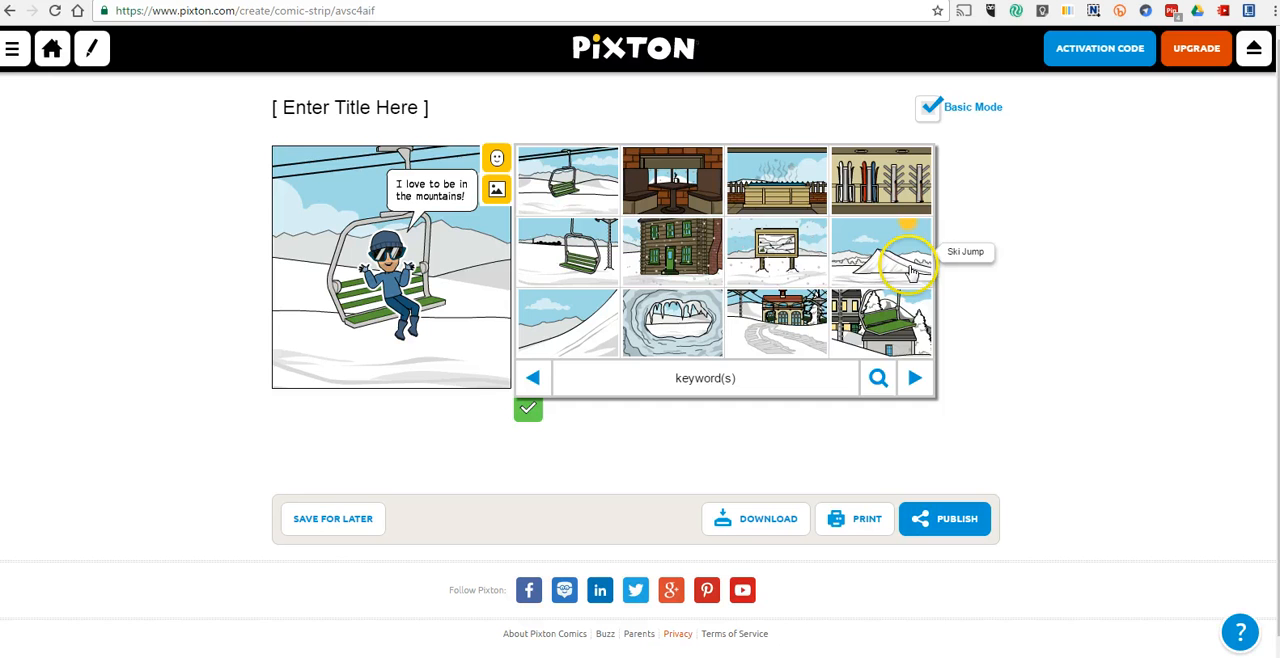
{"action": "left_click", "coordinate": [881, 251]}
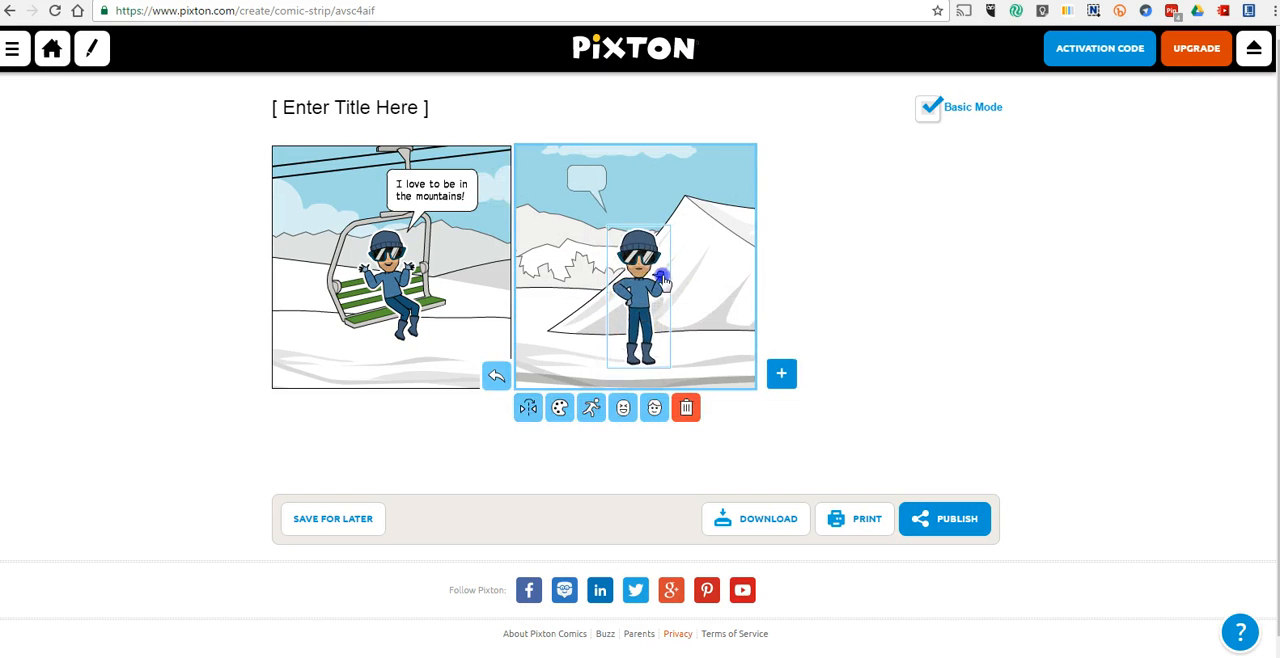
Move the skier to panel two's upper right, near the top of the ski jump, and bring up its preset poses.
{"action": "left_click_drag", "start_coordinate": [638, 290], "coordinate": [715, 210]}
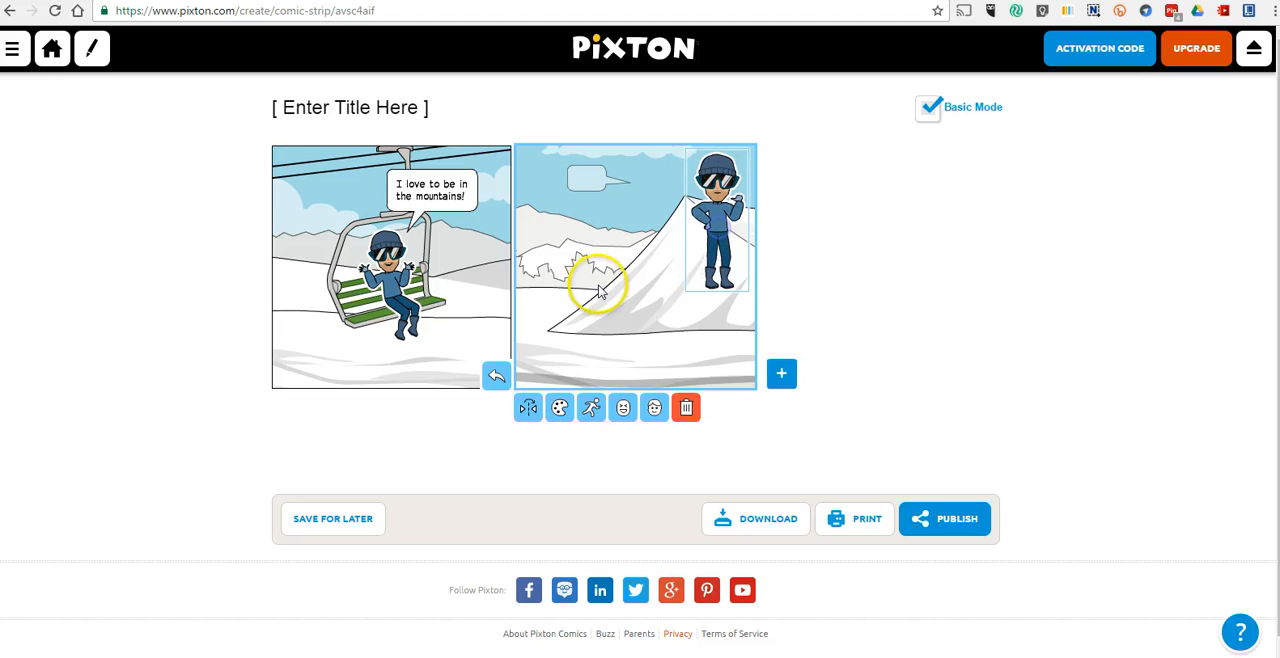
{"action": "left_click", "coordinate": [715, 230]}
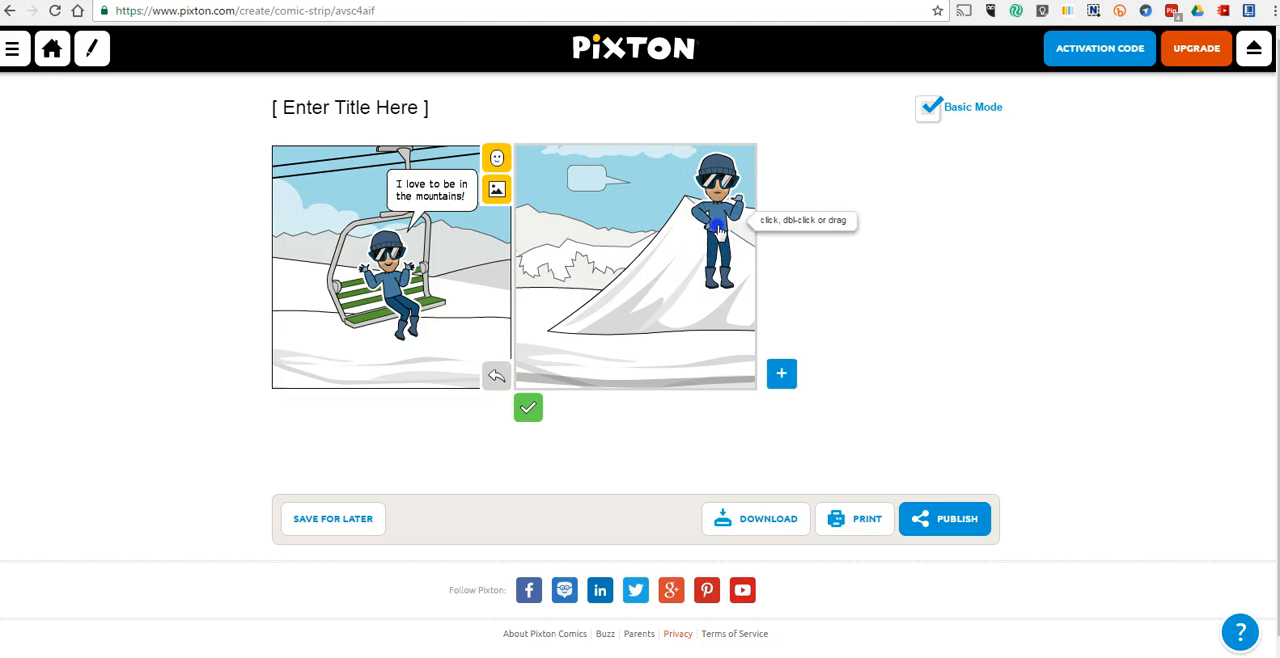
{"action": "left_click", "coordinate": [716, 225]}
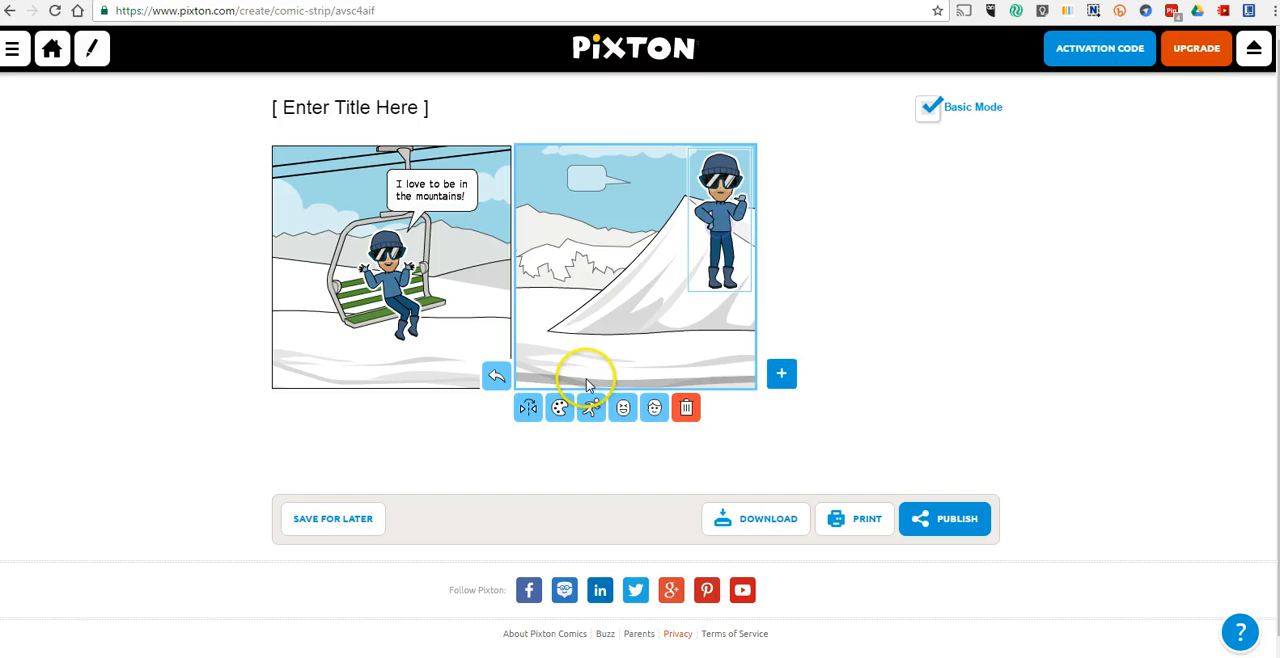
{"action": "left_click", "coordinate": [591, 408]}
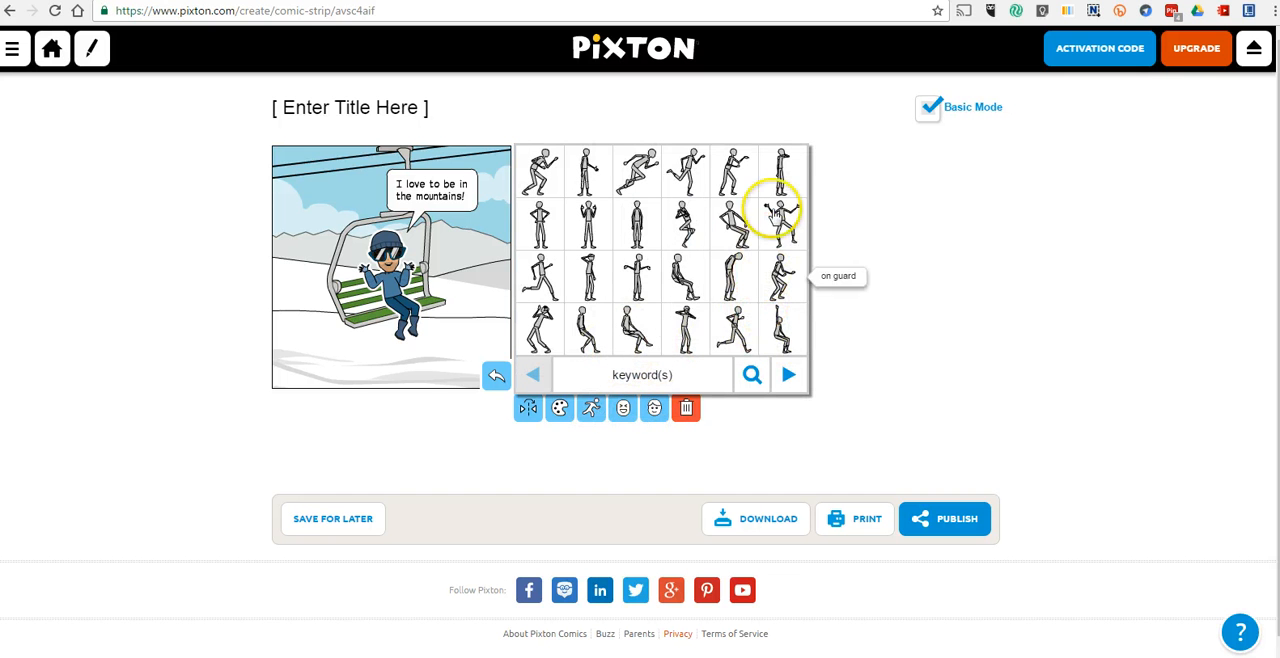
{"action": "mouse_move", "coordinate": [637, 170]}
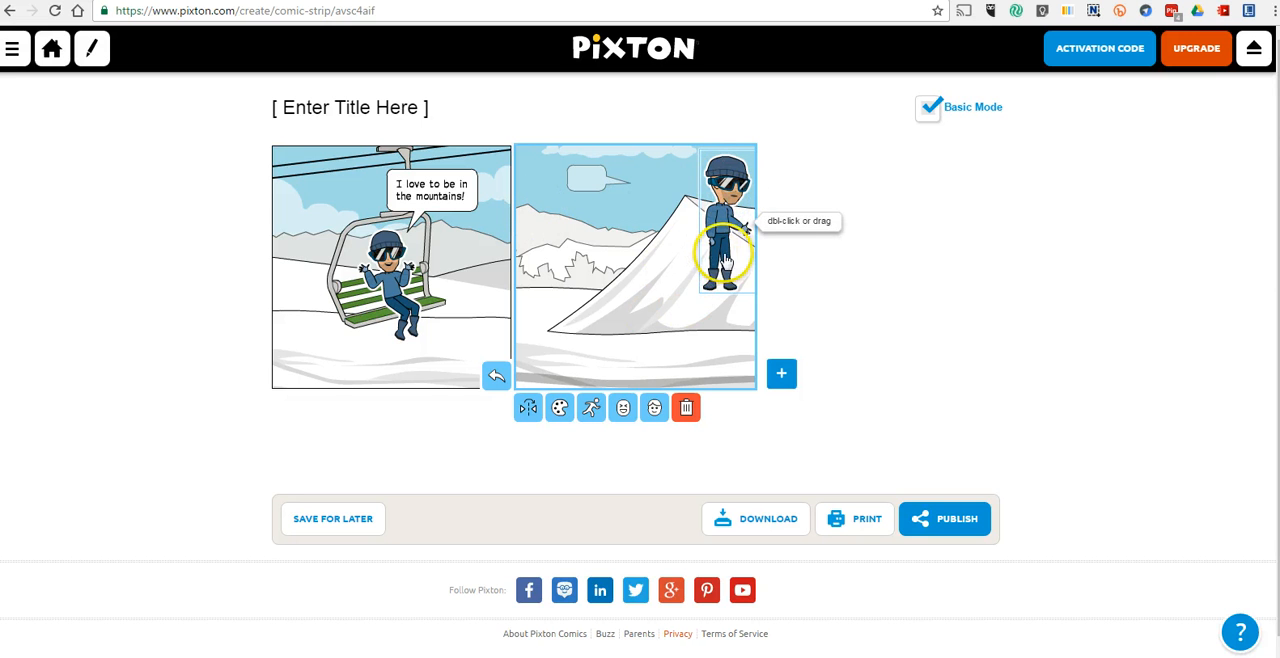
Give the skier the 'flying' preset pose and place it above the ski jump slope.
{"action": "left_click", "coordinate": [591, 407]}
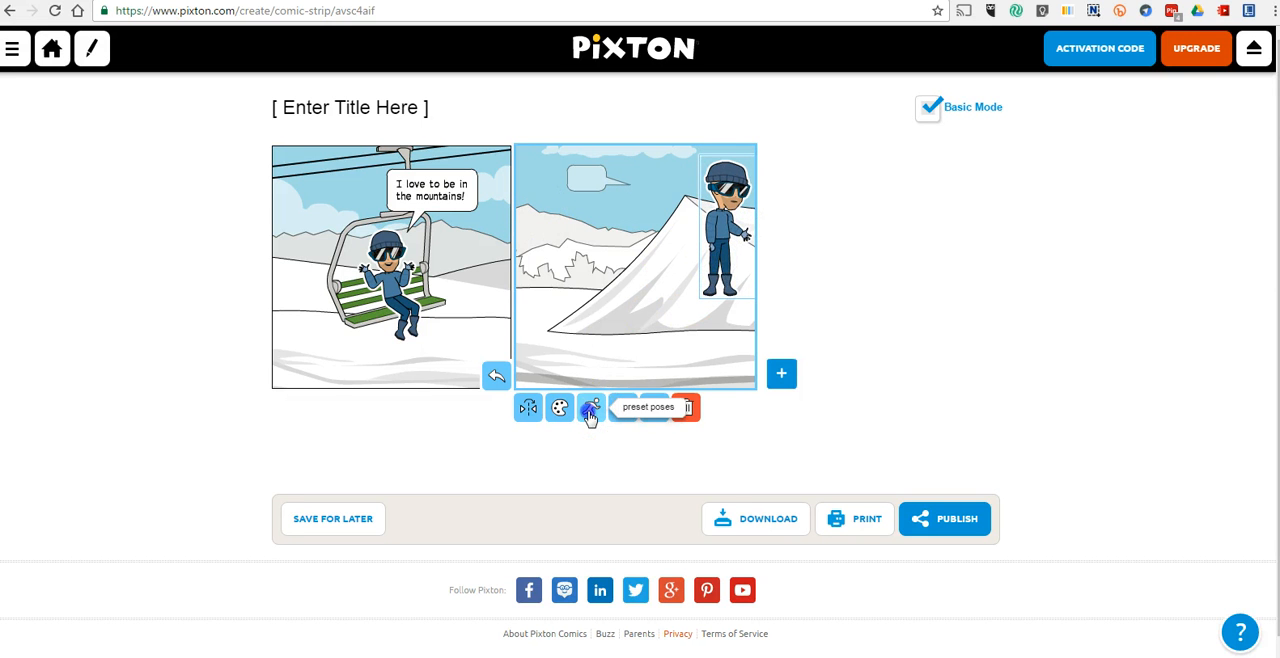
{"action": "left_click", "coordinate": [590, 408]}
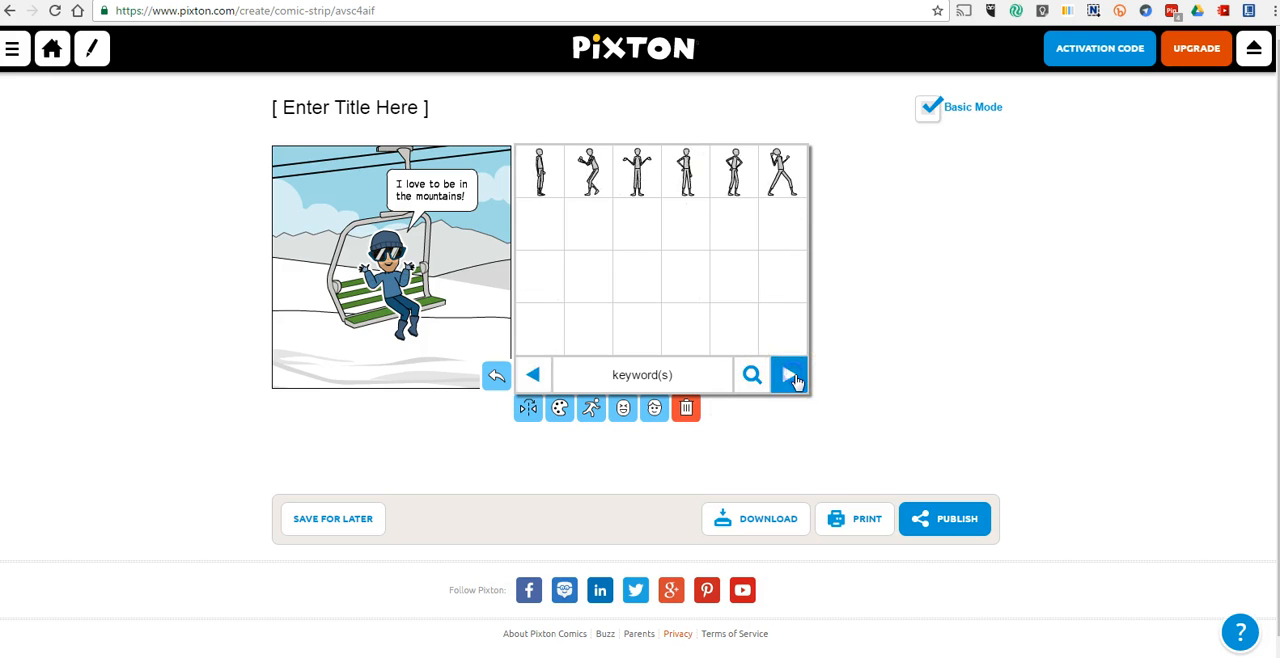
{"action": "left_click", "coordinate": [789, 374]}
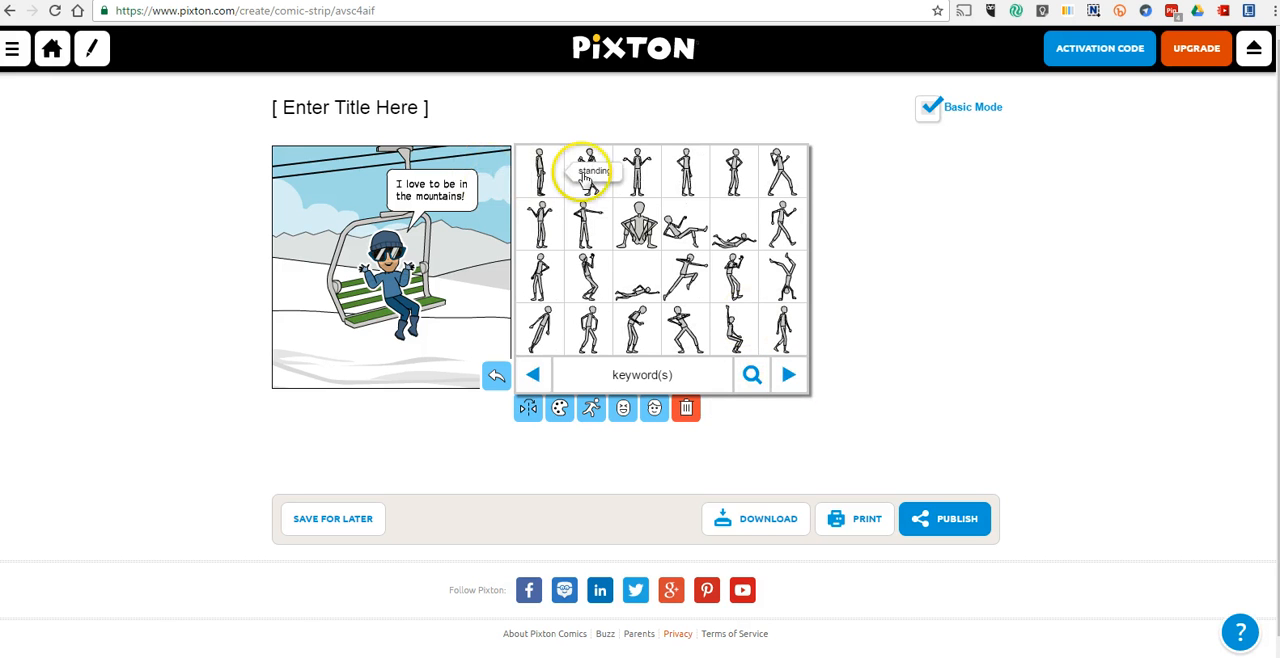
{"action": "mouse_move", "coordinate": [735, 238]}
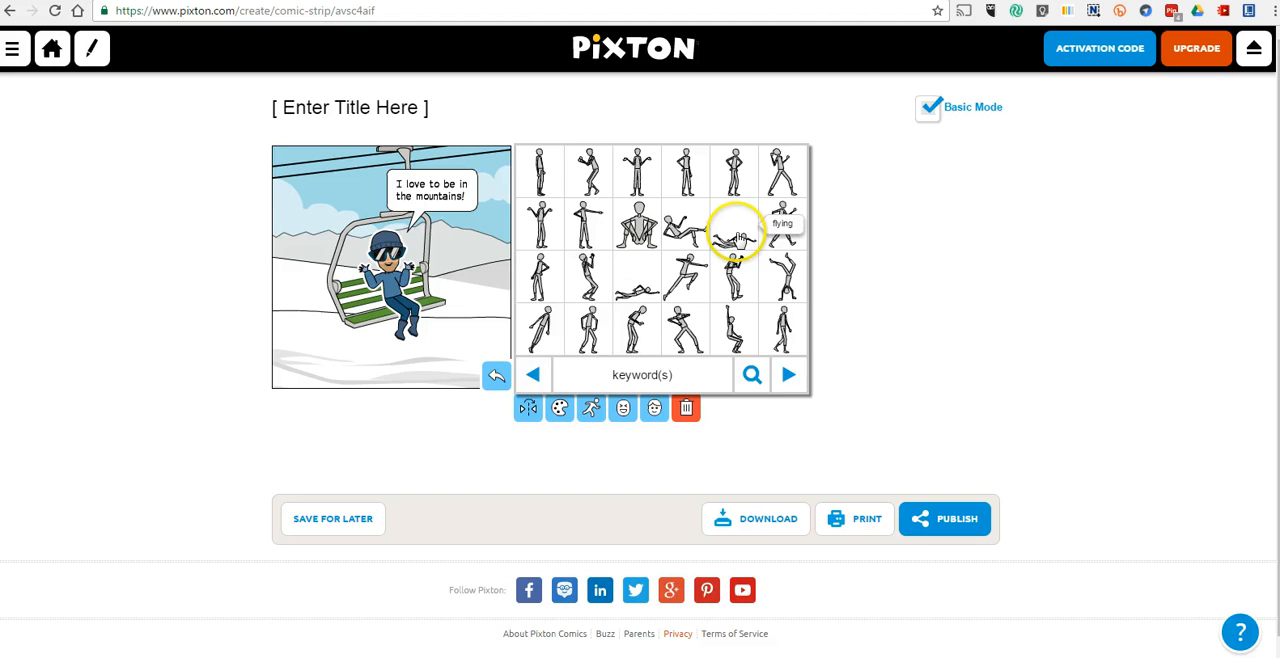
{"action": "left_click", "coordinate": [735, 235]}
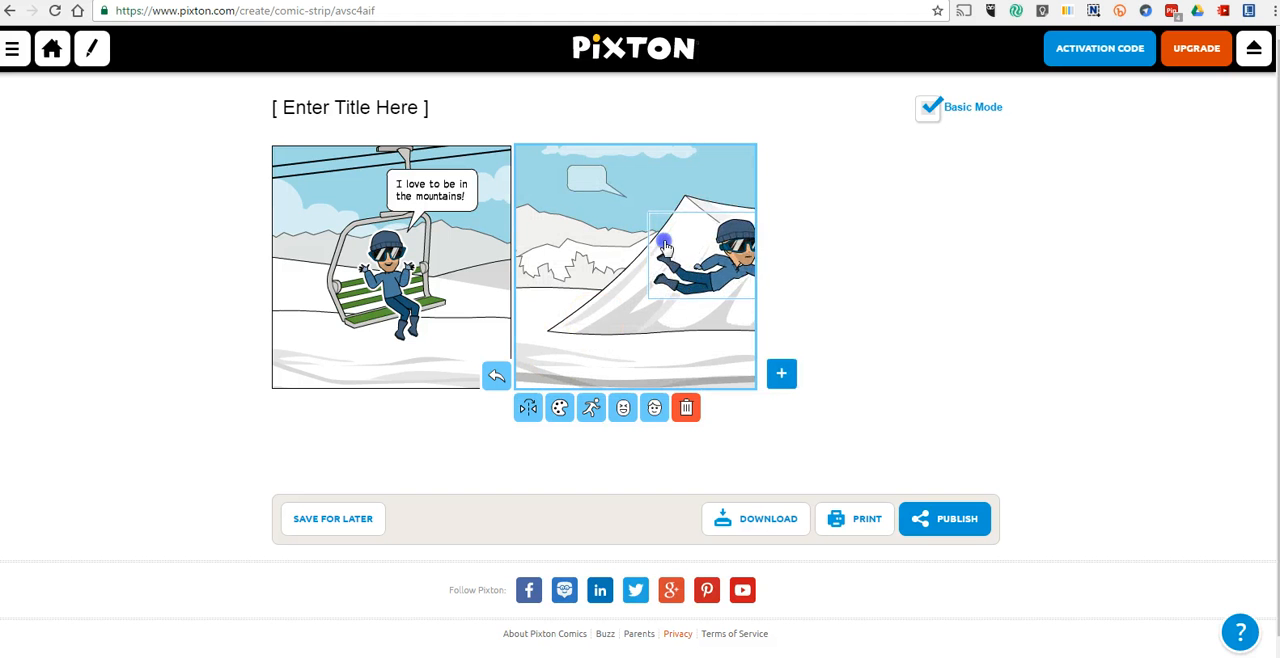
{"action": "left_click_drag", "start_coordinate": [695, 255], "coordinate": [655, 195]}
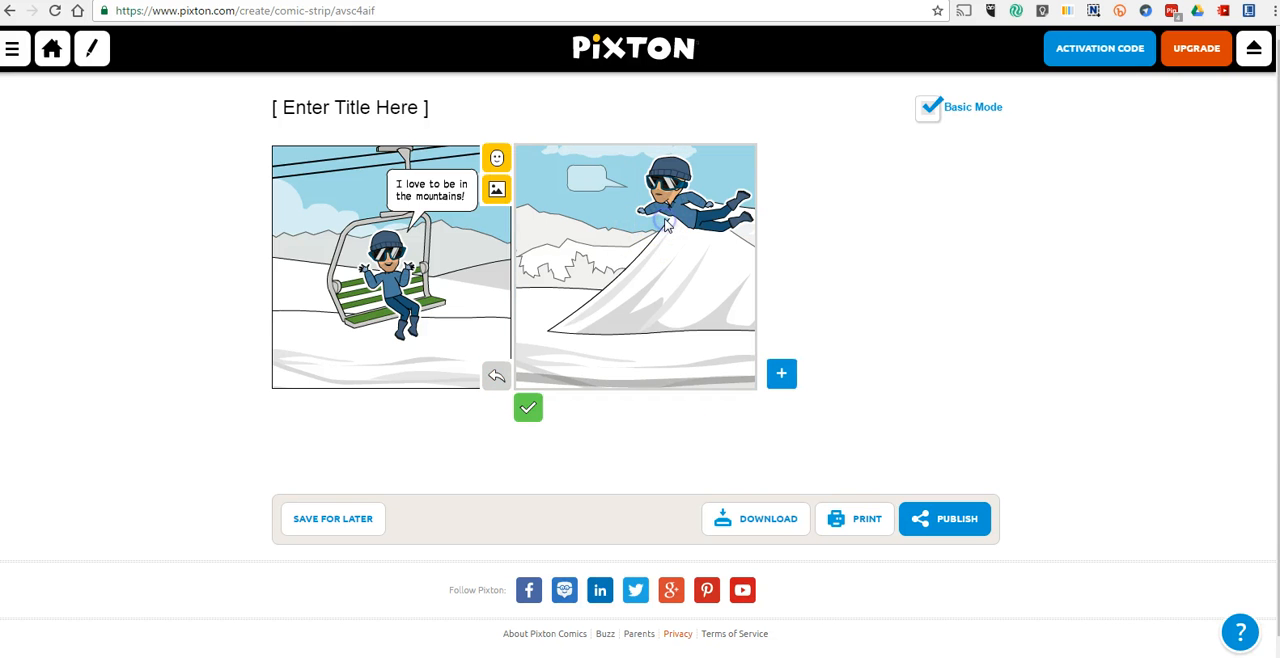
Write 'I love to fly off of the ski jump!' in panel two's speech bubble.
{"action": "left_click", "coordinate": [665, 215]}
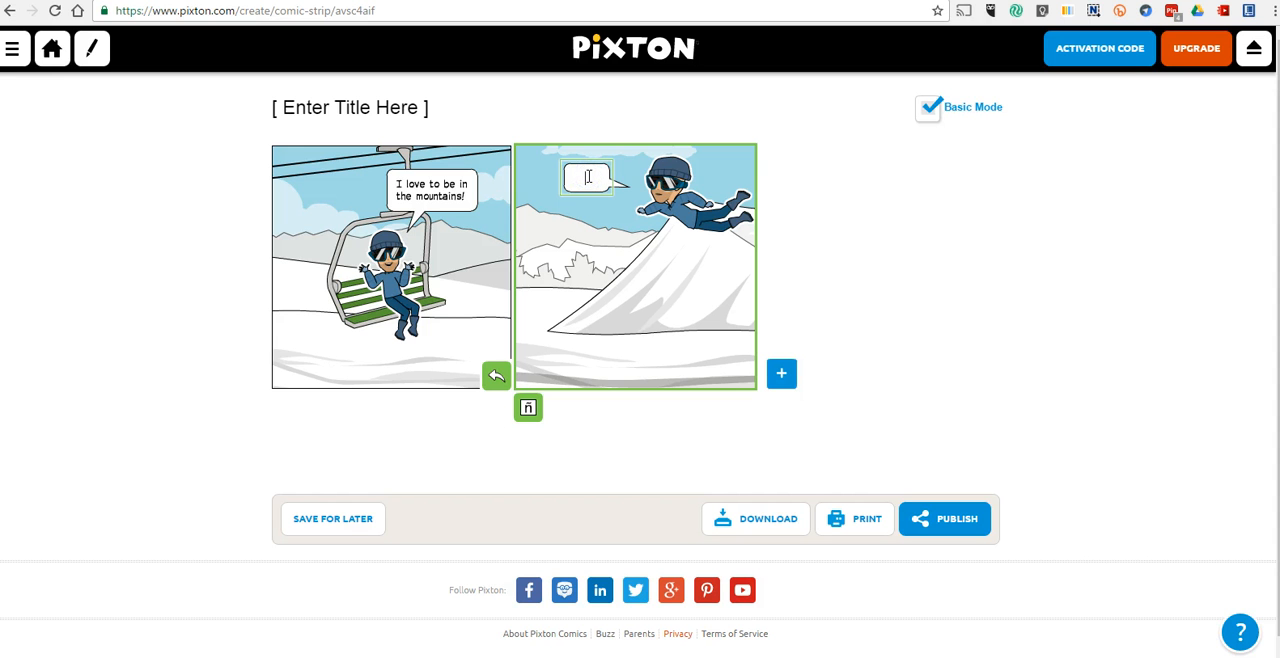
{"action": "type", "text": "I love to"}
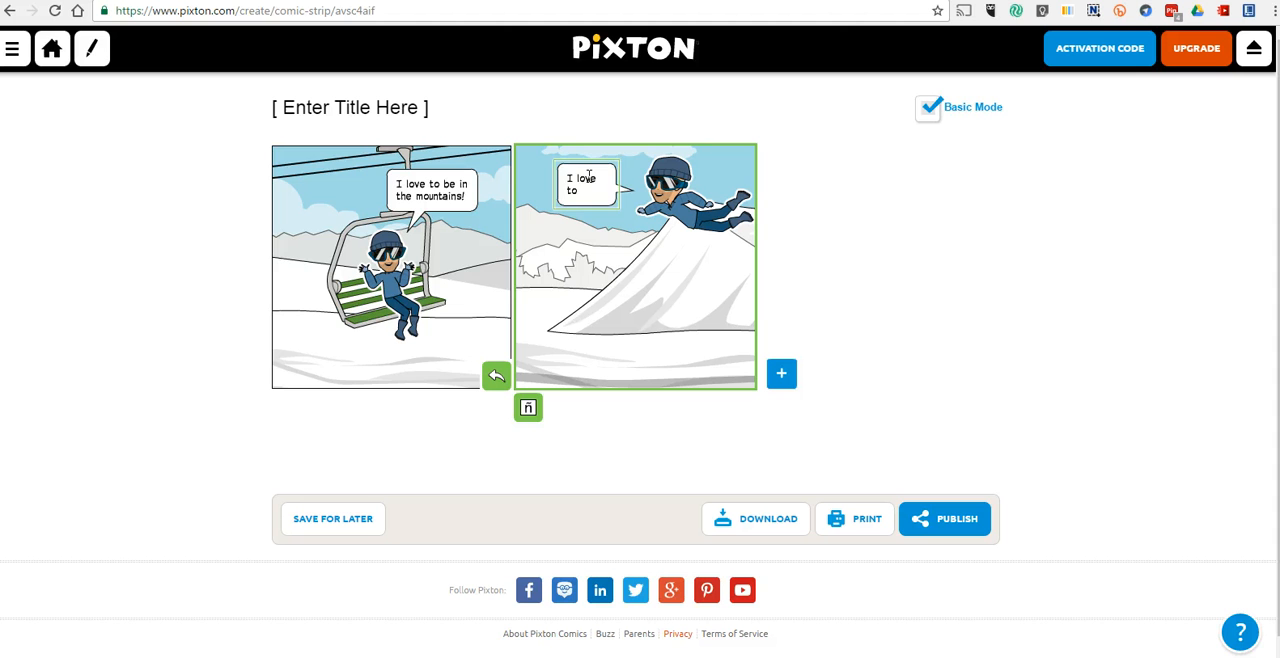
{"action": "type", "text": "fly off of the s"}
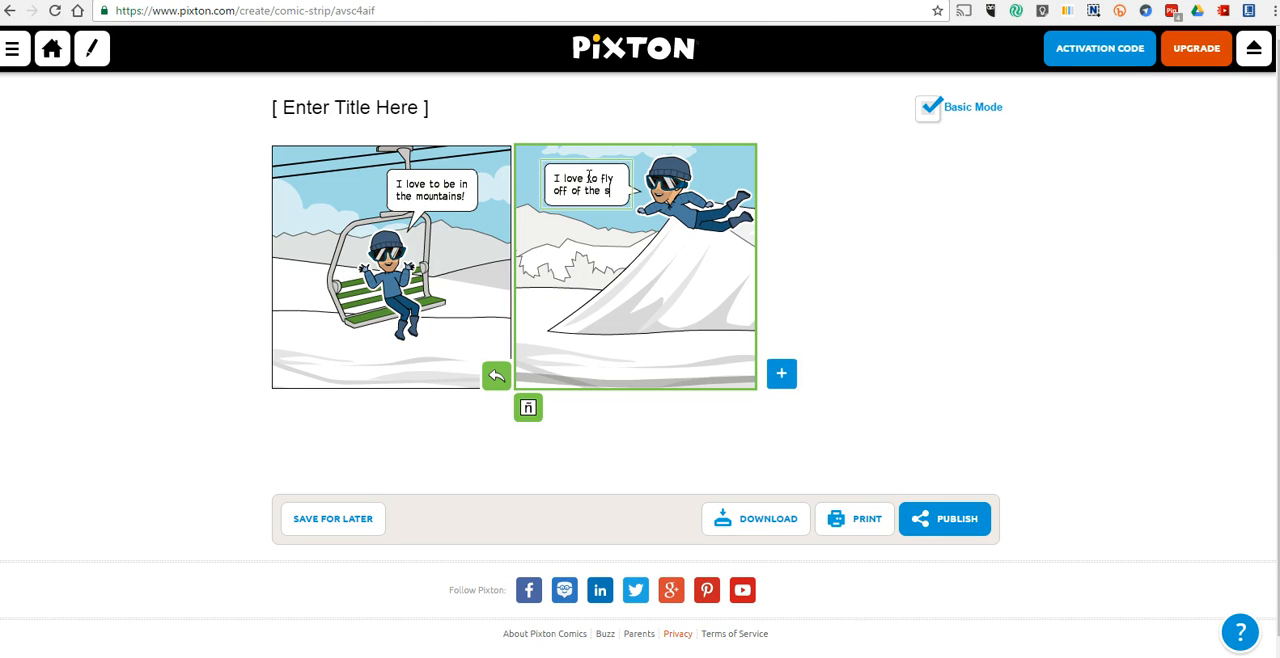
{"action": "type", "text": "ki jump"}
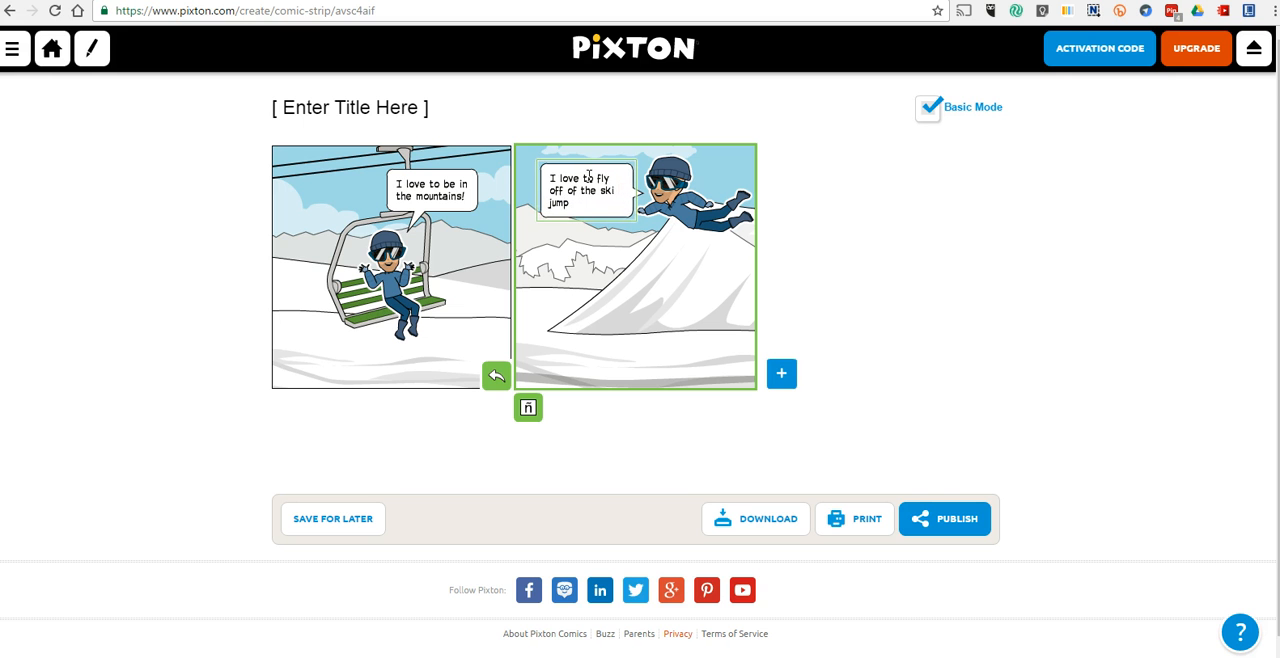
{"action": "type", "text": "!"}
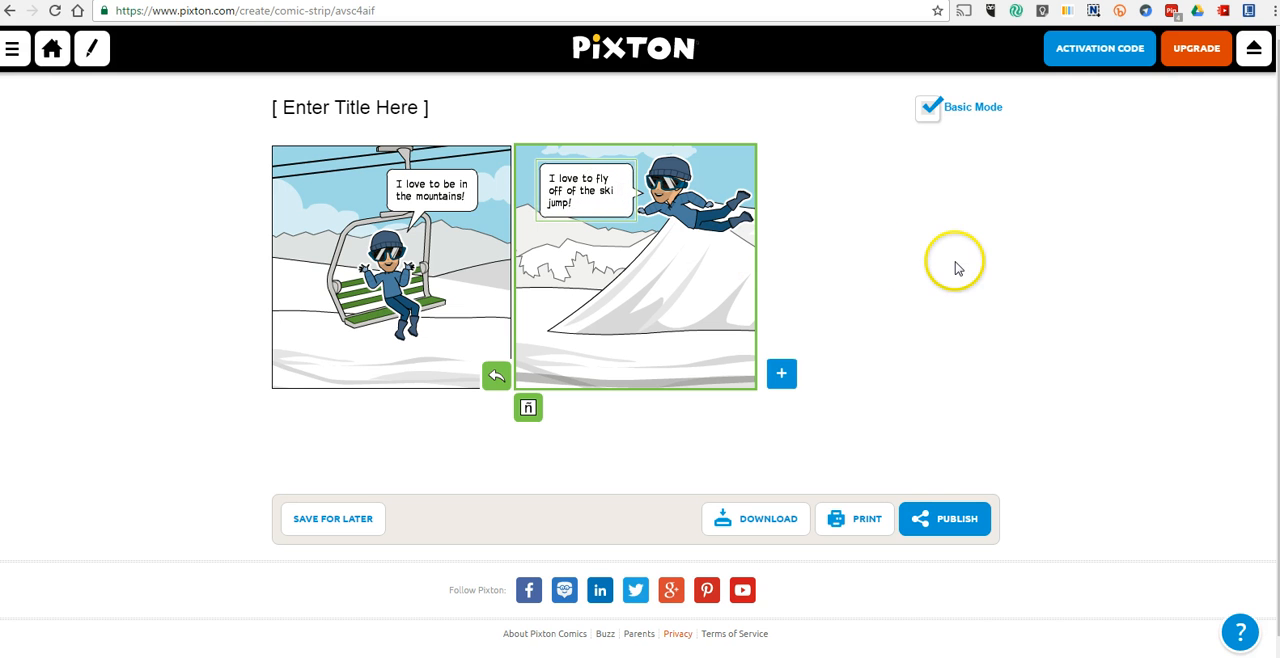
{"action": "left_click", "coordinate": [635, 265]}
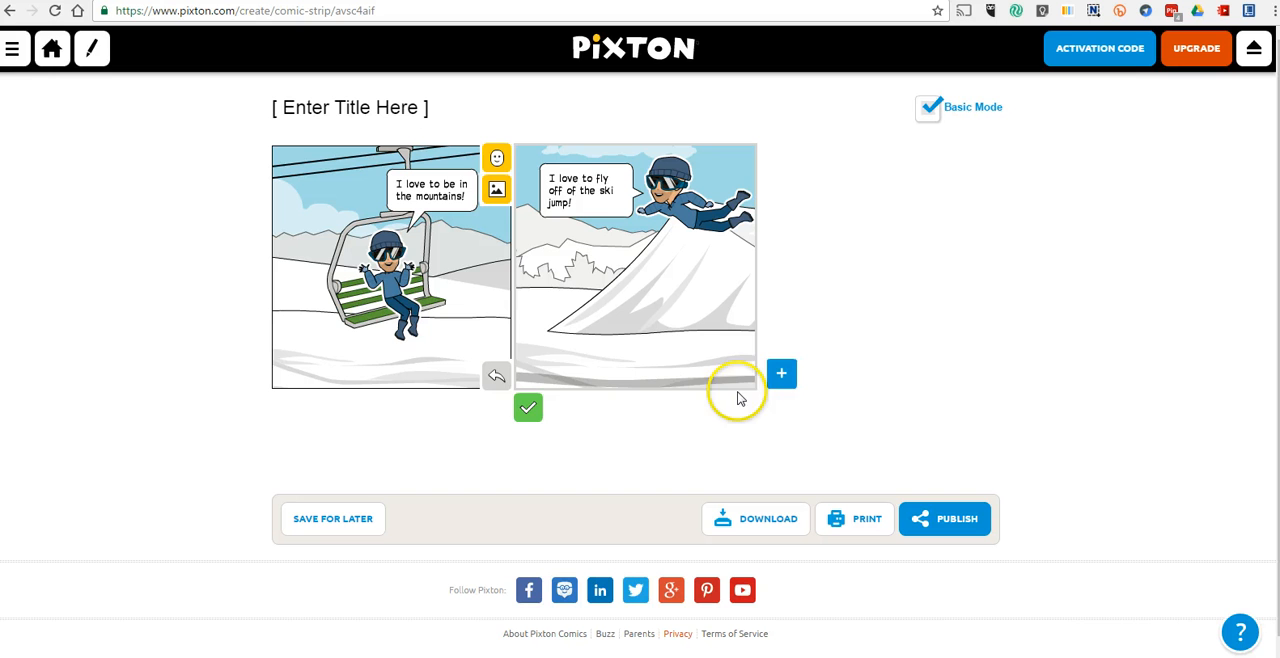
Add a third panel and give it the steaming ski-resort hot tub background.
{"action": "left_click", "coordinate": [781, 373]}
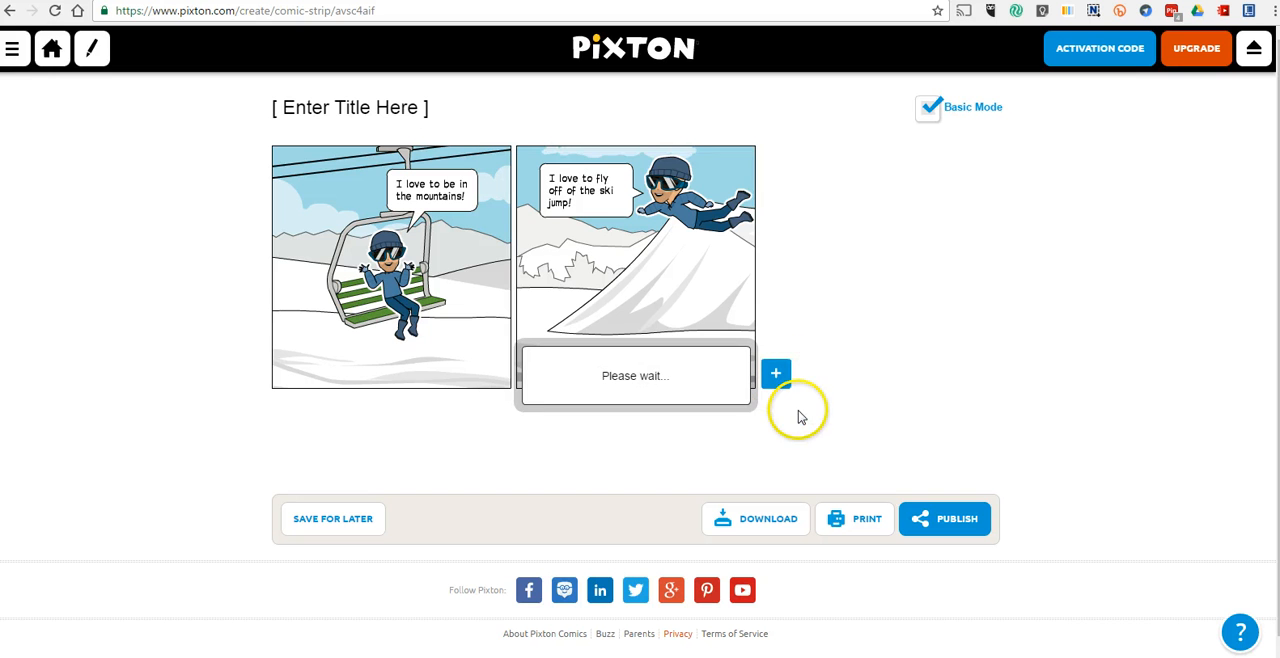
{"action": "left_click", "coordinate": [776, 373]}
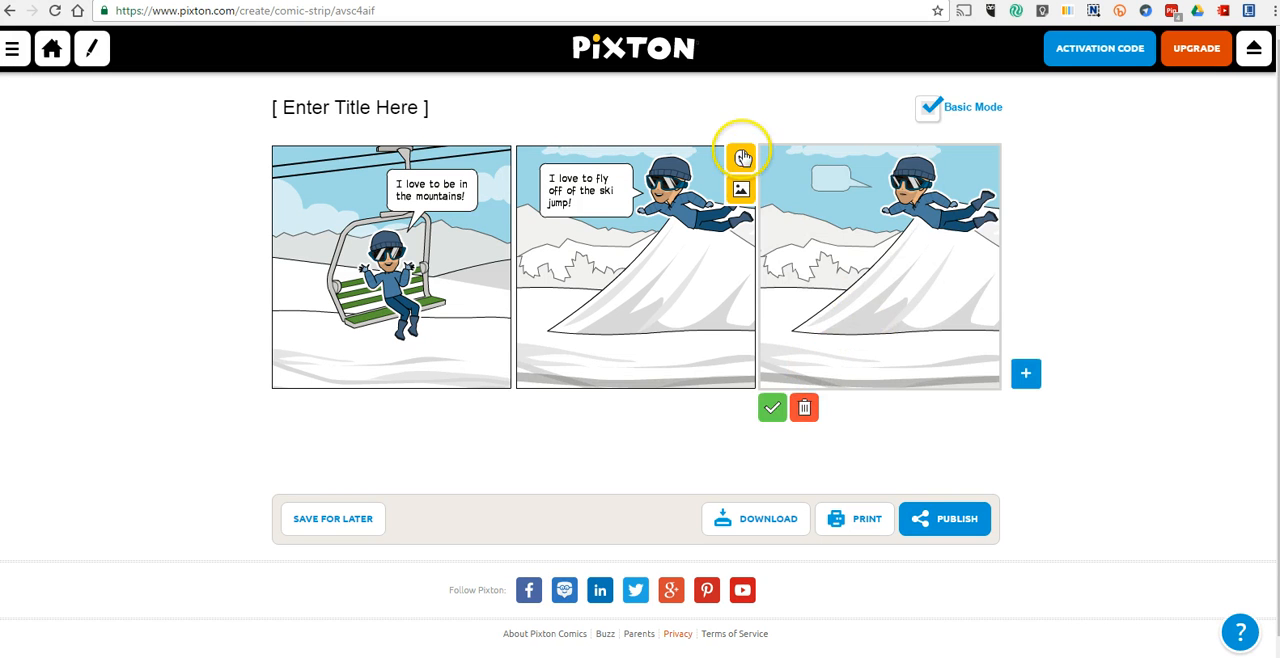
{"action": "left_click", "coordinate": [740, 189]}
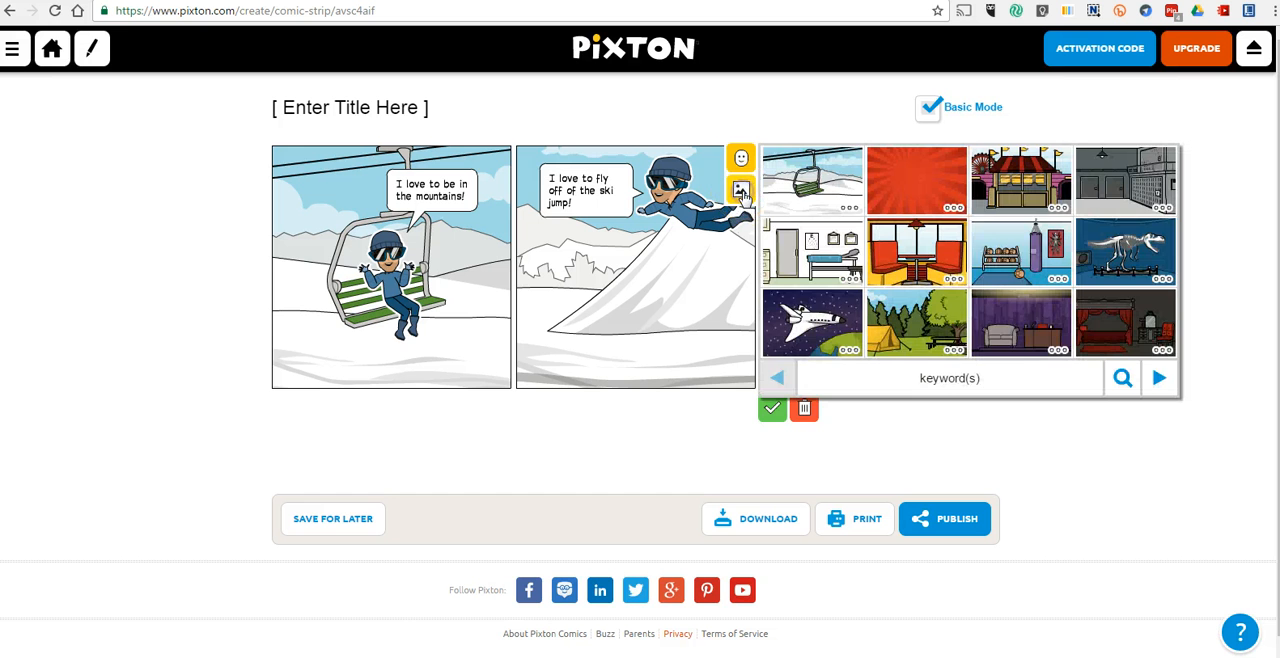
{"action": "mouse_move", "coordinate": [988, 235]}
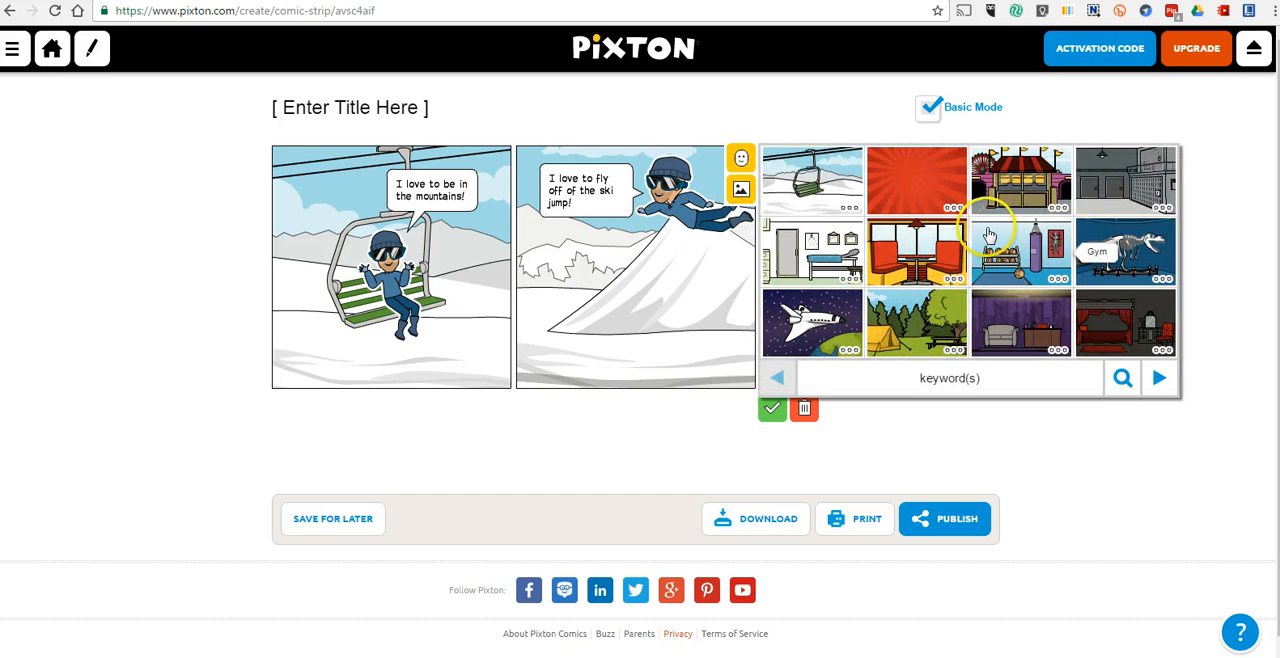
{"action": "mouse_move", "coordinate": [925, 305]}
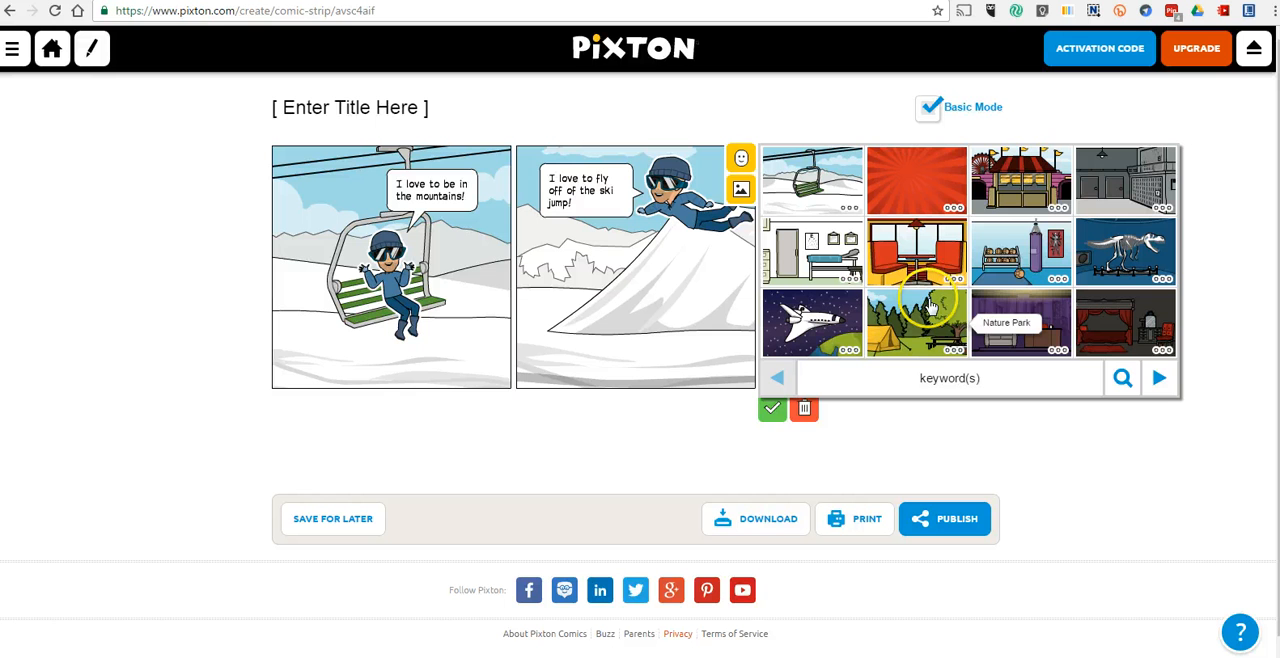
{"action": "mouse_move", "coordinate": [1127, 323]}
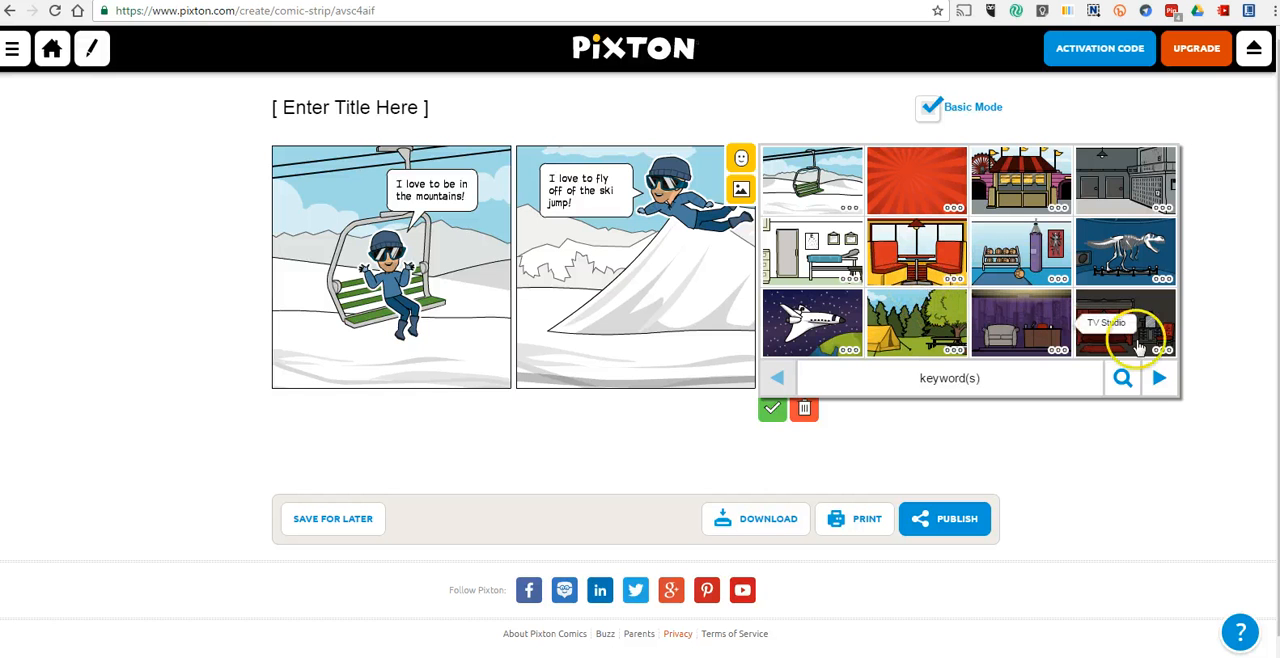
{"action": "mouse_move", "coordinate": [805, 175]}
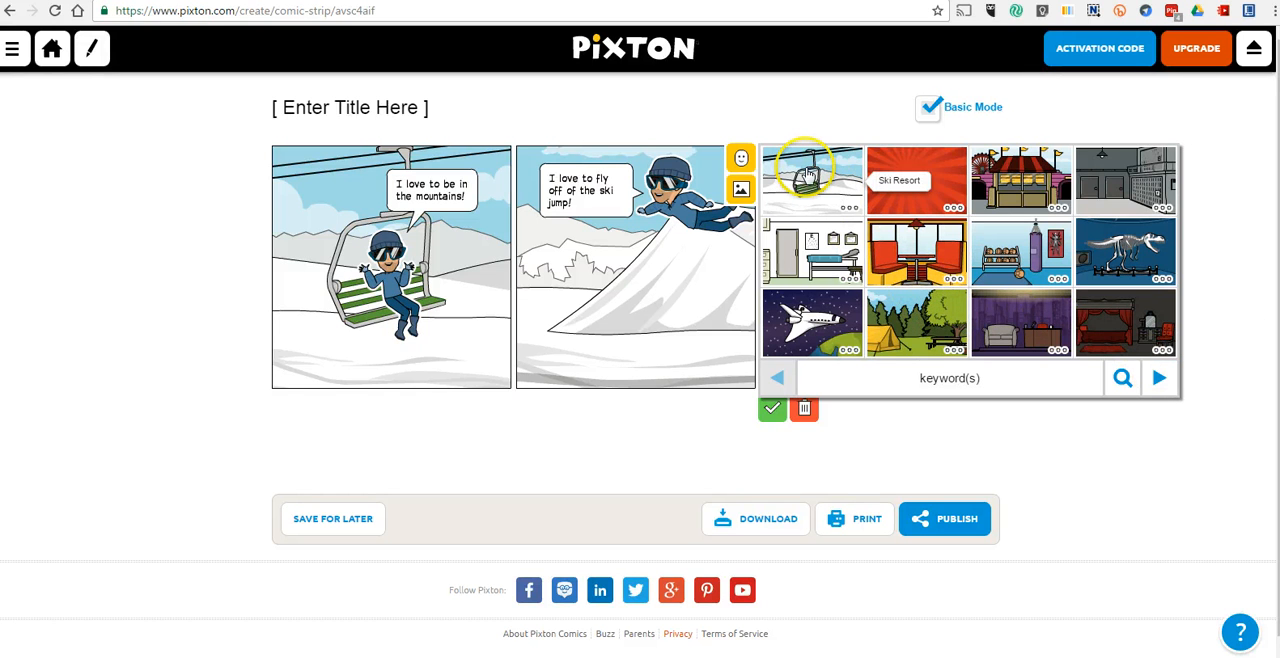
{"action": "left_click", "coordinate": [1158, 378]}
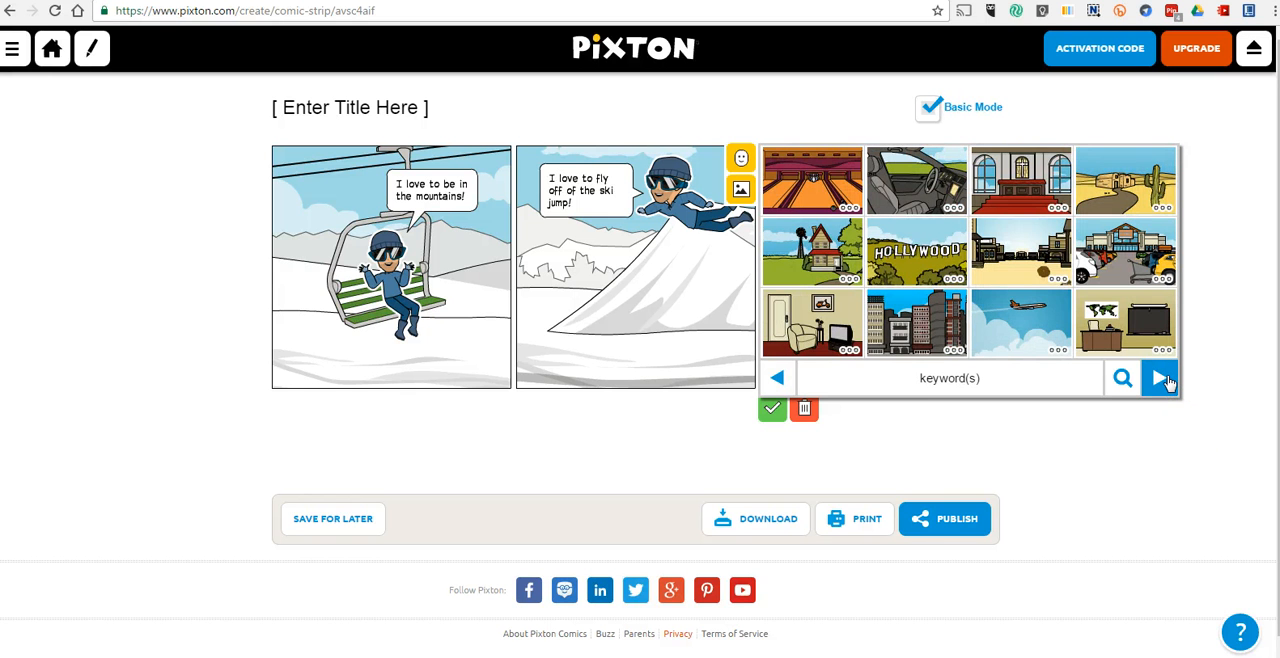
{"action": "left_click", "coordinate": [1159, 378]}
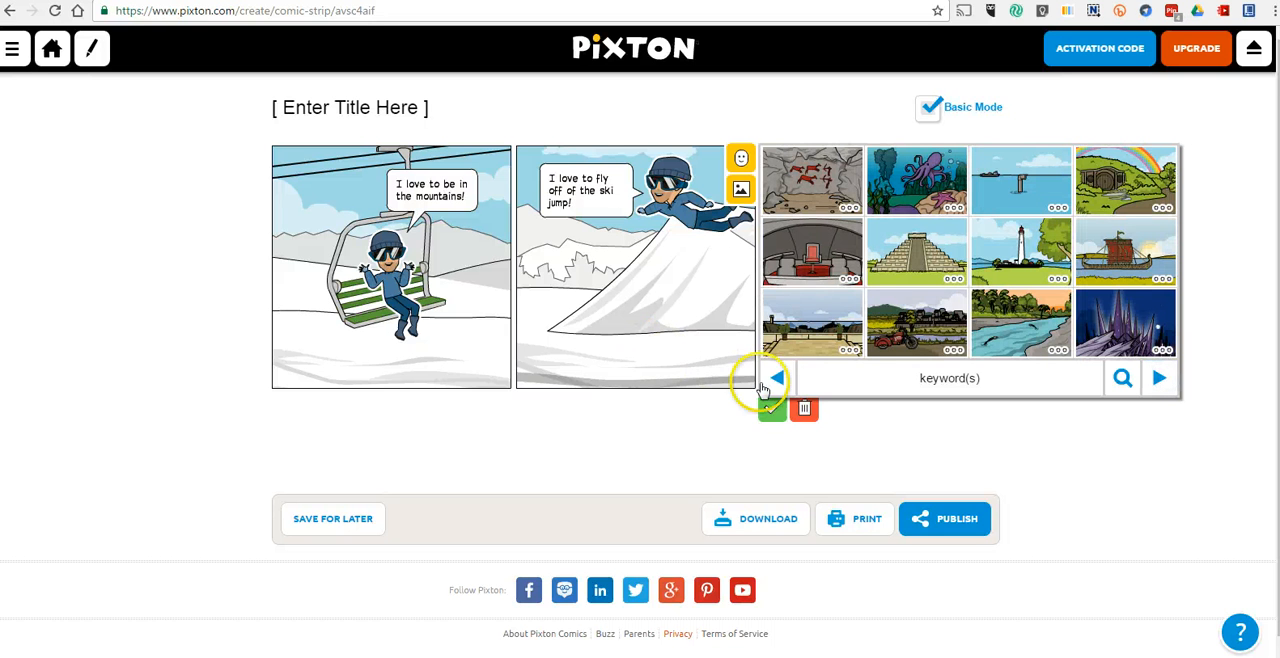
{"action": "left_click", "coordinate": [779, 378]}
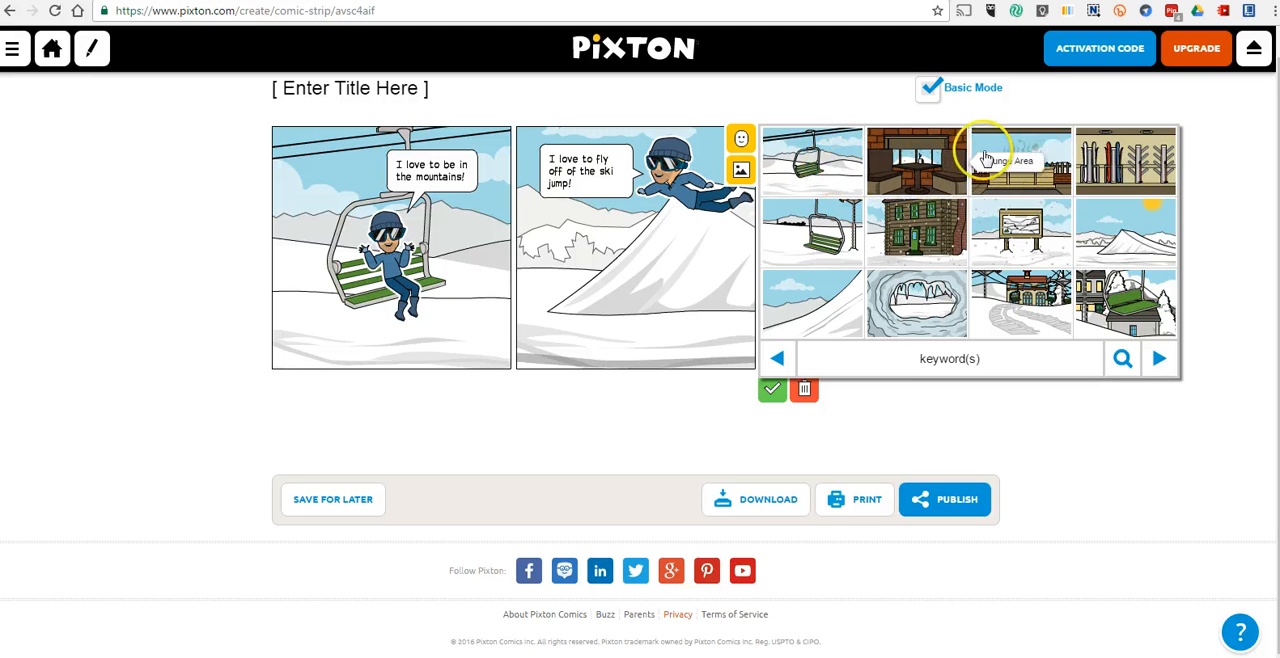
{"action": "left_click", "coordinate": [1020, 160]}
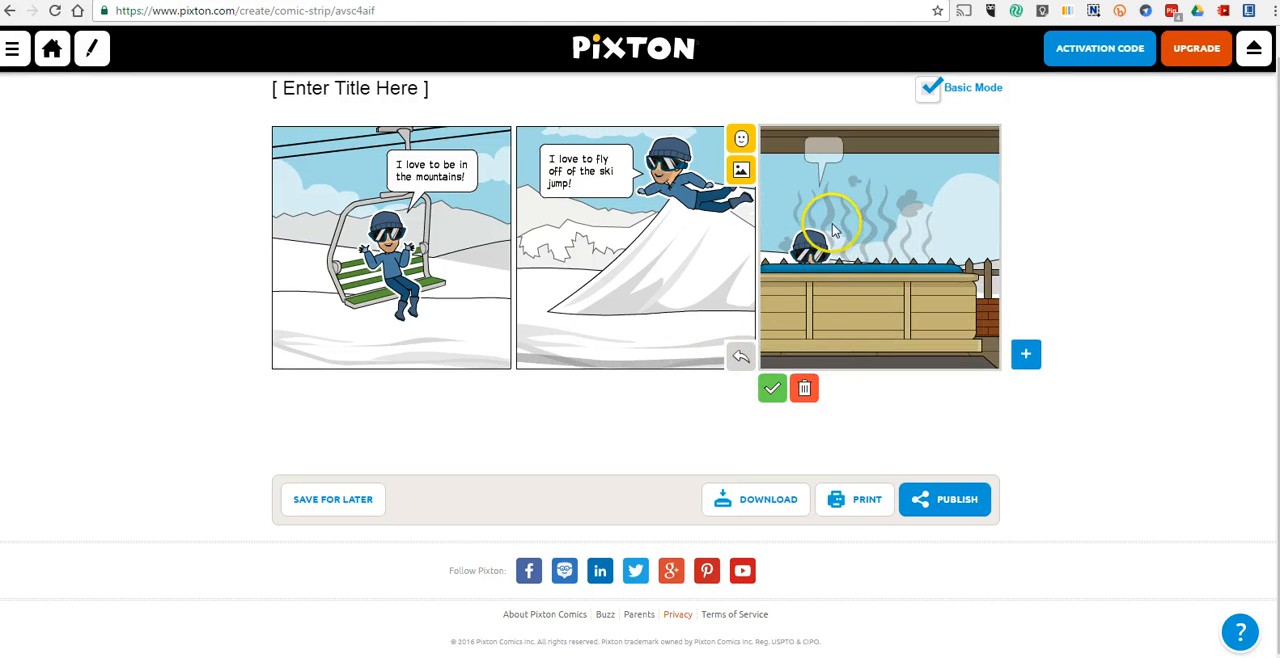
Enter 'After a long day it's fun to relax in the hot tub.' in panel three's bubble.
{"action": "left_click", "coordinate": [820, 230]}
{"action": "type", "text": "After a "}
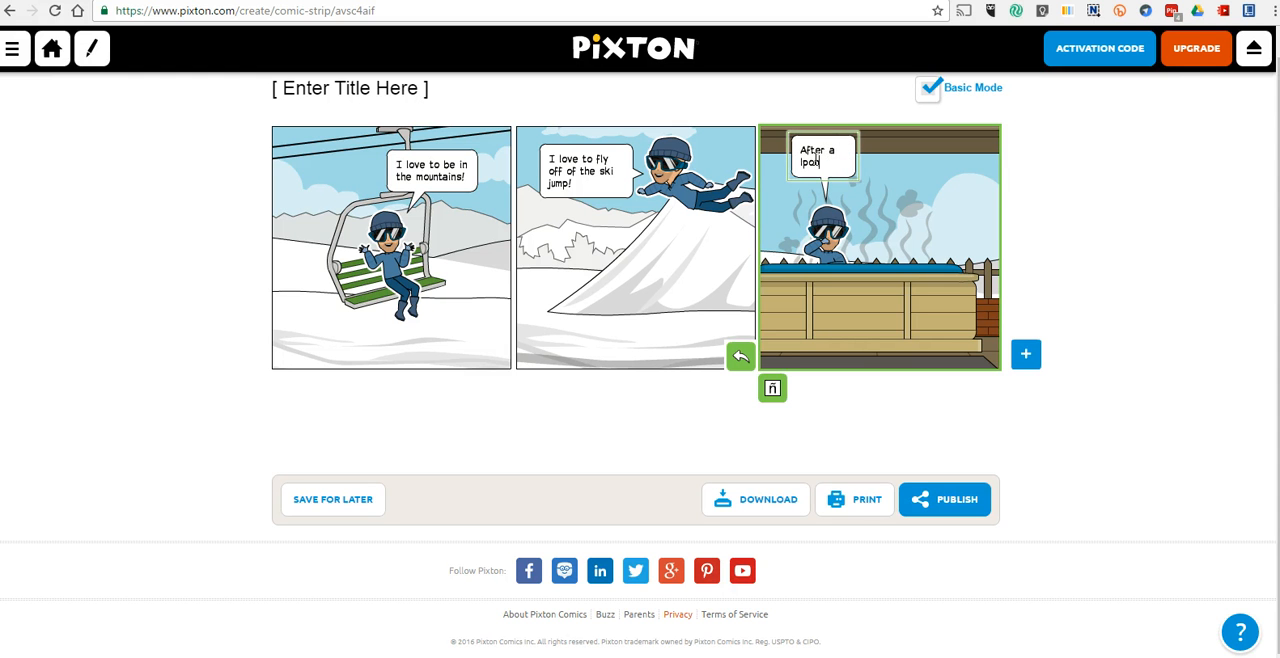
{"action": "type", "text": "long day"}
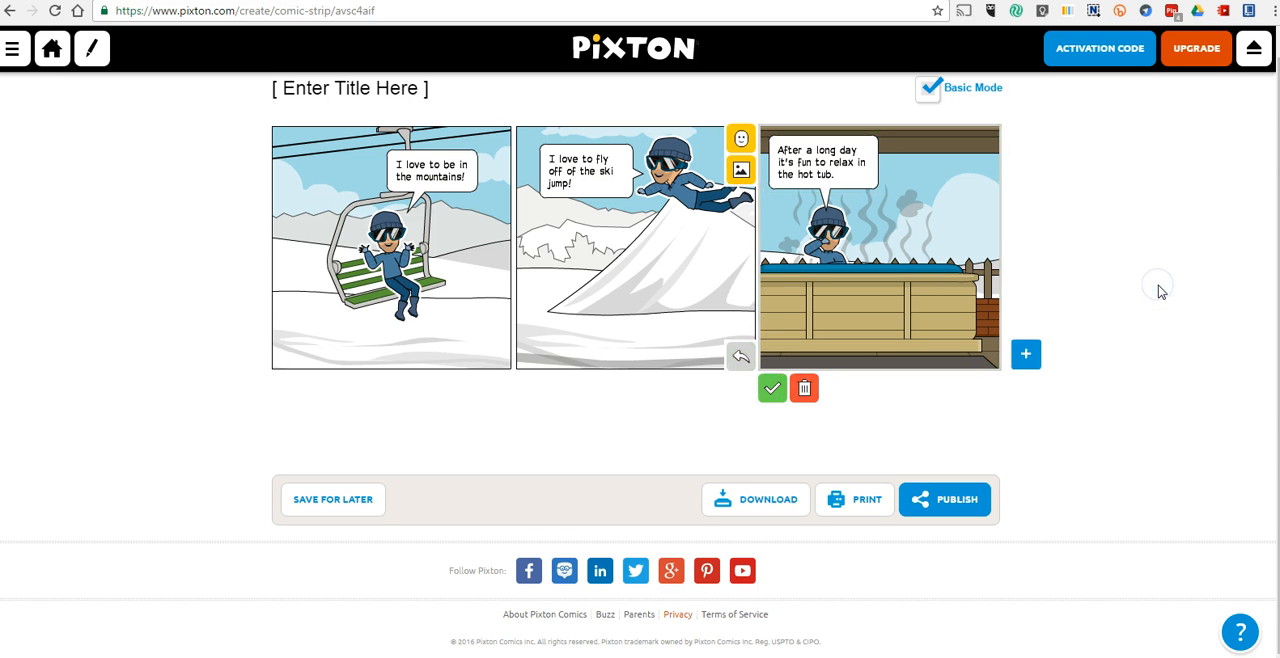
{"action": "mouse_move", "coordinate": [1162, 291]}
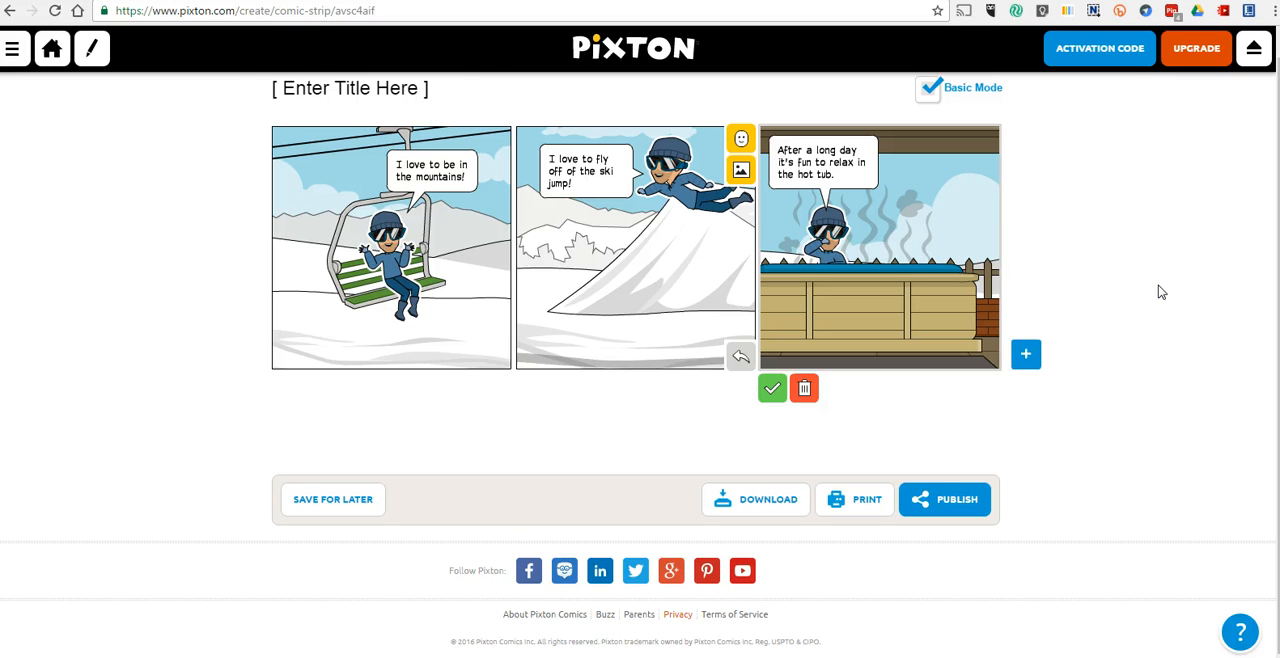
{"action": "mouse_move", "coordinate": [350, 88]}
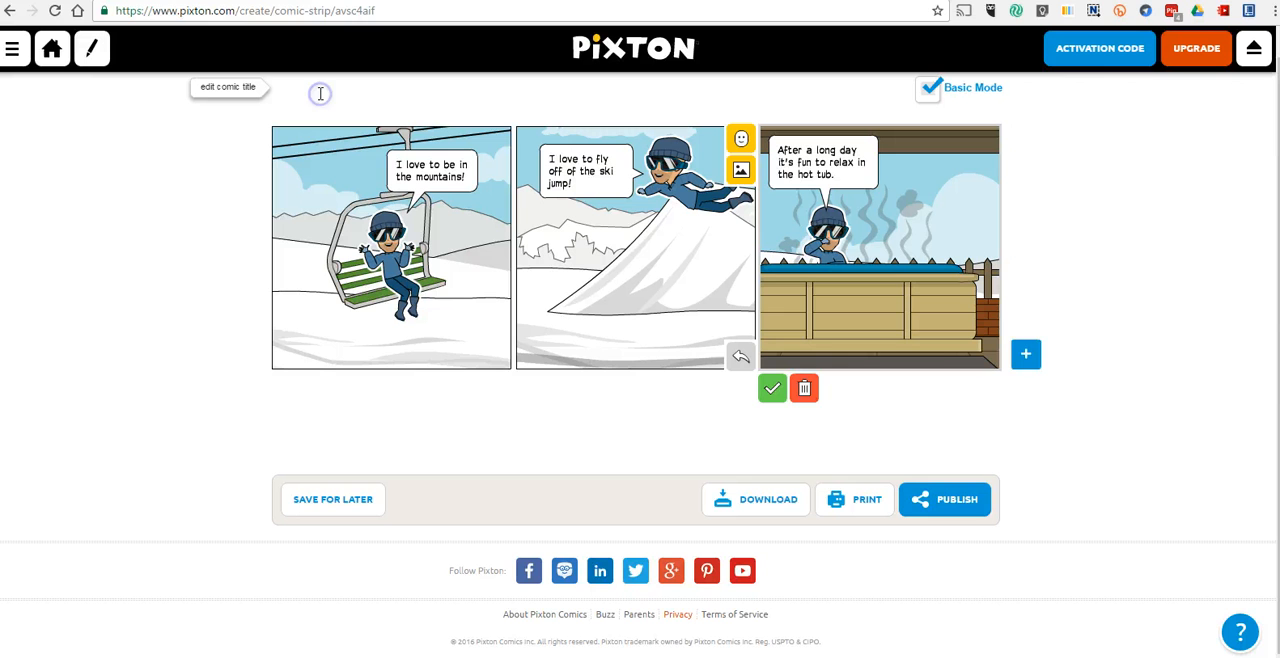
Title the comic 'A day at the ski resort' and go to the Publish page.
{"action": "type", "text": "A day a"}
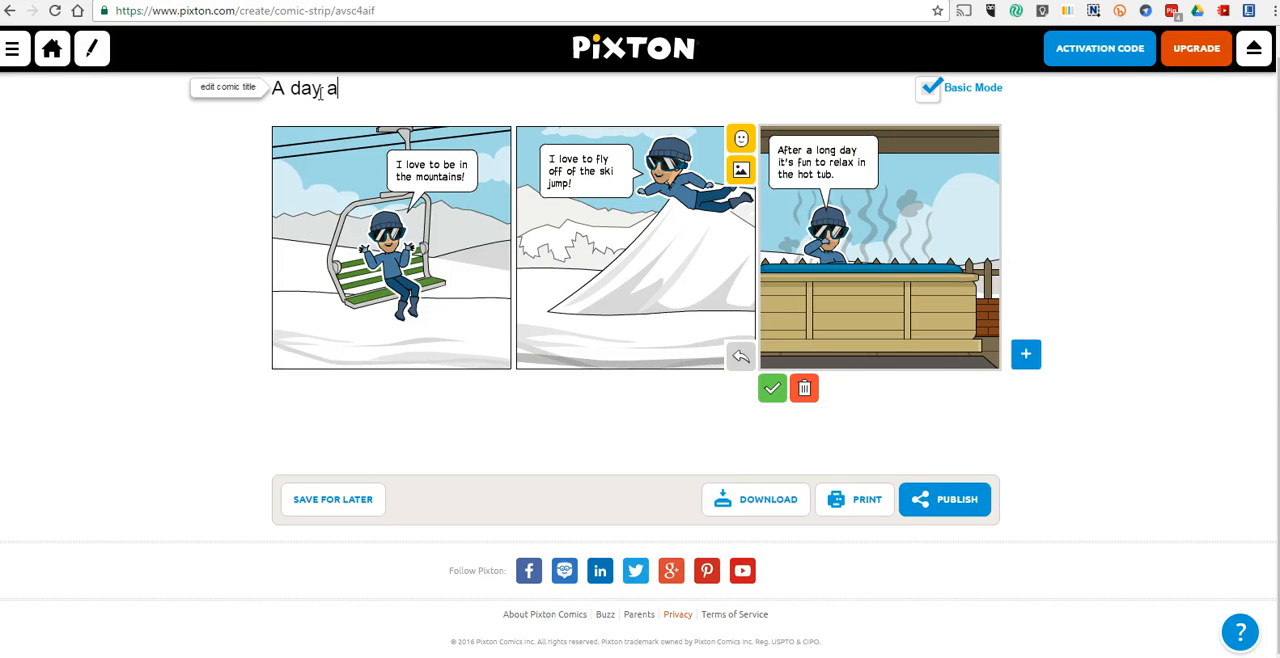
{"action": "type", "text": "t the ski re"}
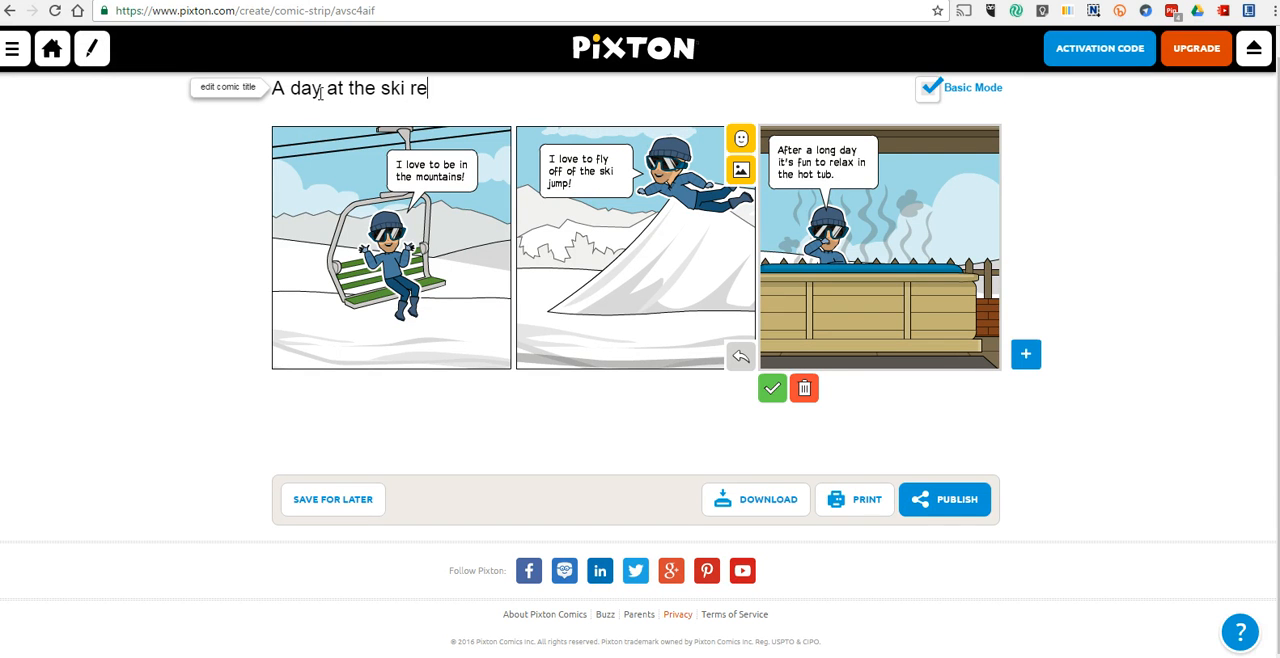
{"action": "type", "text": "sort"}
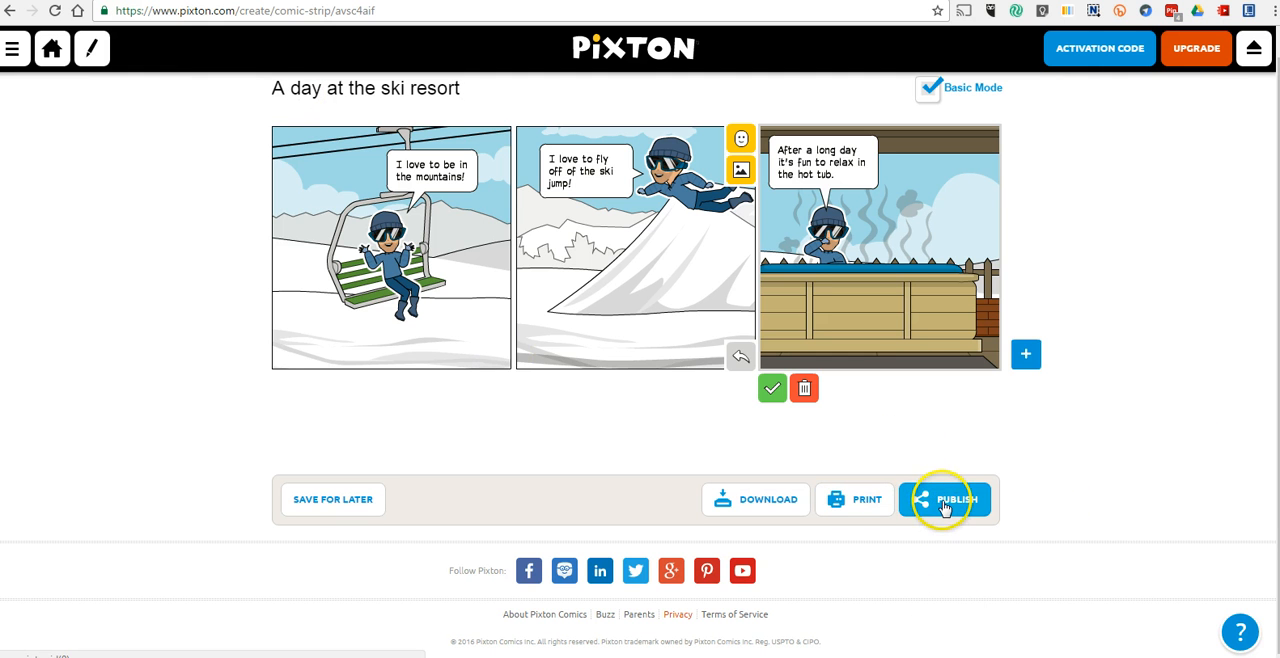
{"action": "left_click", "coordinate": [945, 499]}
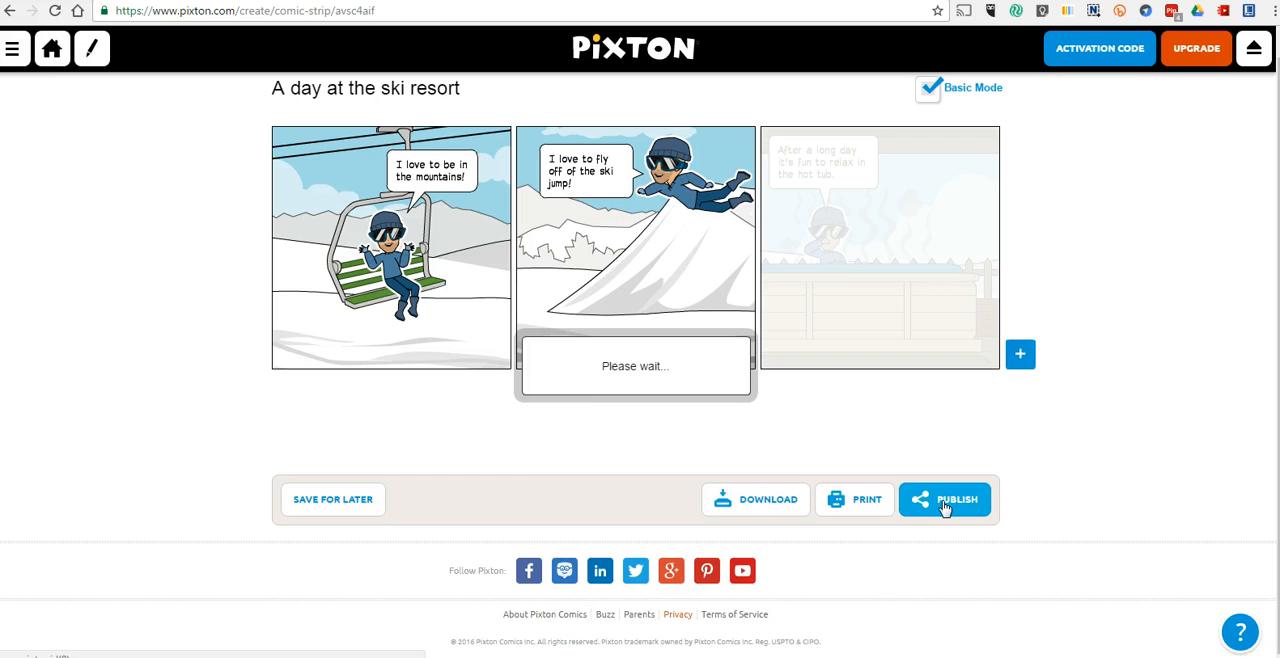
{"action": "left_click", "coordinate": [944, 499]}
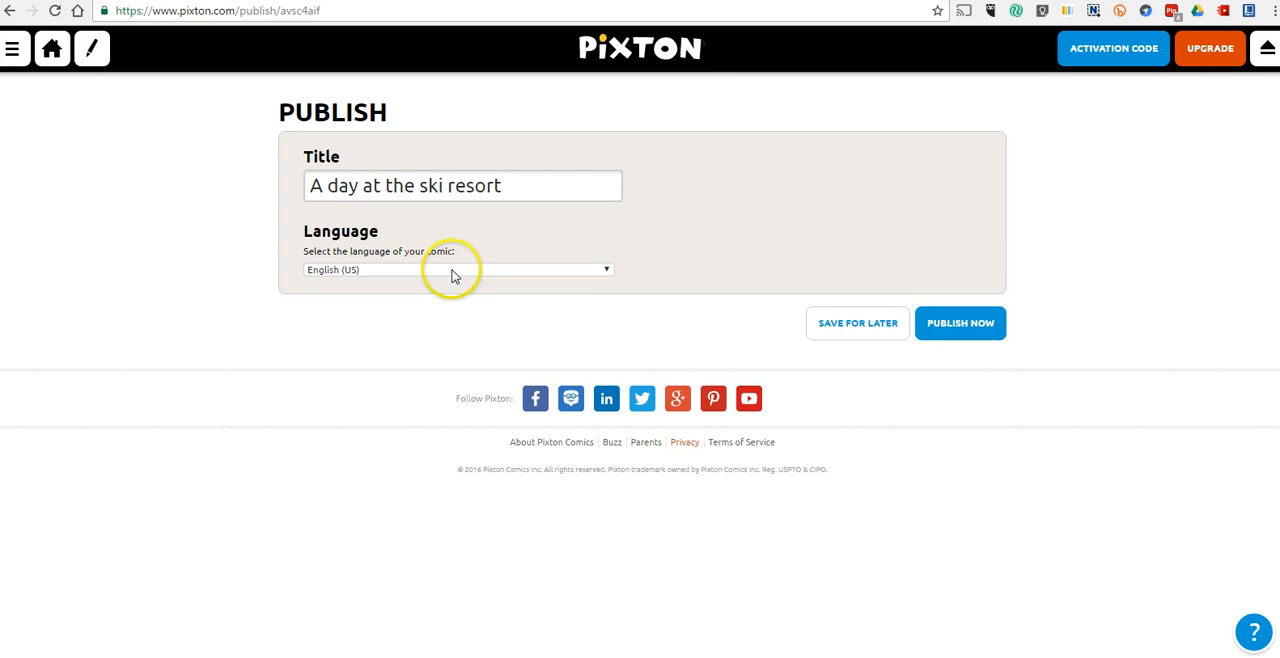
Publish the comic now with English (US) kept as its language.
{"action": "left_click", "coordinate": [457, 269]}
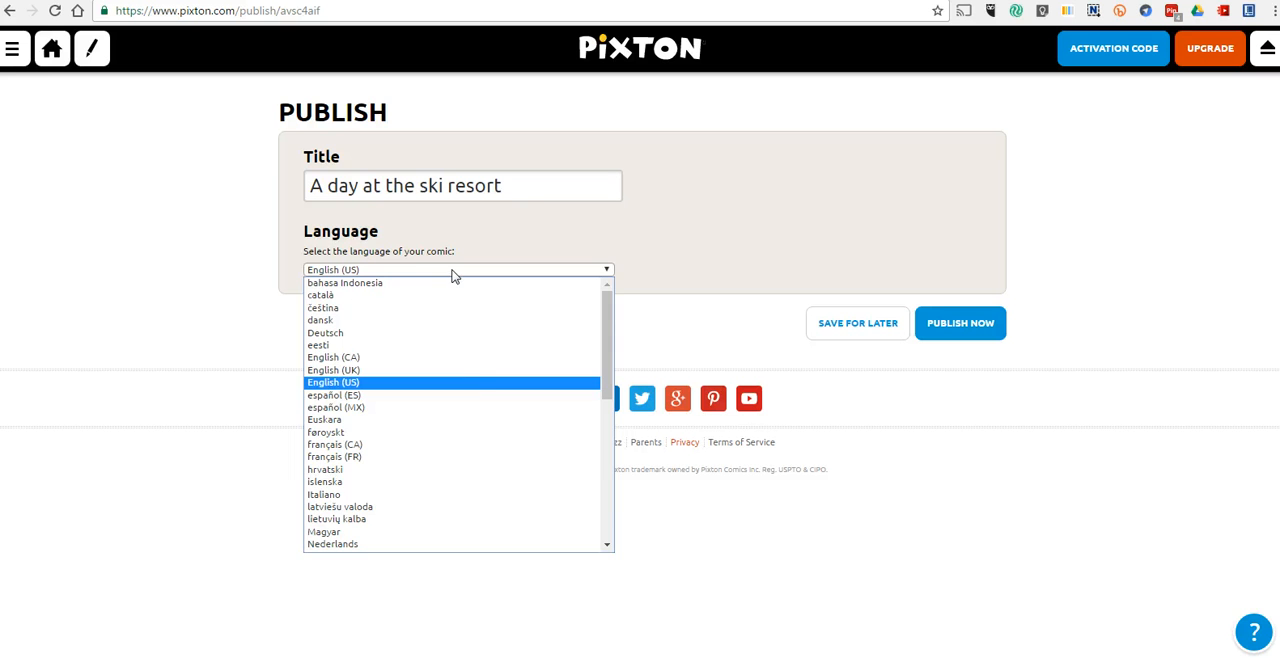
{"action": "scroll", "scroll_direction": "down", "scroll_amount": 3}
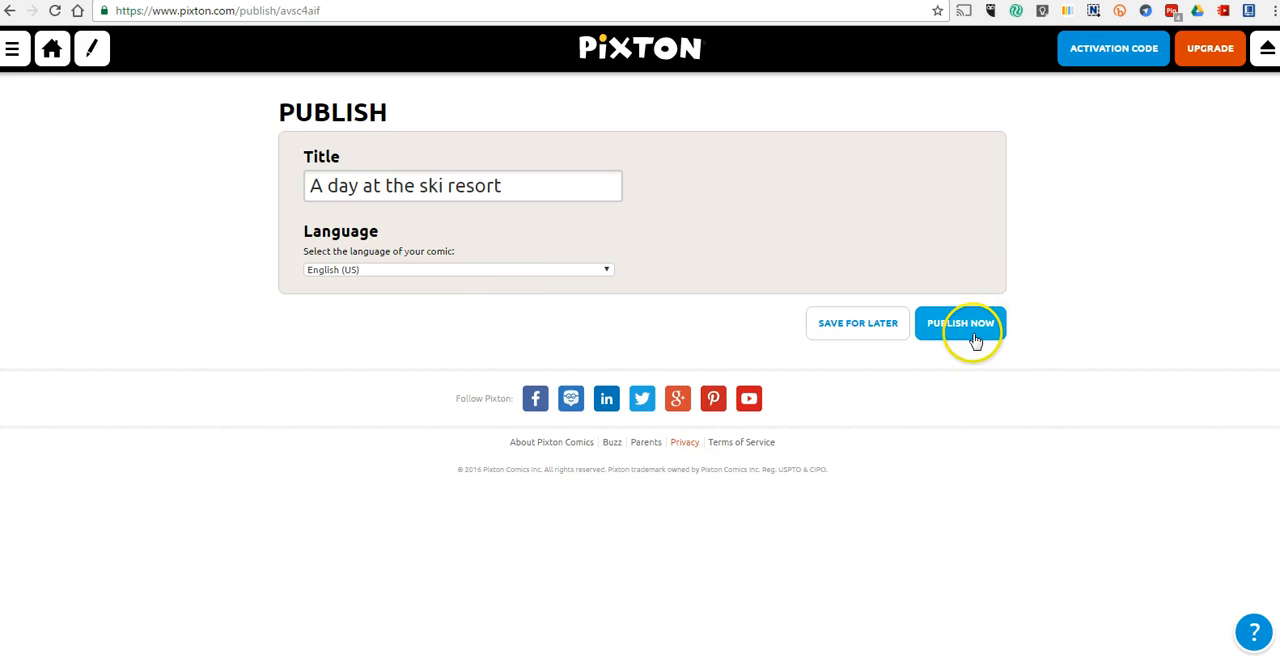
{"action": "left_click", "coordinate": [960, 323]}
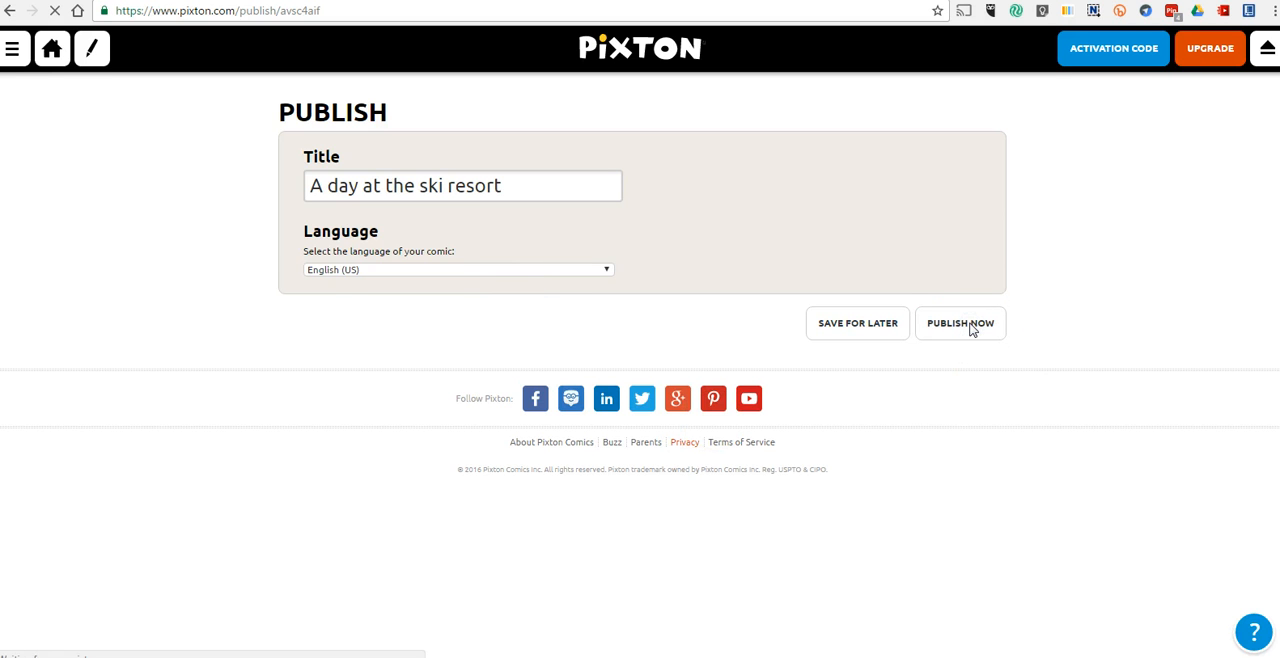
{"action": "left_click", "coordinate": [959, 323]}
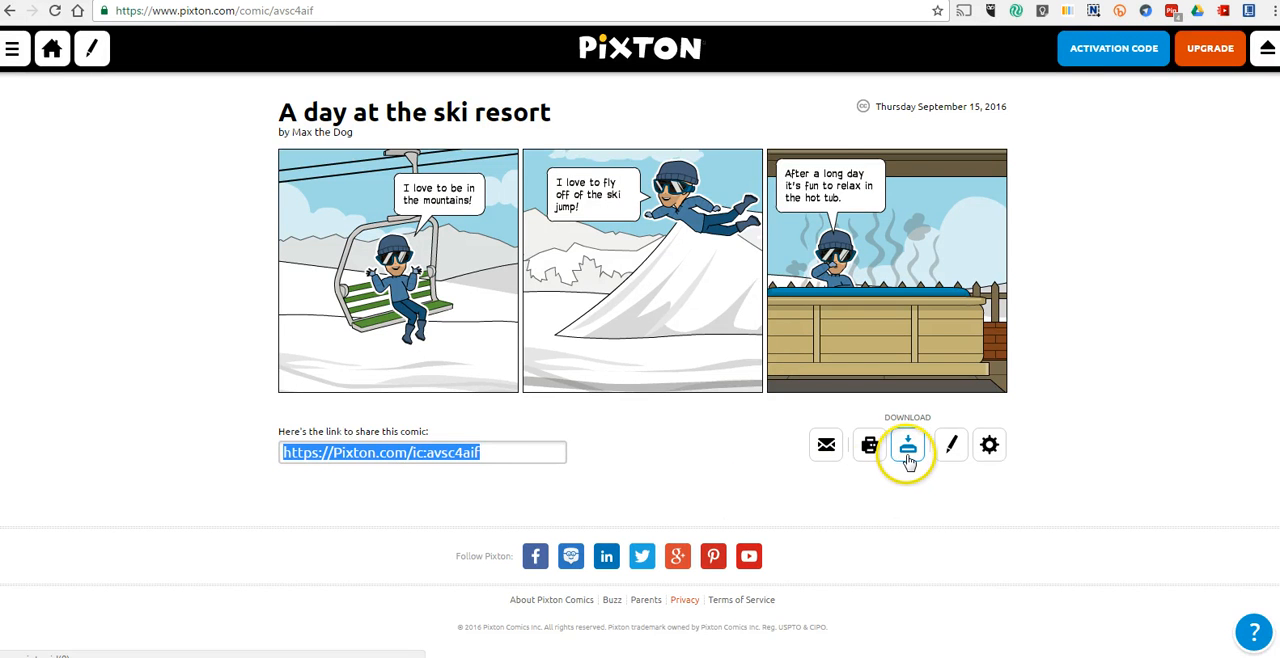
{"action": "left_click", "coordinate": [907, 444]}
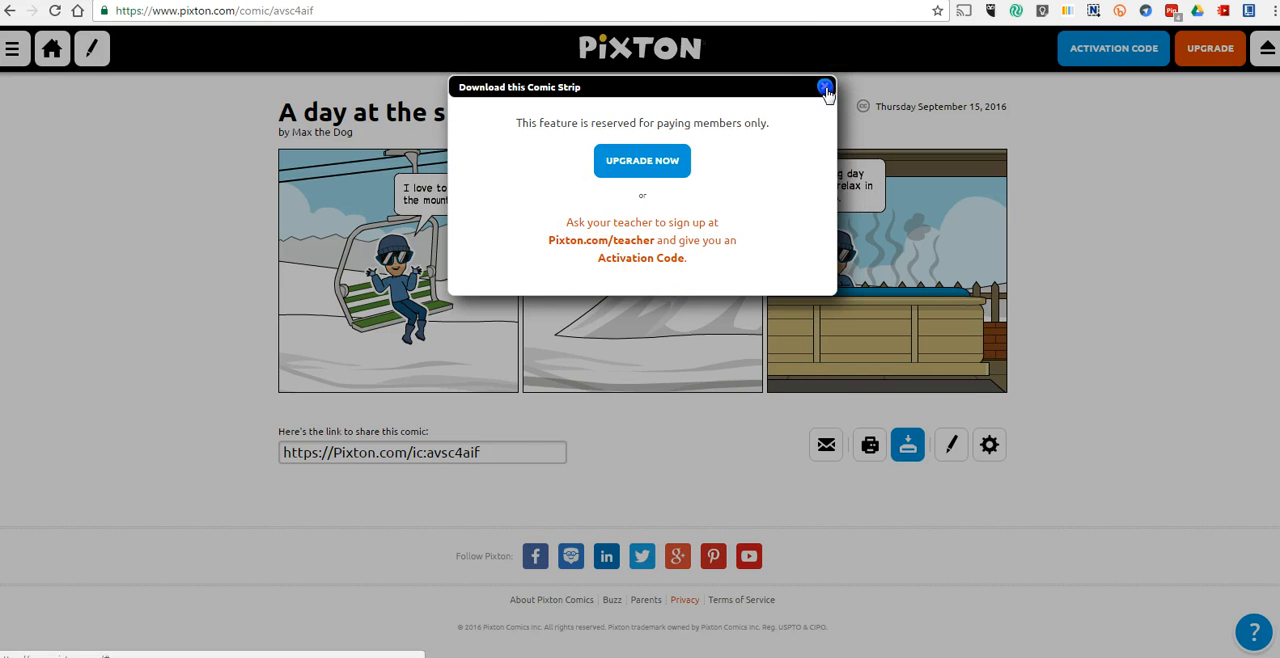
{"action": "left_click", "coordinate": [823, 88]}
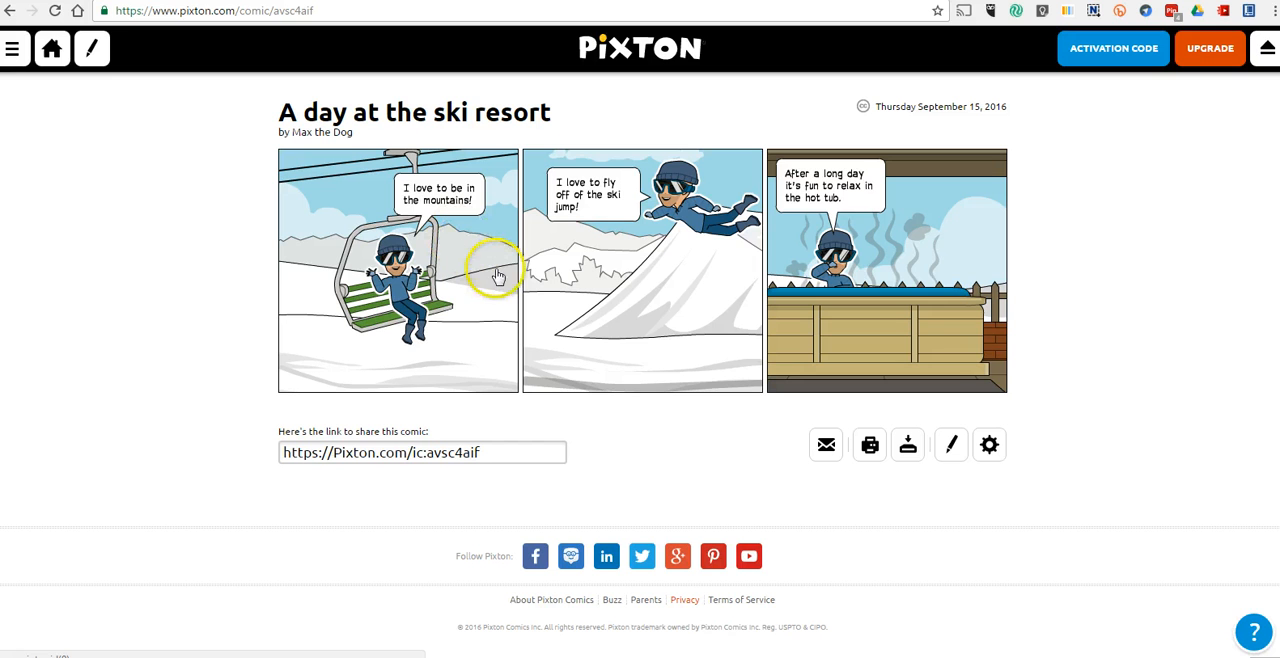
{"action": "mouse_move", "coordinate": [570, 359]}
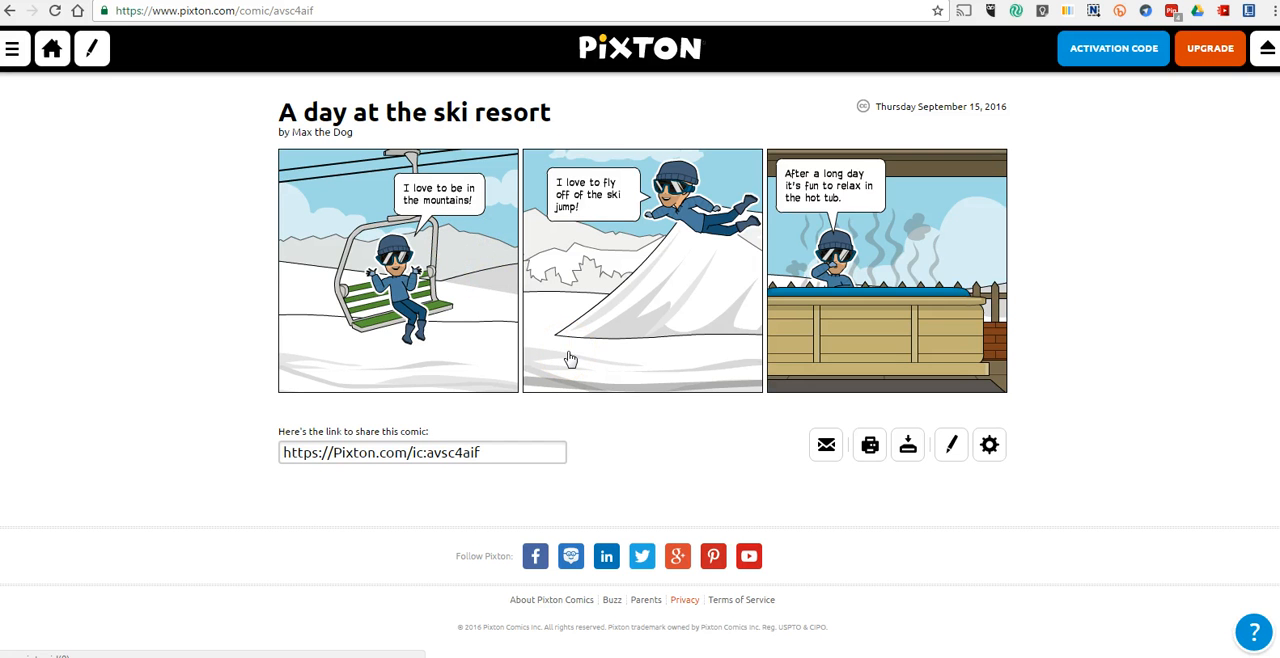